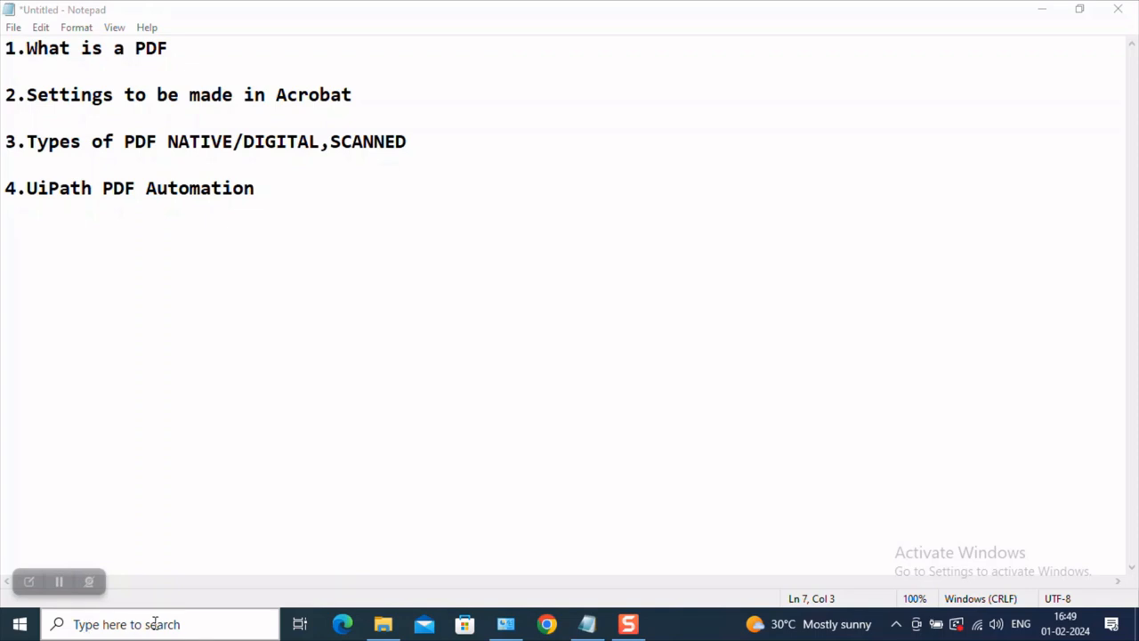
mouse_move(182, 623)
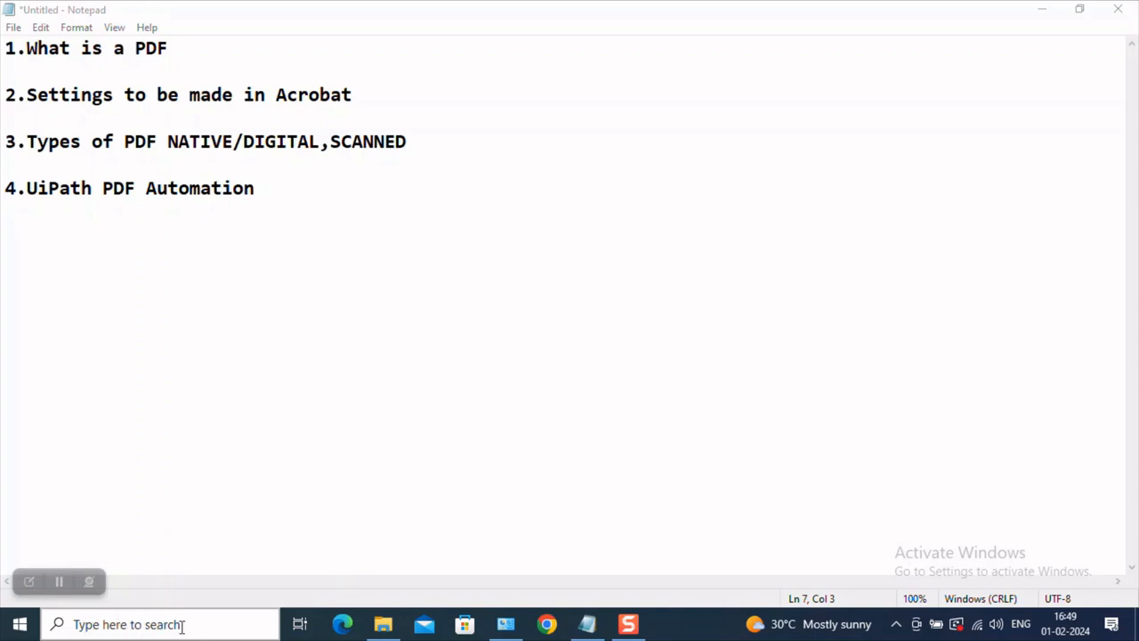
- Launch Adobe Acrobat Reader from the Windows search with 'acro'
type("acro")
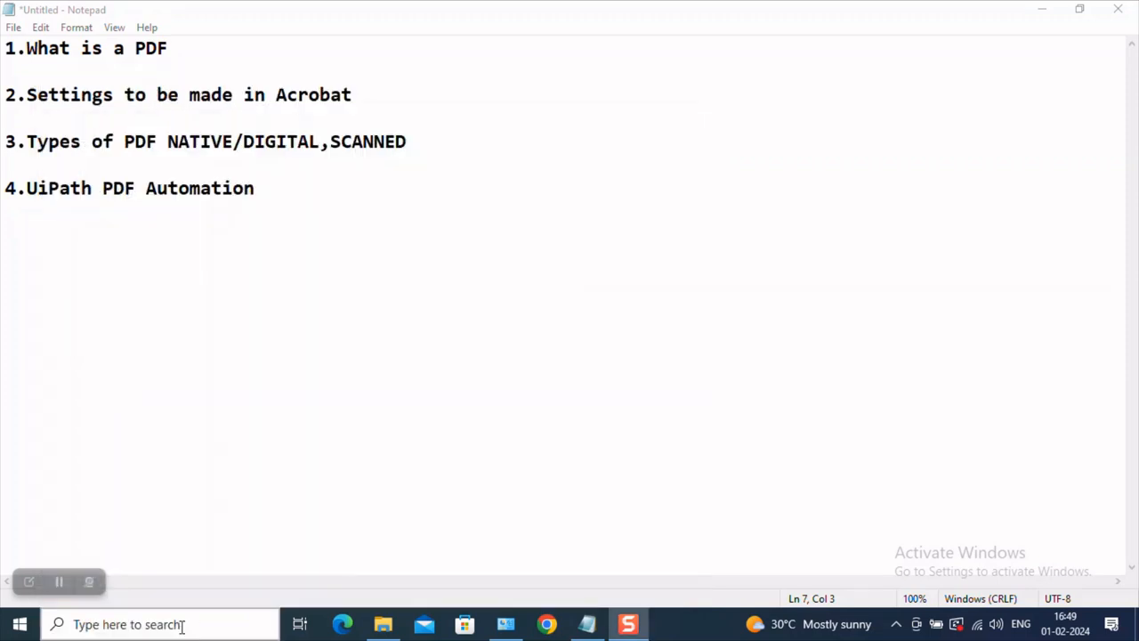
left_click(670, 623)
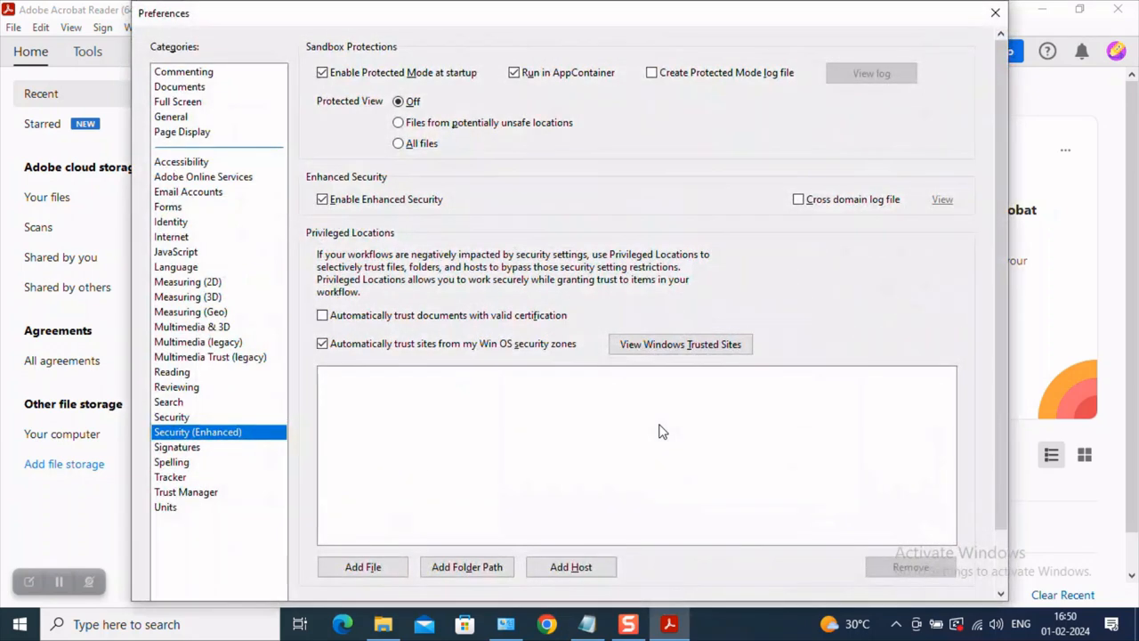
mouse_move(623, 55)
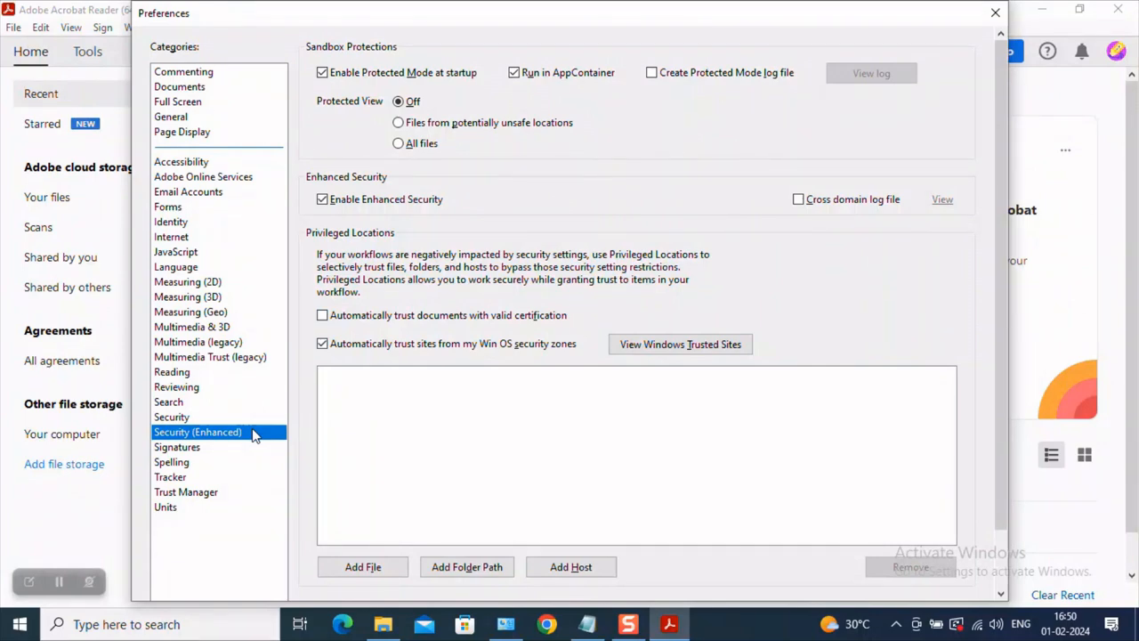
mouse_move(181, 383)
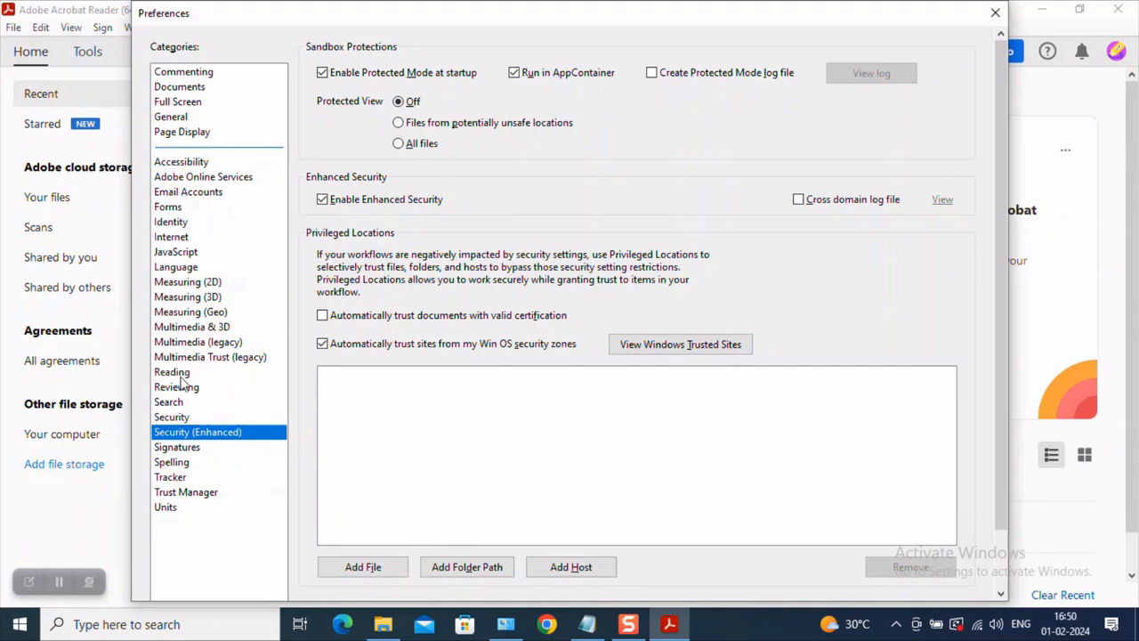
- Switch the Preferences categories to Reading
left_click(171, 372)
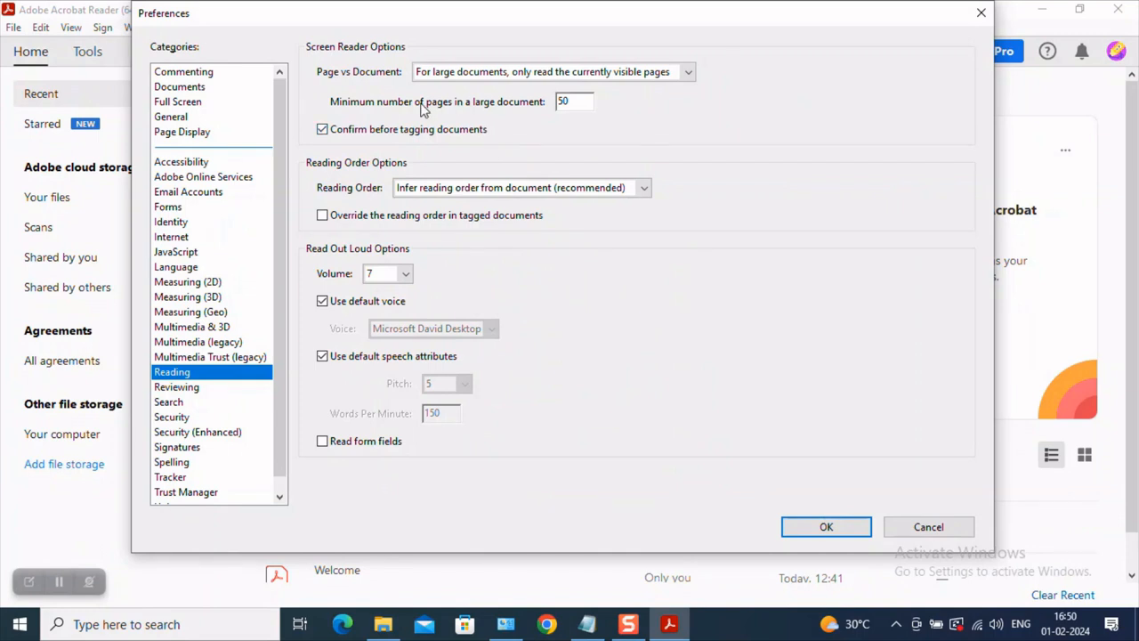
mouse_move(459, 98)
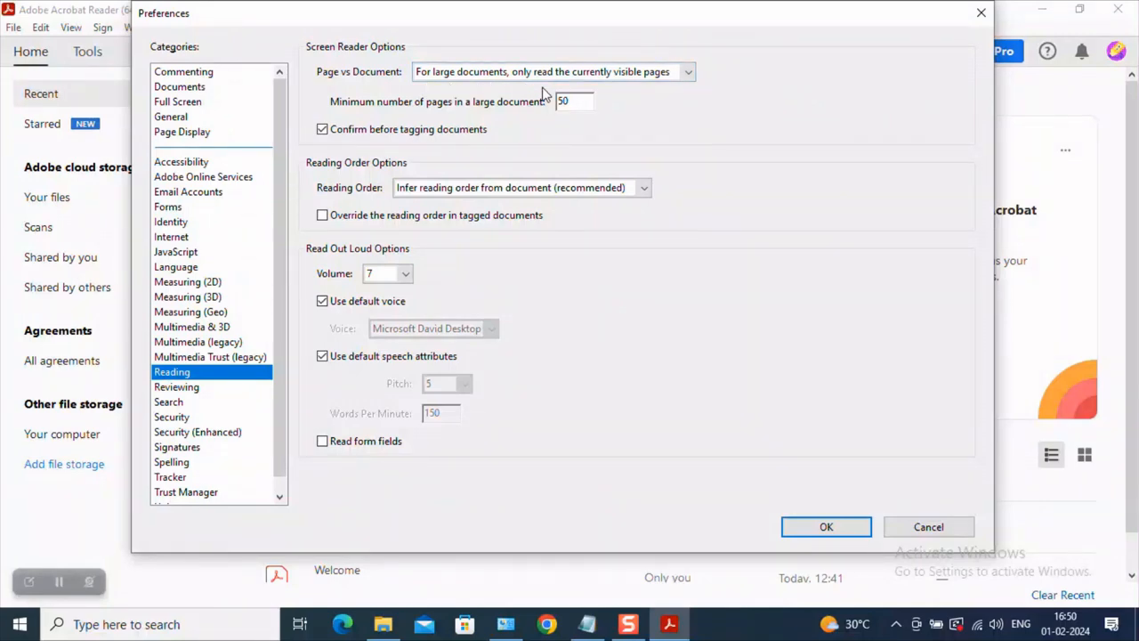
mouse_move(601, 89)
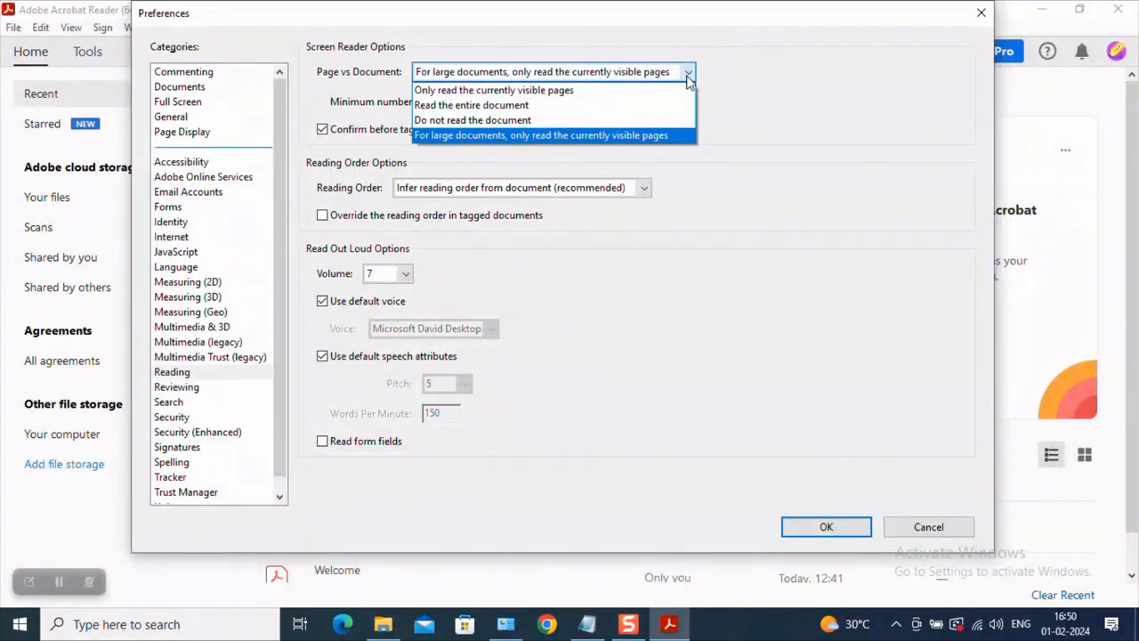
mouse_move(470, 105)
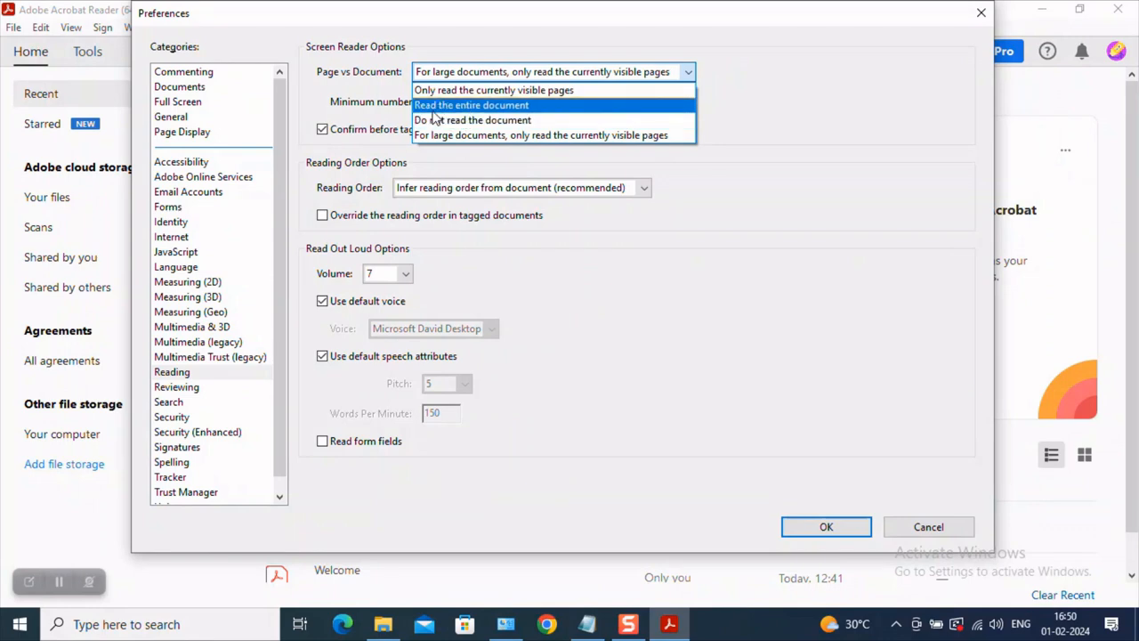
mouse_move(463, 119)
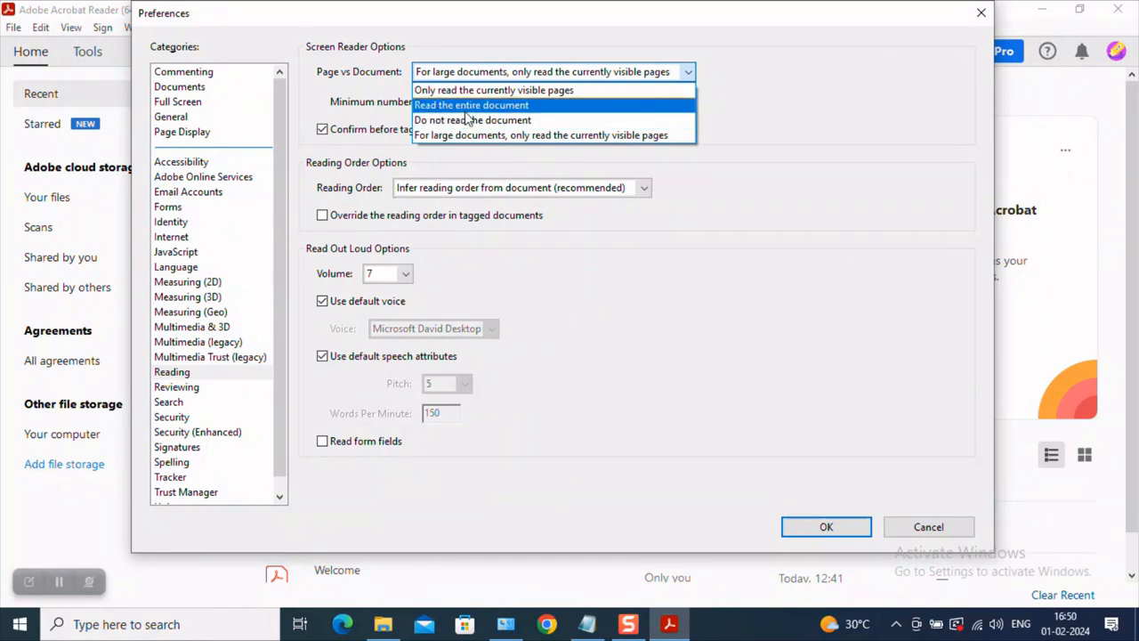
- Make screen reading cover the entire document and disable 'Confirm before tagging documents'
left_click(470, 105)
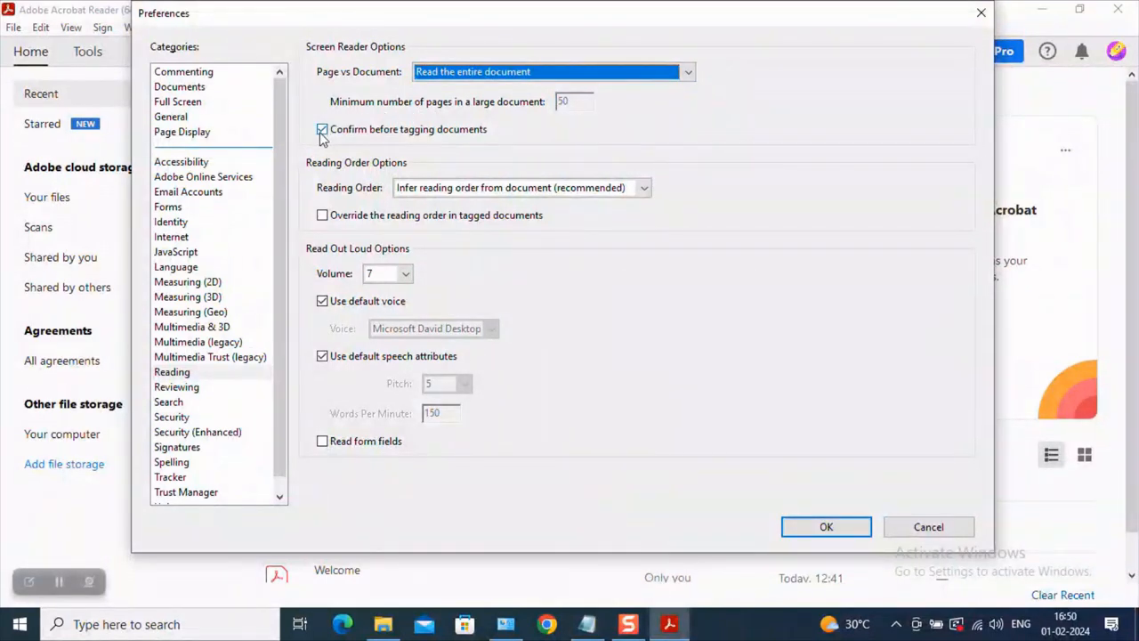
left_click(322, 128)
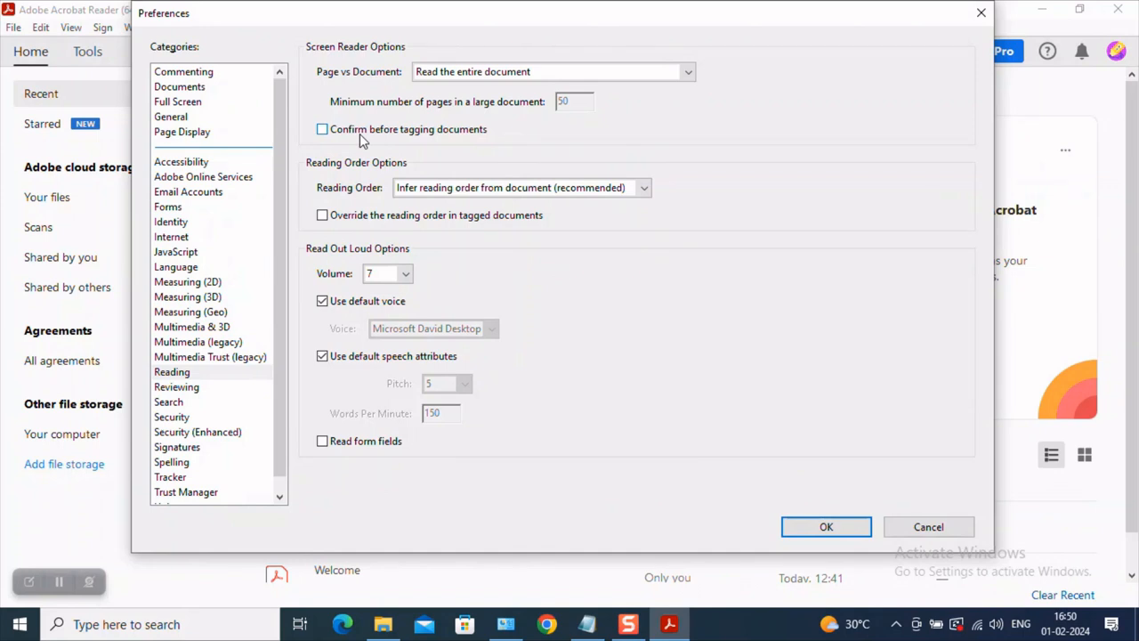
mouse_move(484, 139)
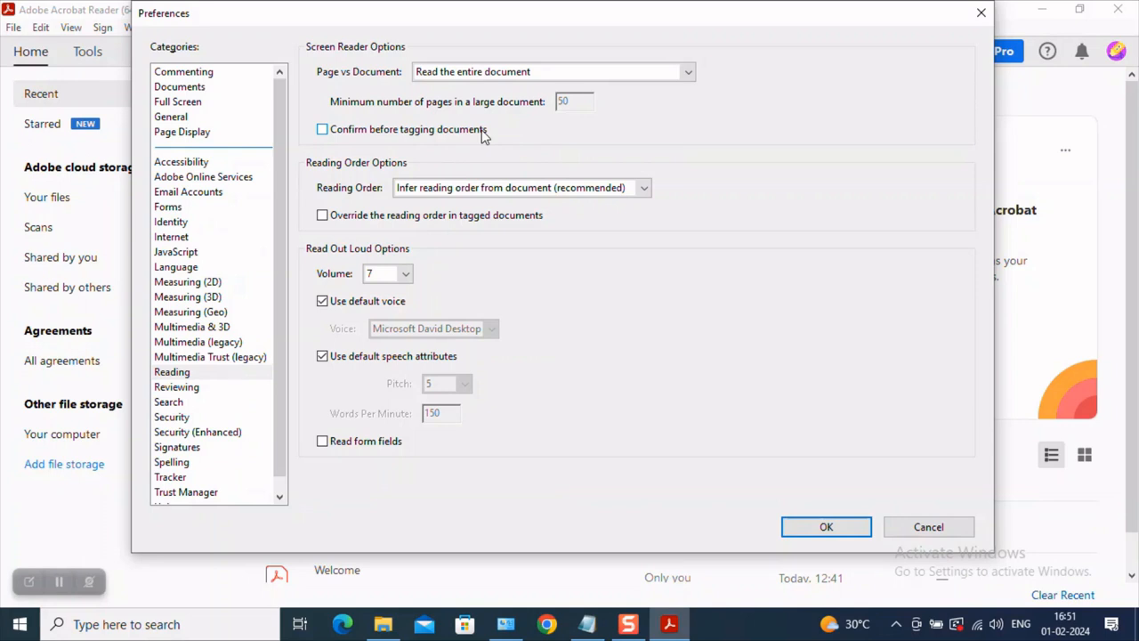
mouse_move(427, 143)
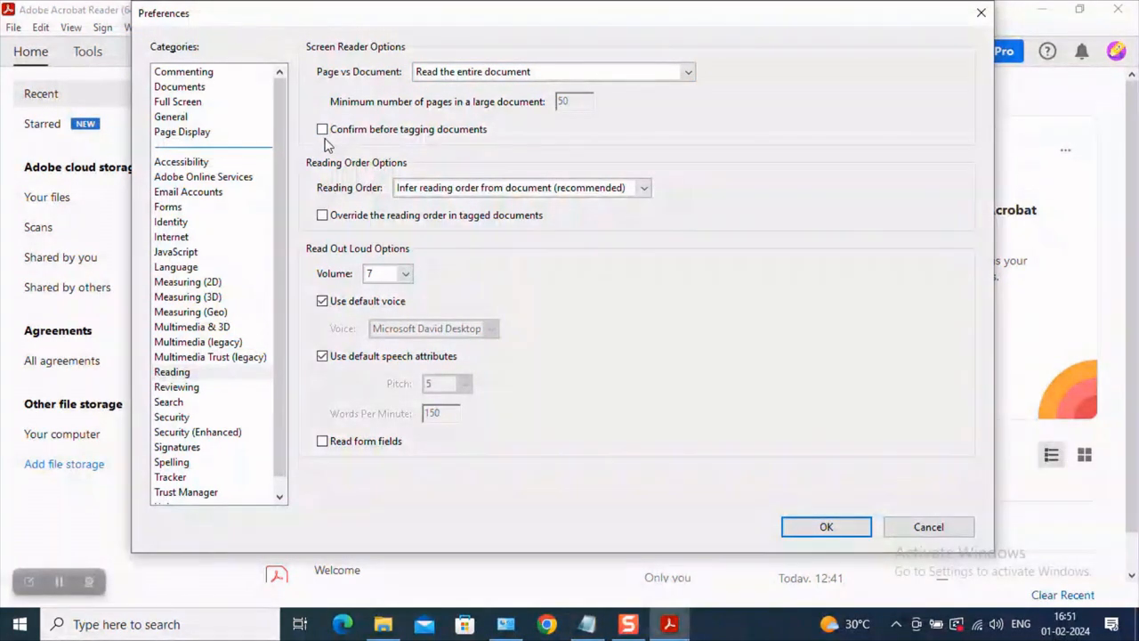
mouse_move(430, 185)
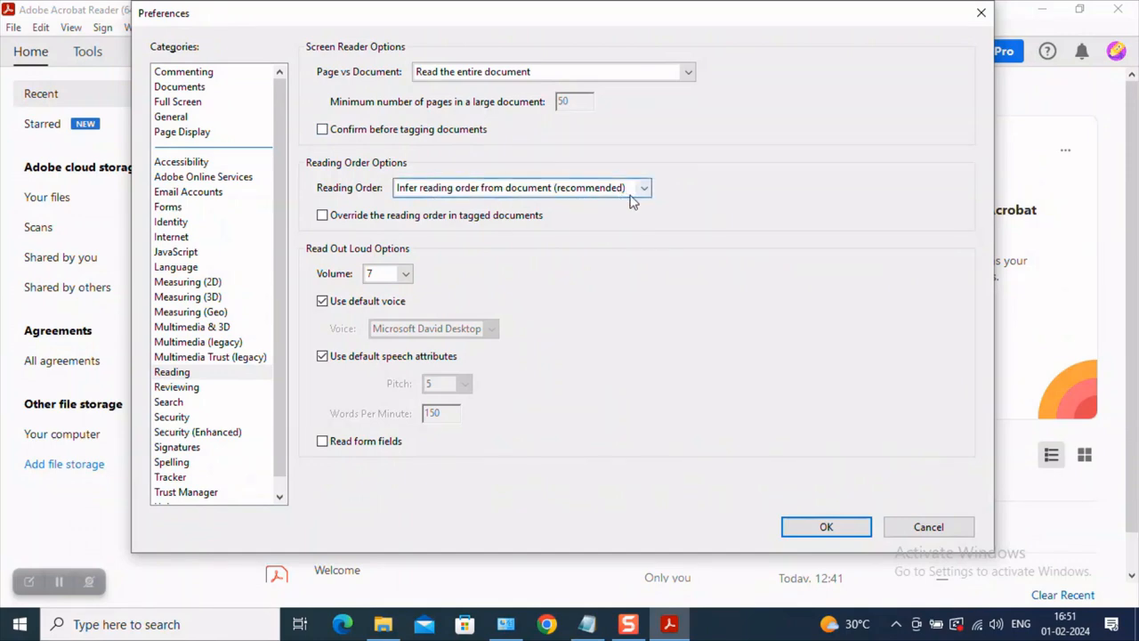
mouse_move(574, 311)
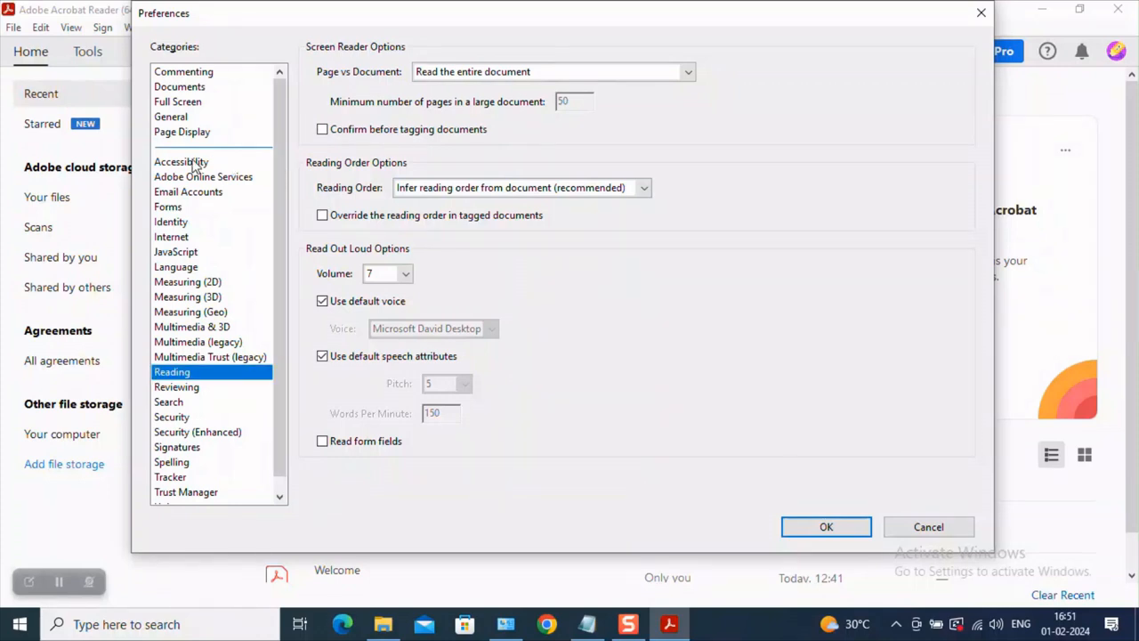
- Switch the Preferences categories to Accessibility
left_click(181, 160)
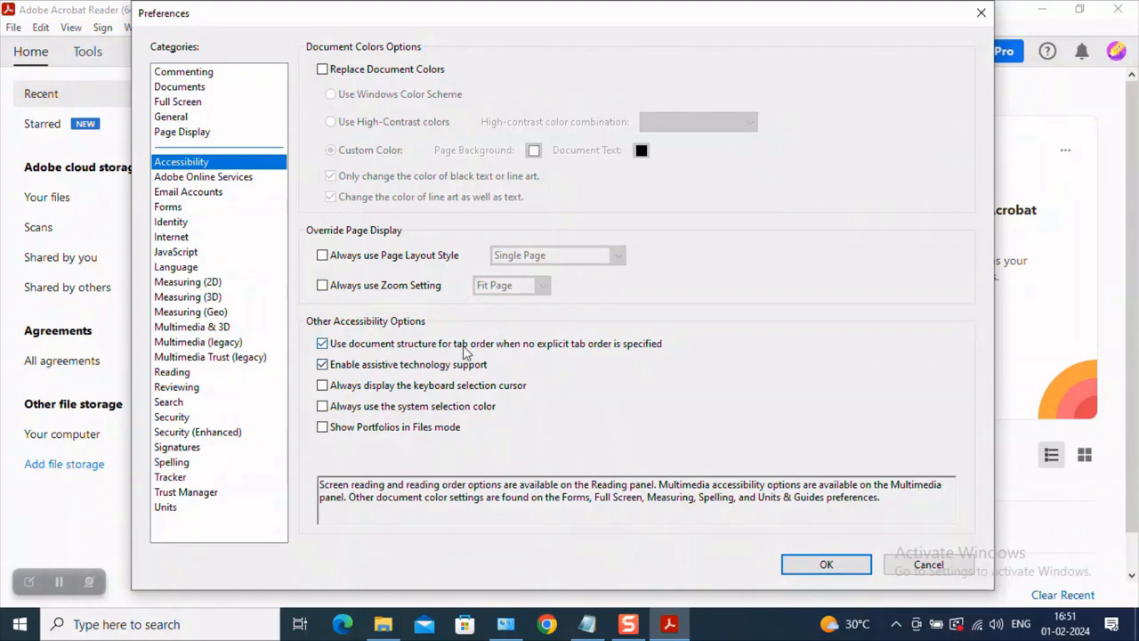
mouse_move(606, 348)
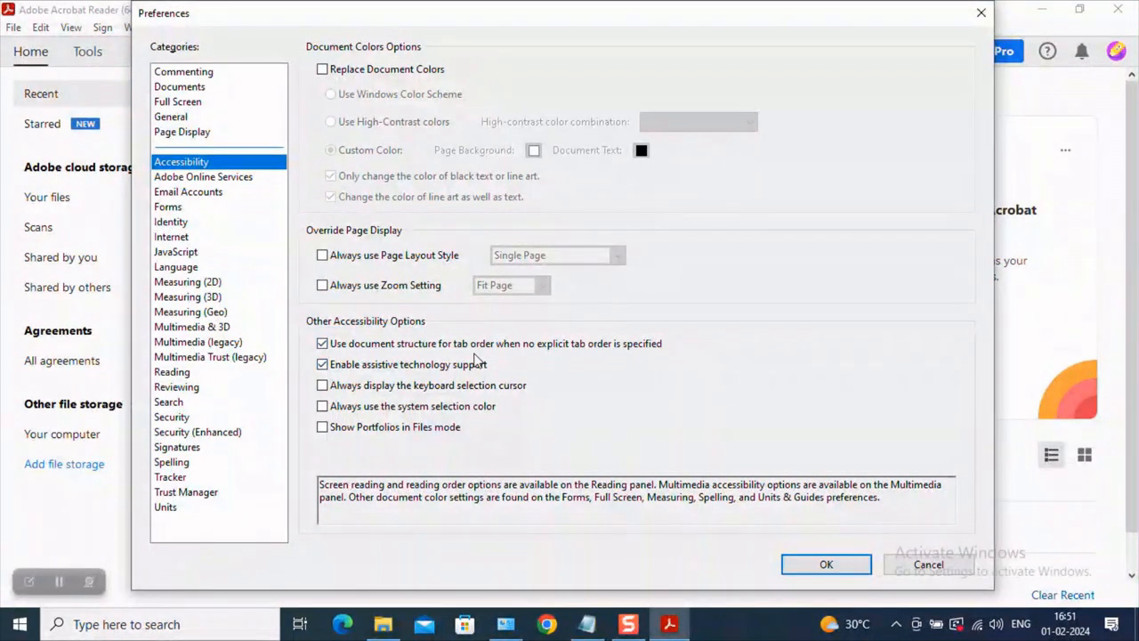
mouse_move(365, 324)
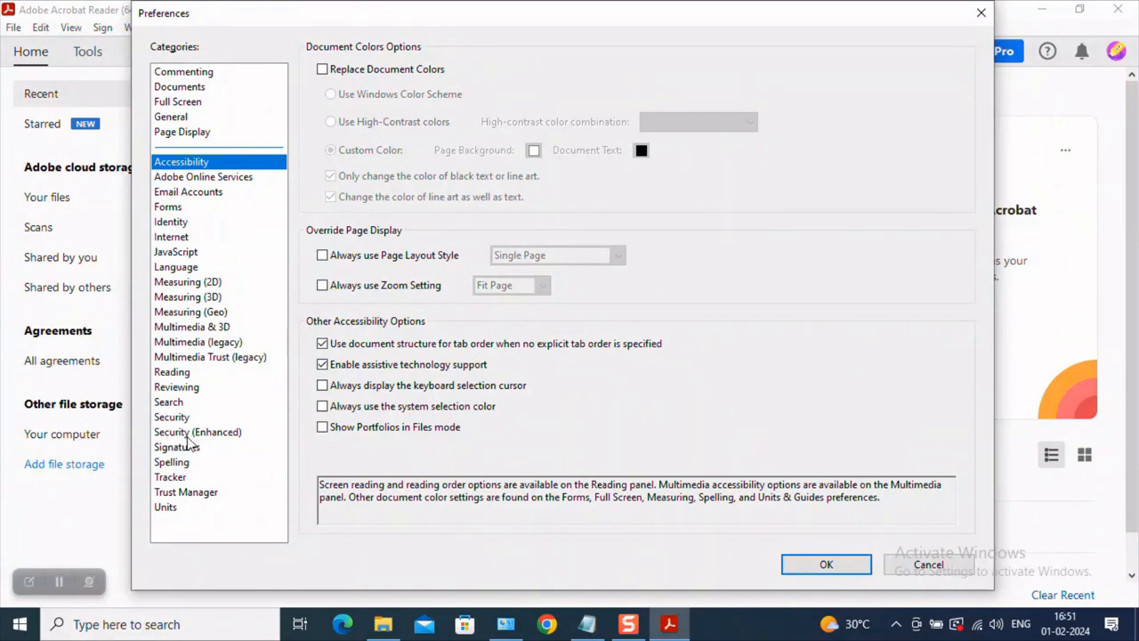
- In Security (Enhanced), disable Protected Mode at startup, confirm the warning and save with OK
left_click(197, 432)
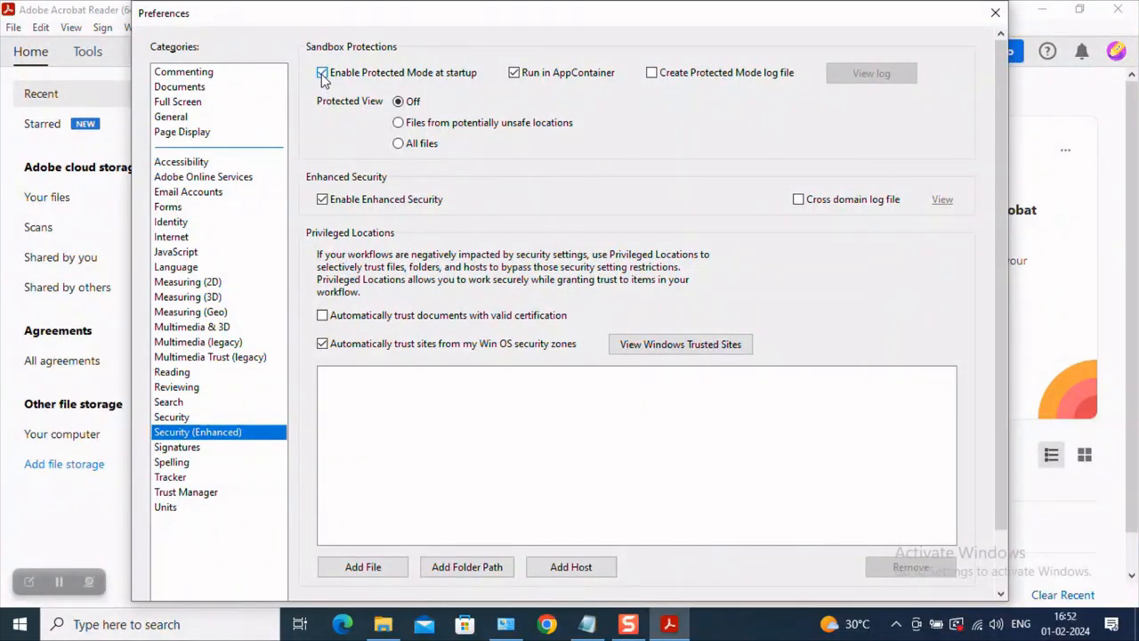
left_click(322, 72)
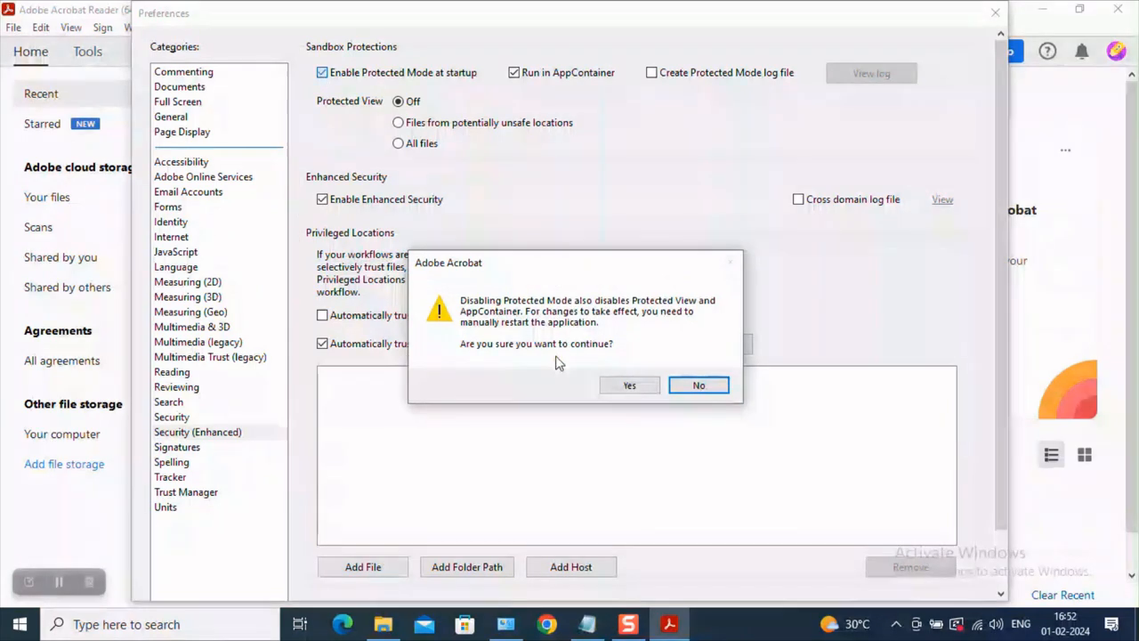
mouse_move(553, 365)
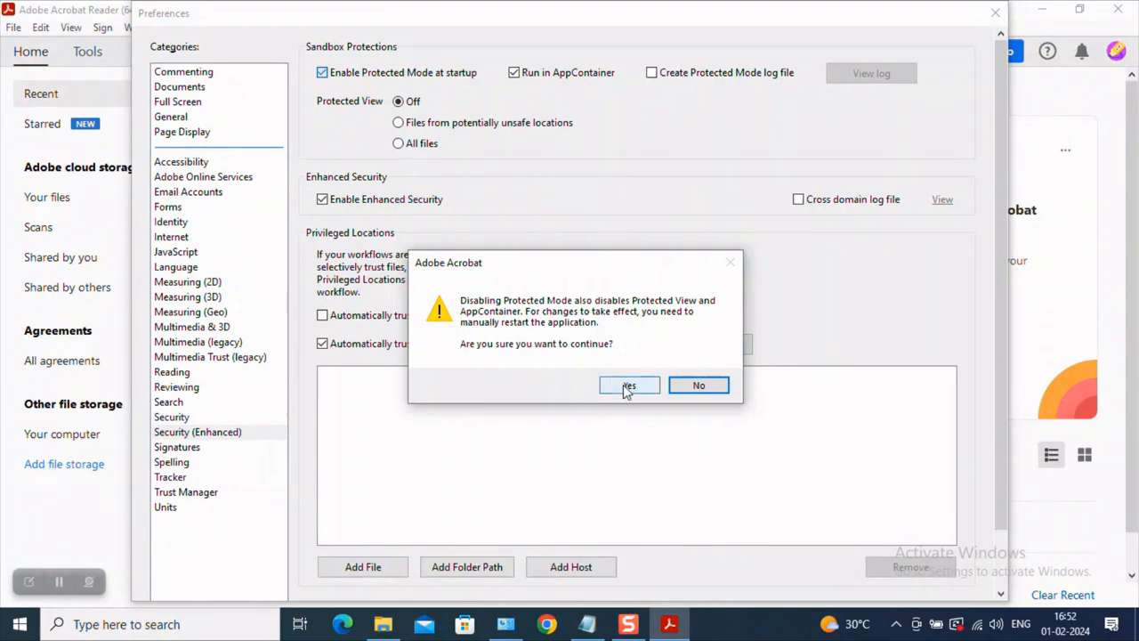
left_click(630, 385)
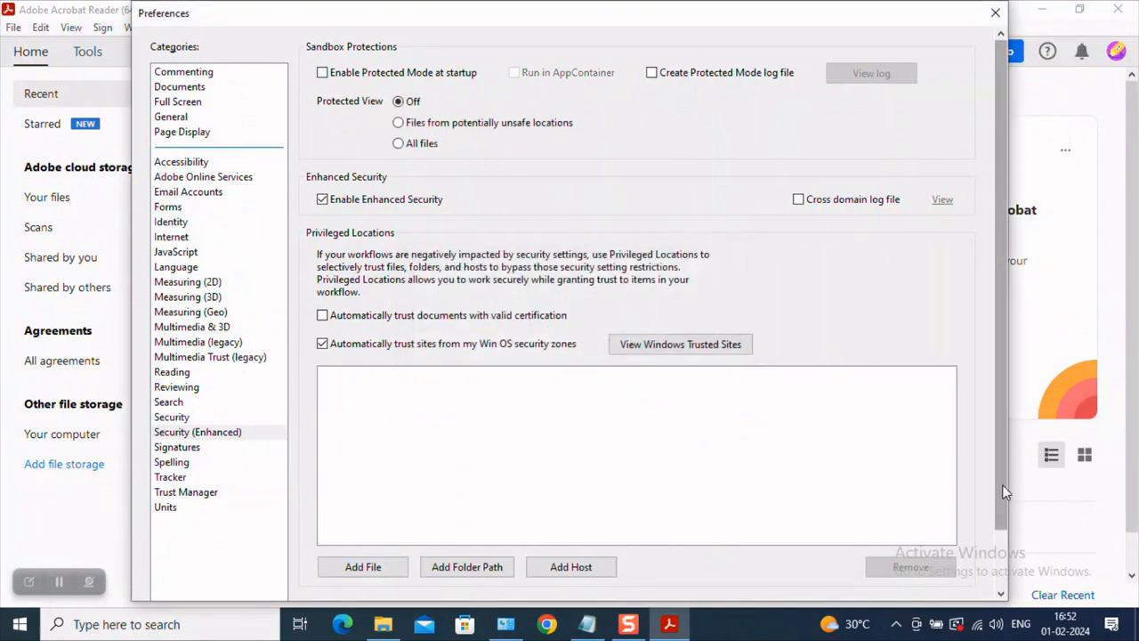
scroll("down", 3)
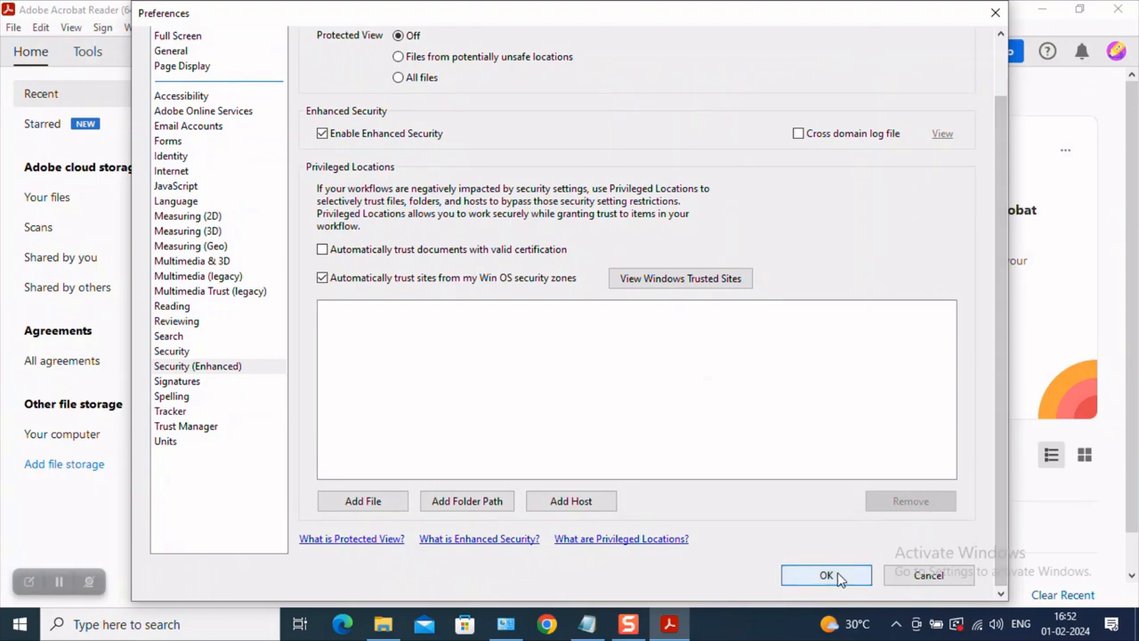
left_click(826, 575)
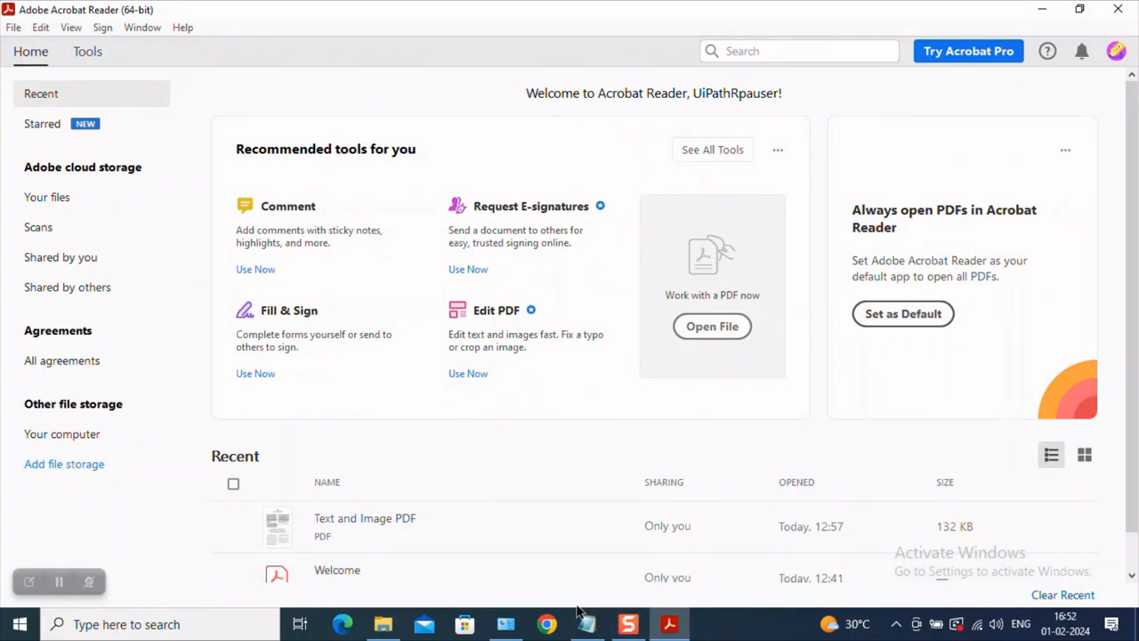
mouse_move(583, 620)
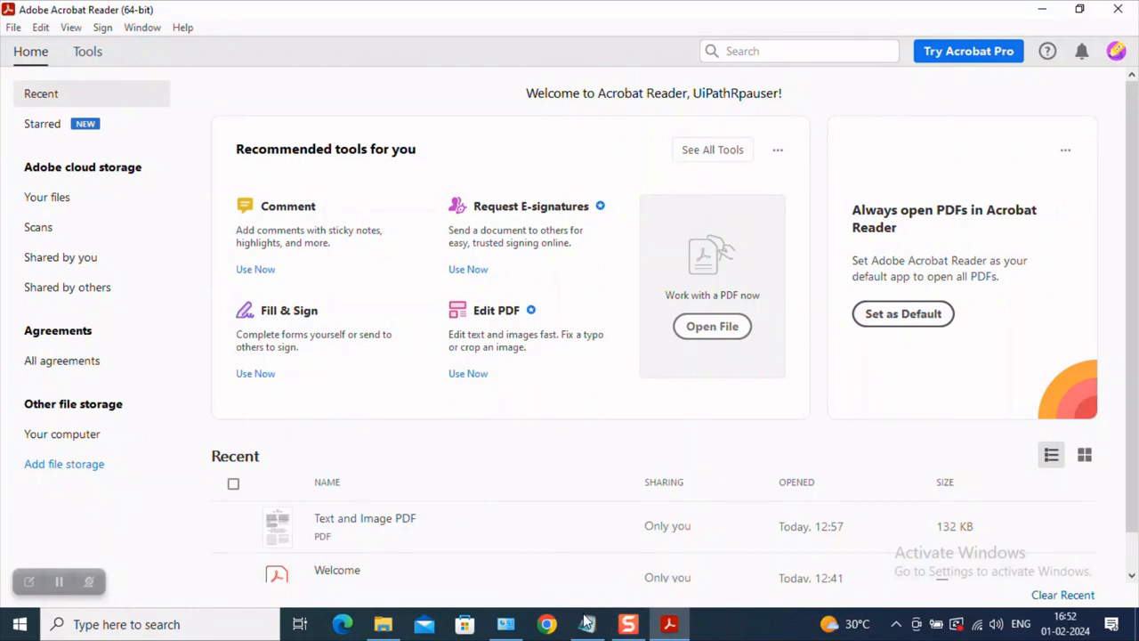
- Bring the Notepad lesson outline back to the front from the taskbar
left_click(588, 623)
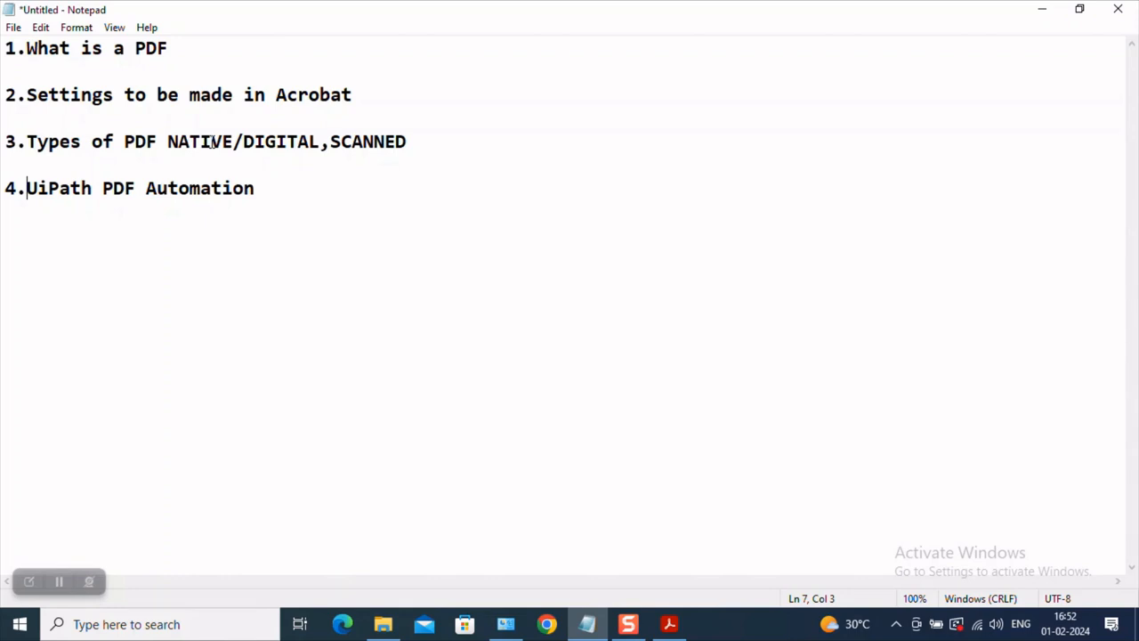
mouse_move(381, 142)
type("ip")
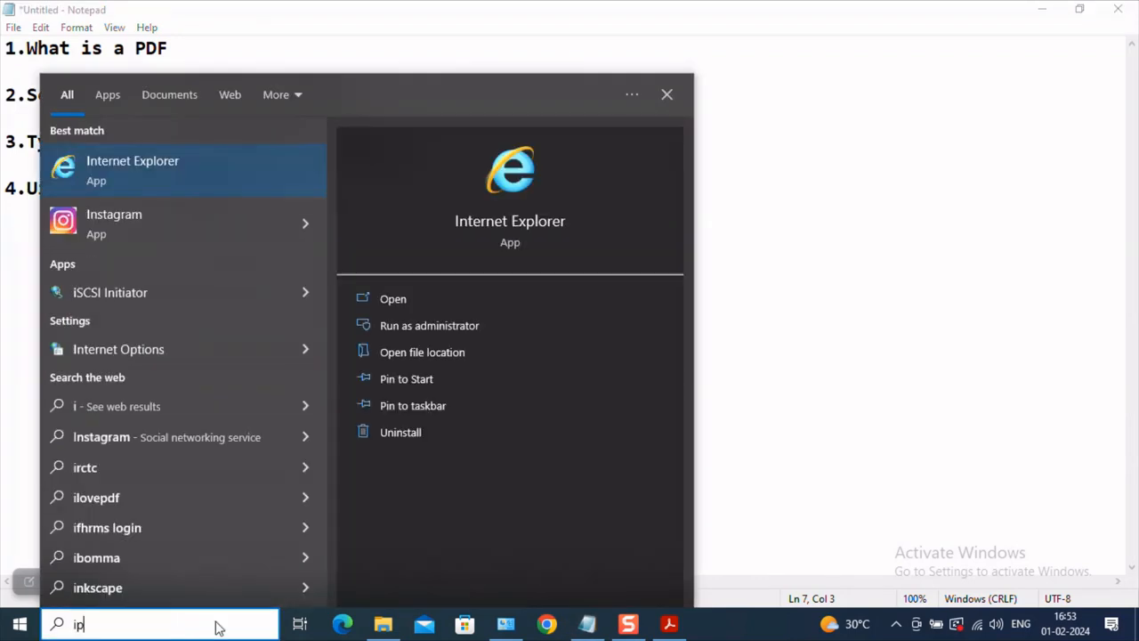
- Launch UiPath Studio from Windows Start search onto its start page
key("Backspace")
type("u")
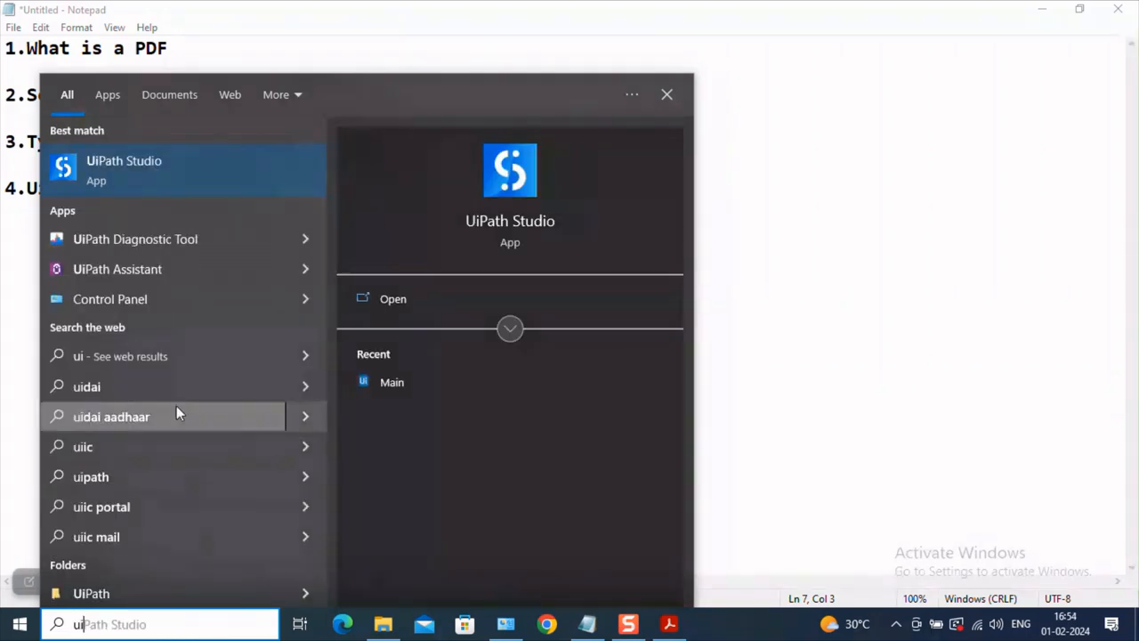
key("Escape")
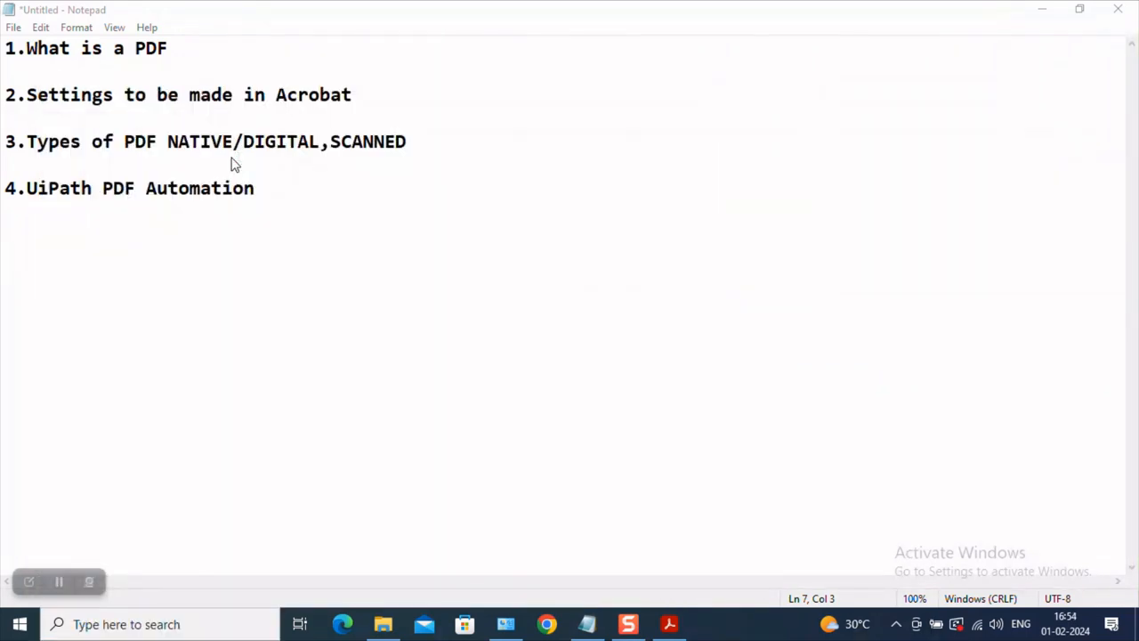
left_click(710, 623)
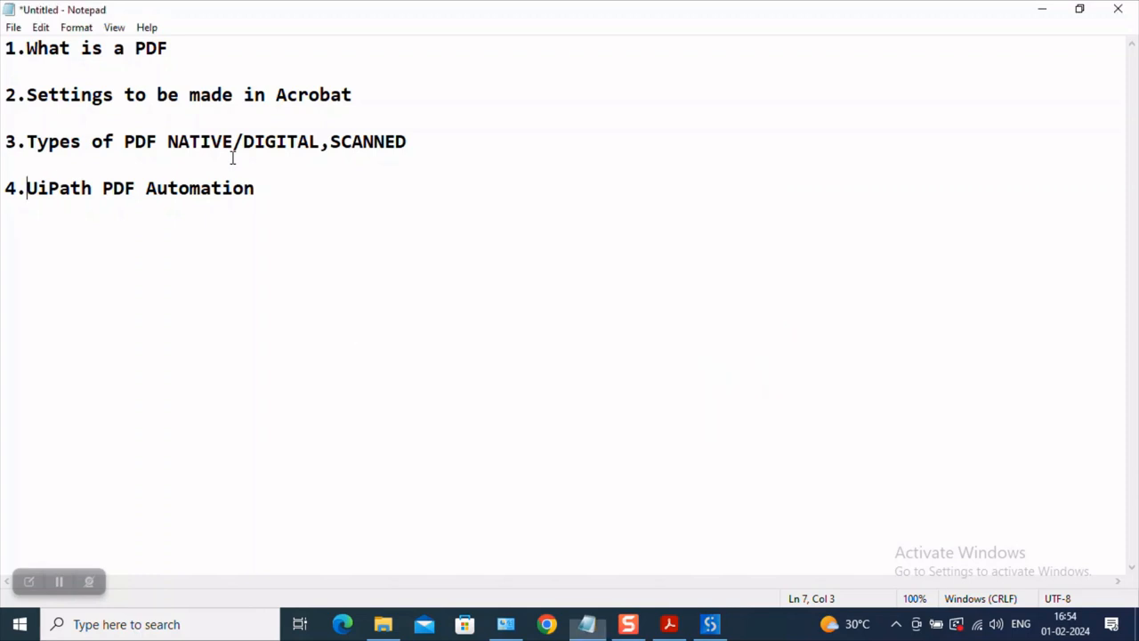
left_click(709, 623)
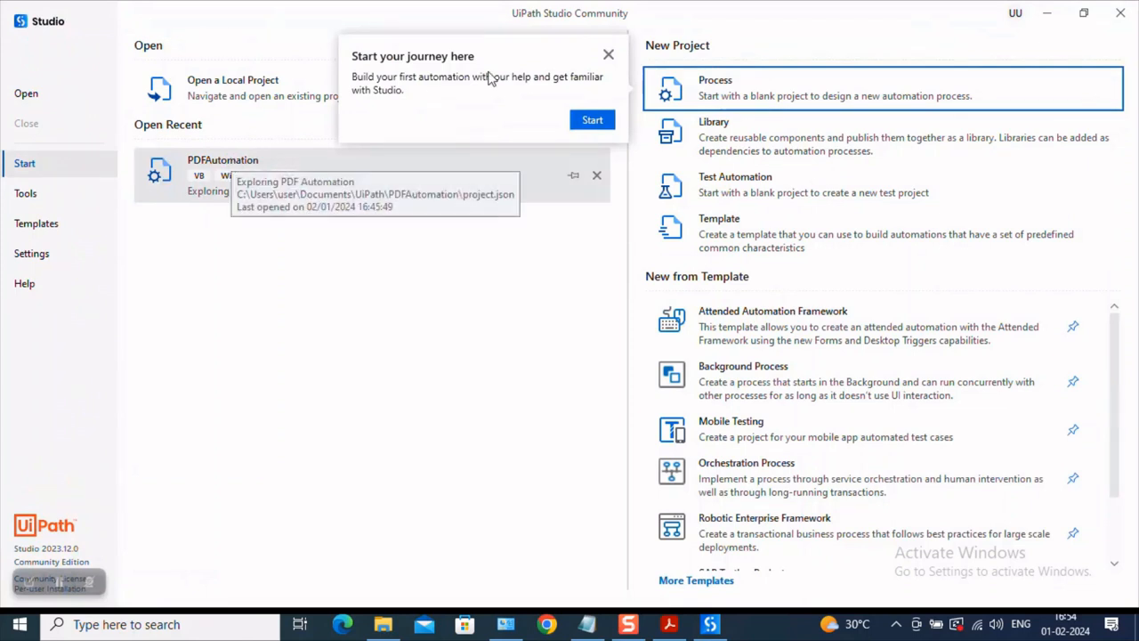
- Start a new blank Process and name it PDFAutomationUipath
left_click(609, 53)
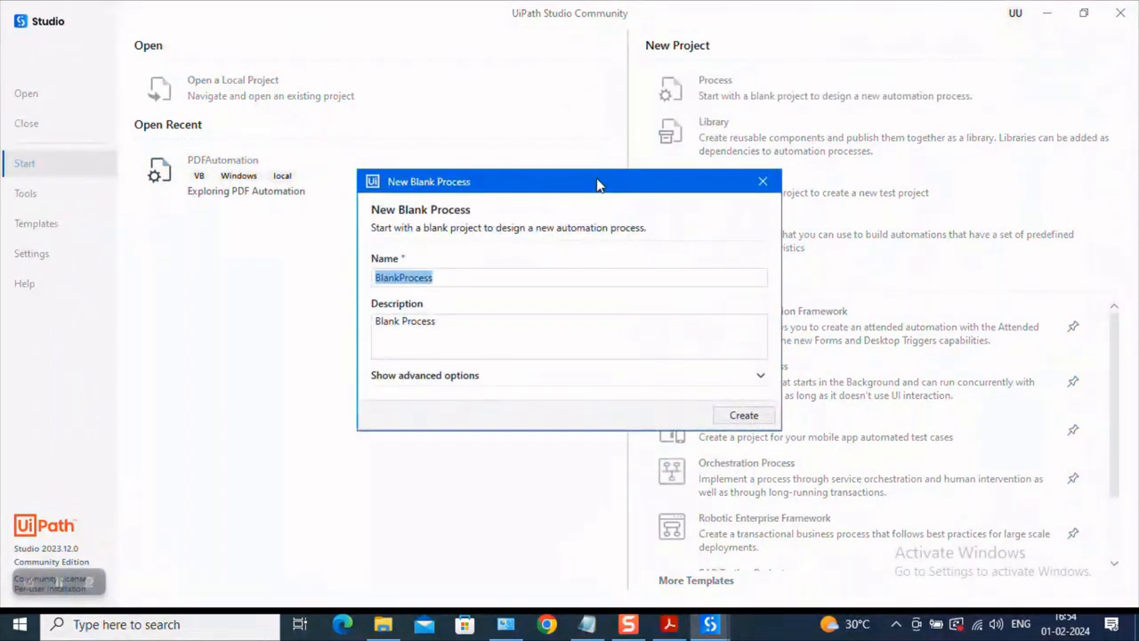
left_click_drag(596, 182, 388, 147)
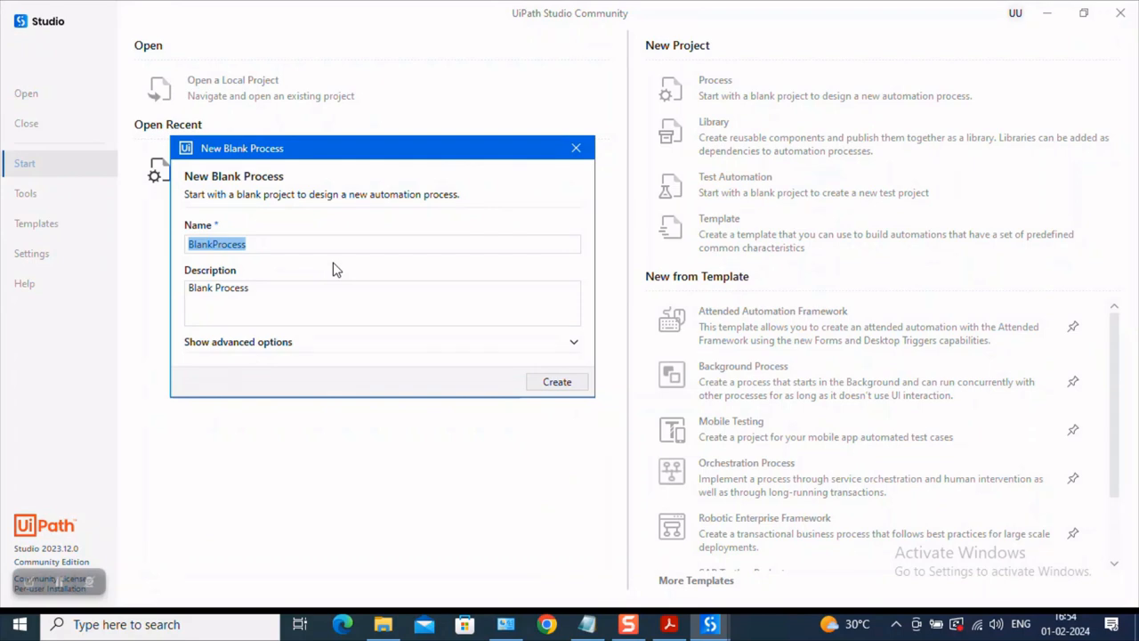
type("PD")
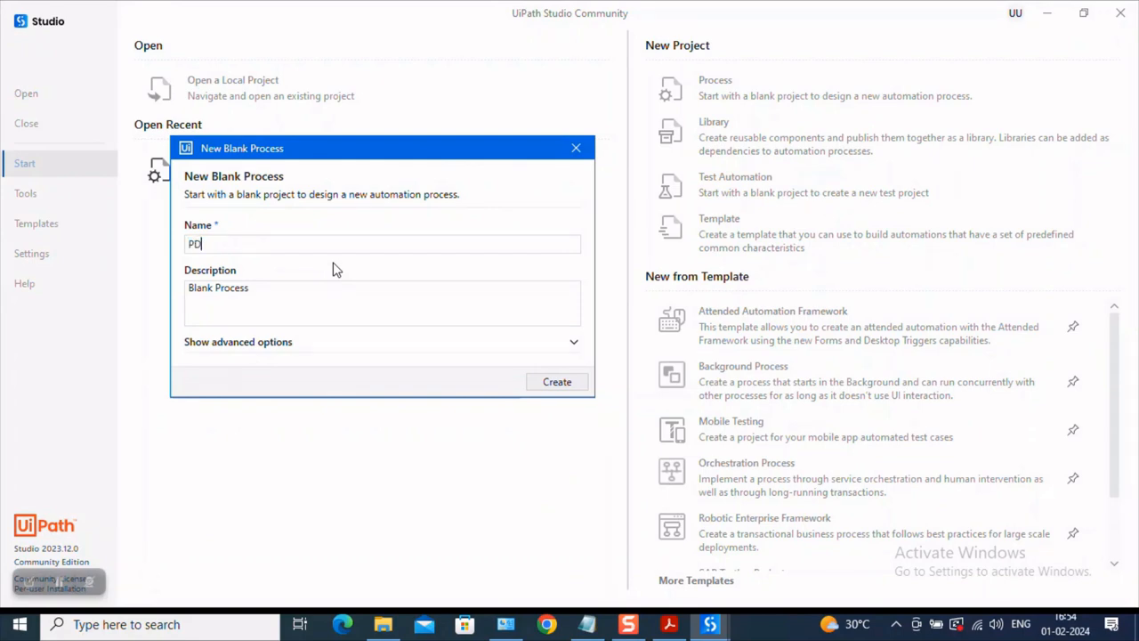
type("FAutomation")
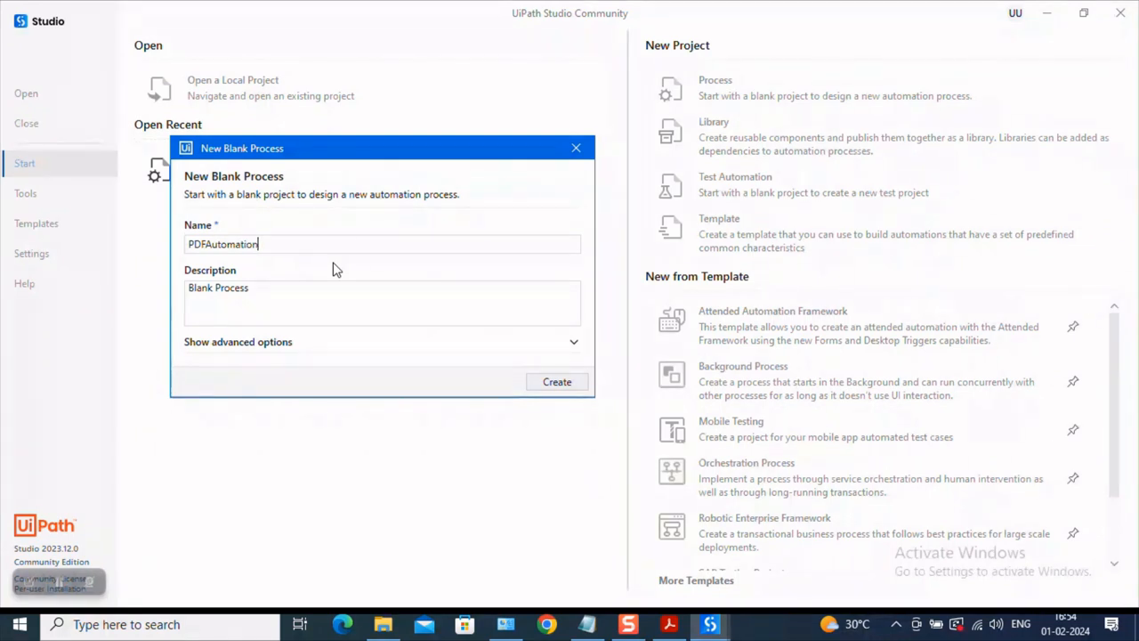
type("Uiath")
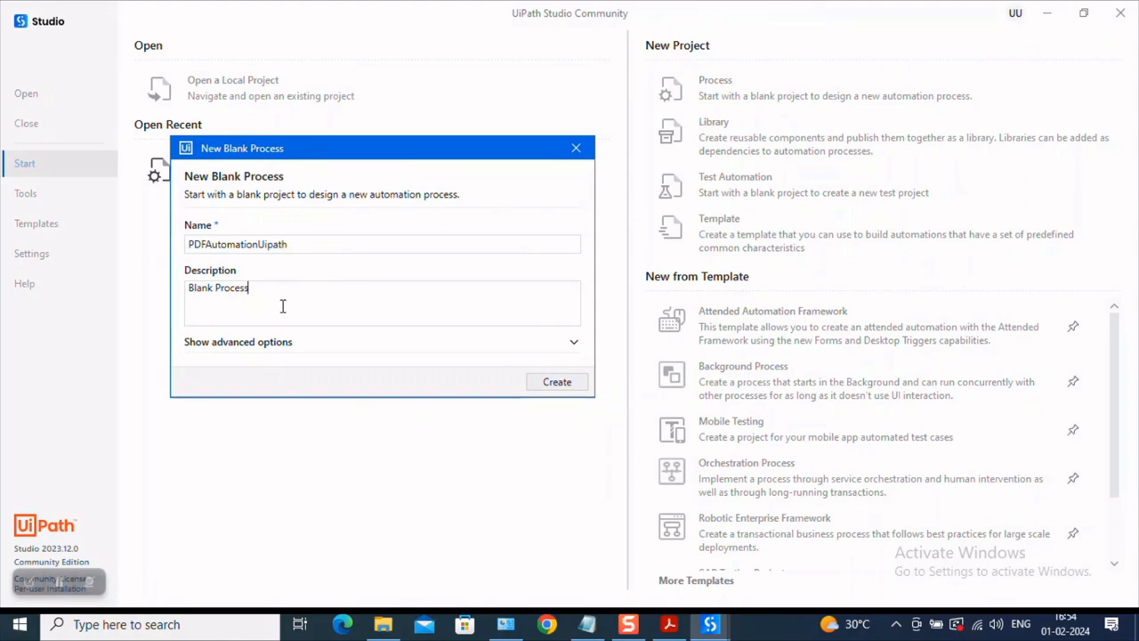
- Replace the description with 'In this flow, we are trying to automation' and create the project
key("backspace")
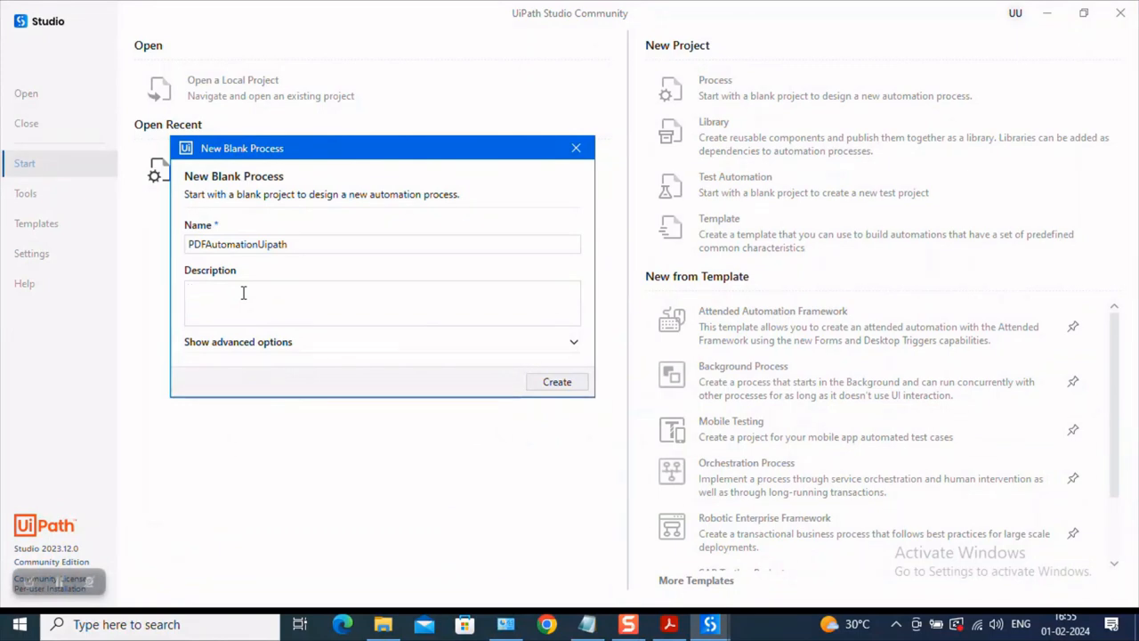
type("In this work")
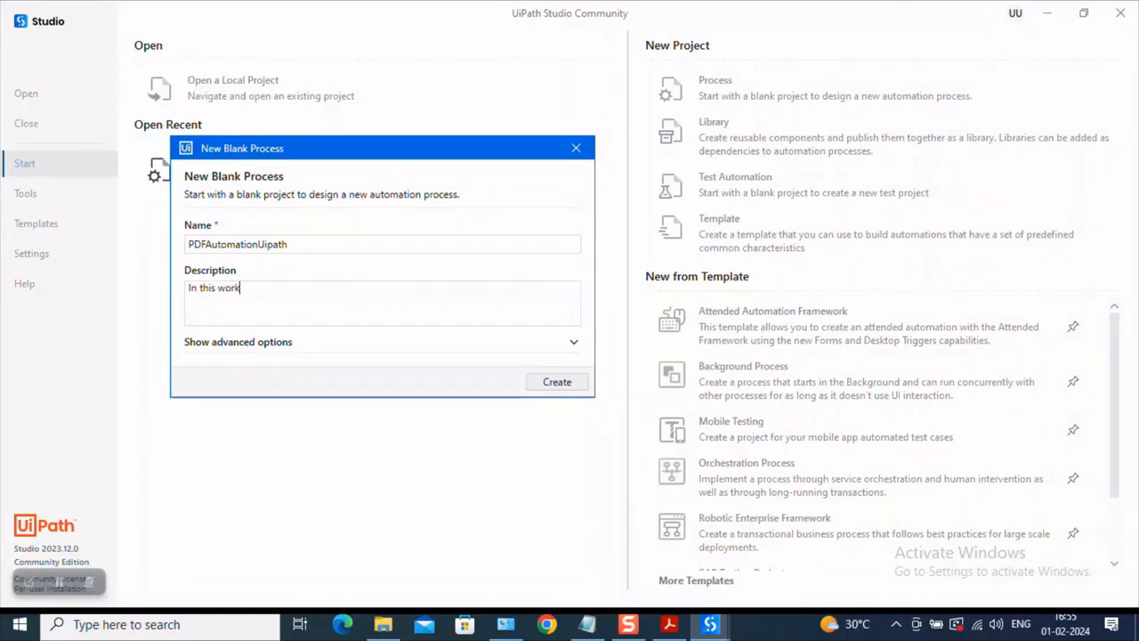
type("flow")
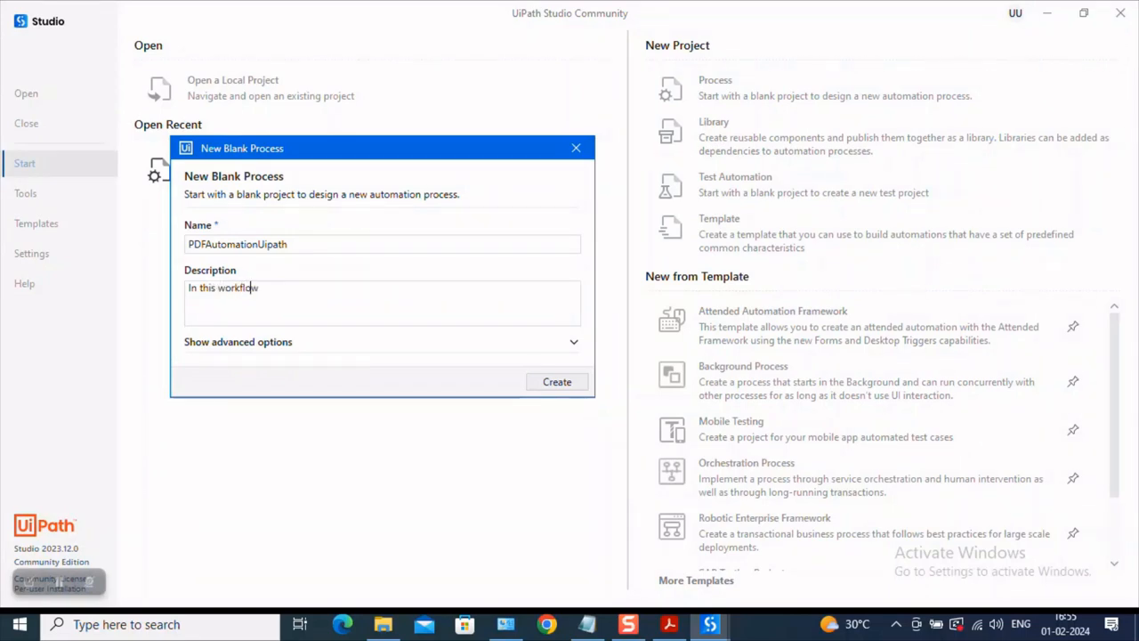
type(", we are t")
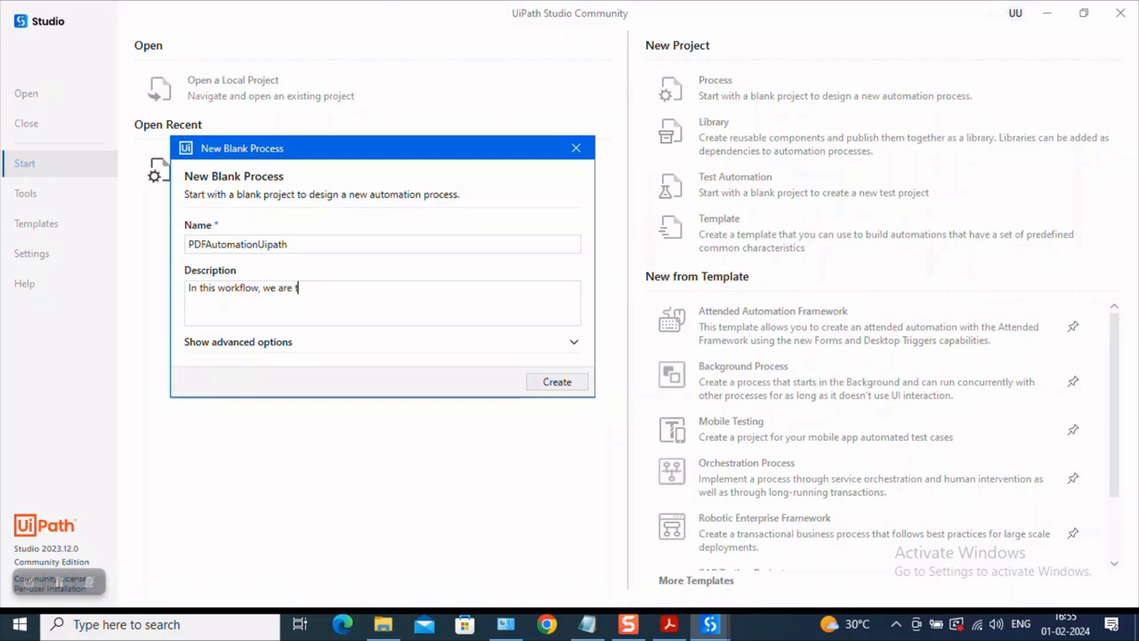
type("rying to a")
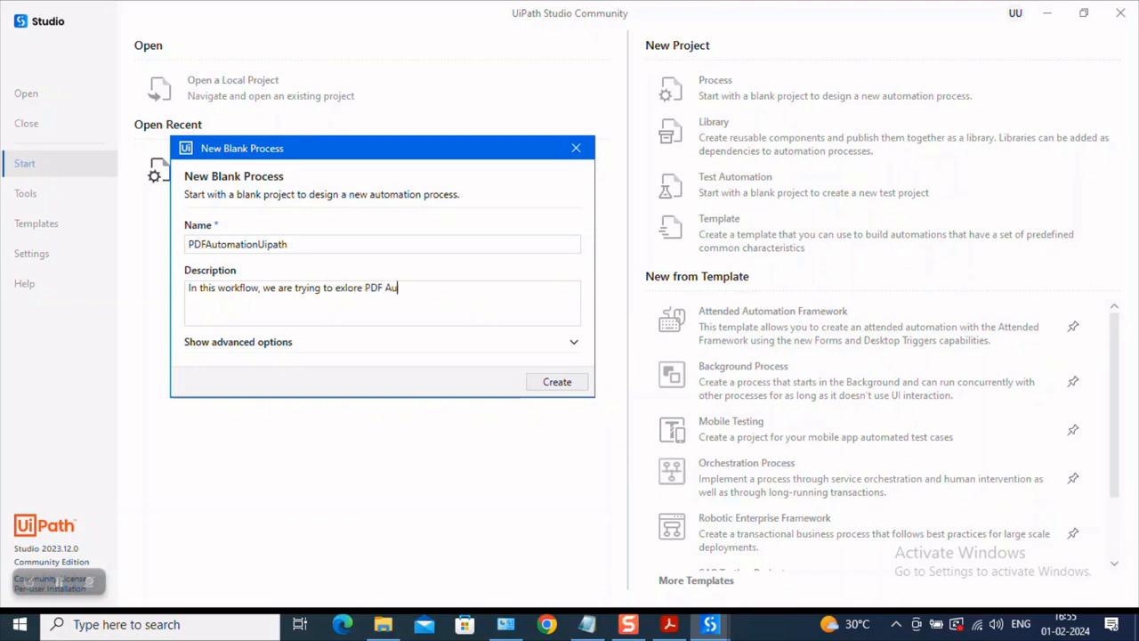
type("tomation")
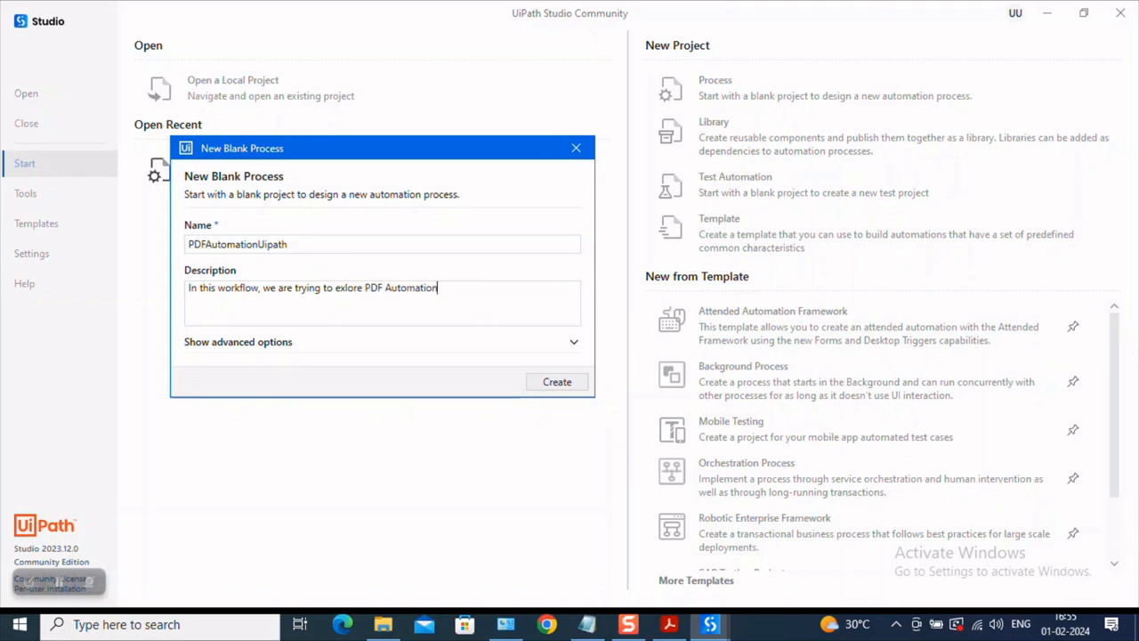
left_click(555, 381)
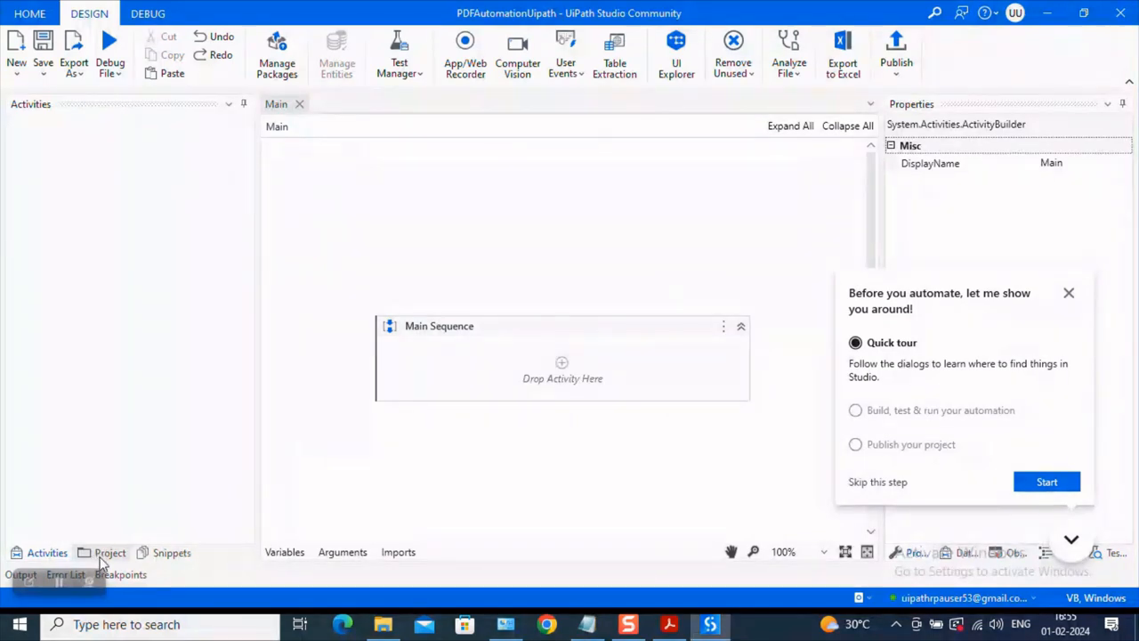
- Review the Project panel's dependencies, return to Activities and dismiss the quick tour tutorial
left_click(110, 551)
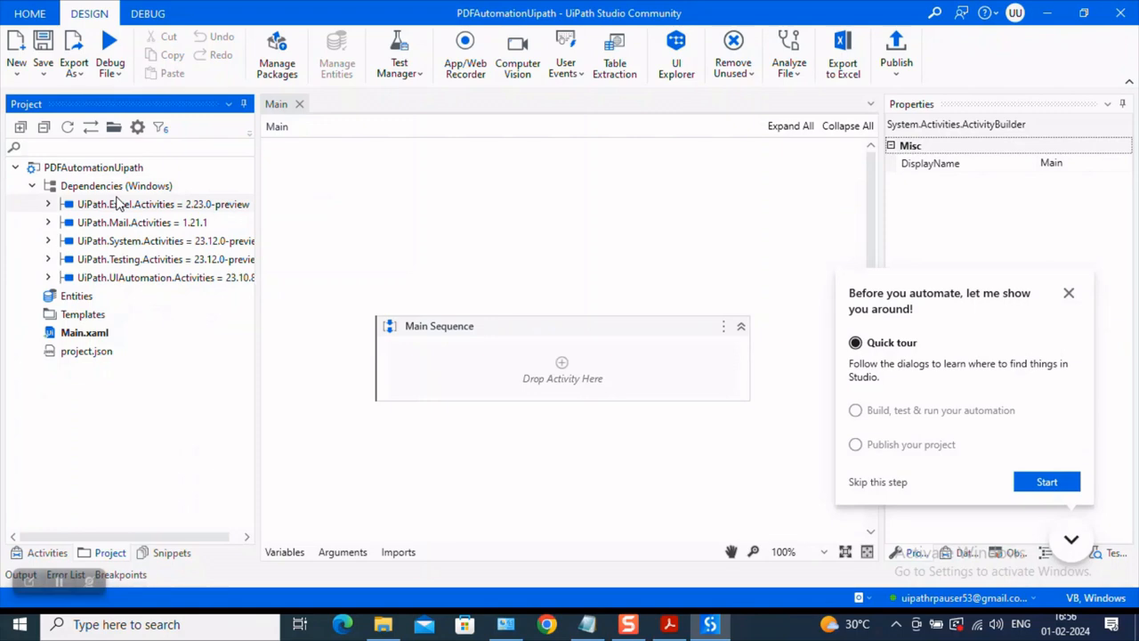
mouse_move(161, 213)
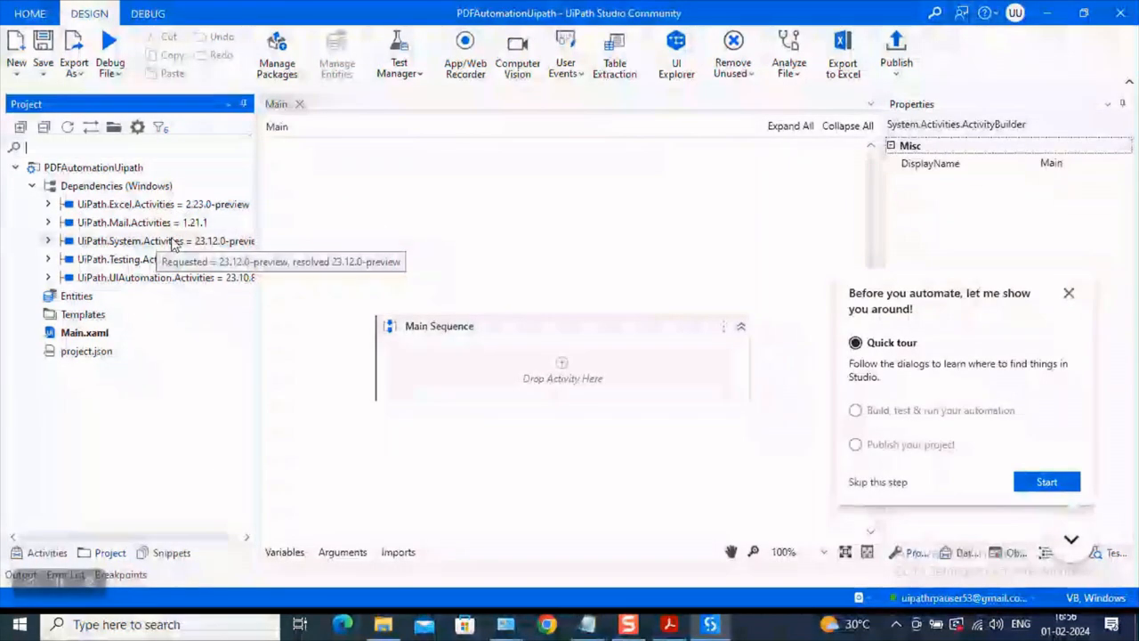
mouse_move(160, 306)
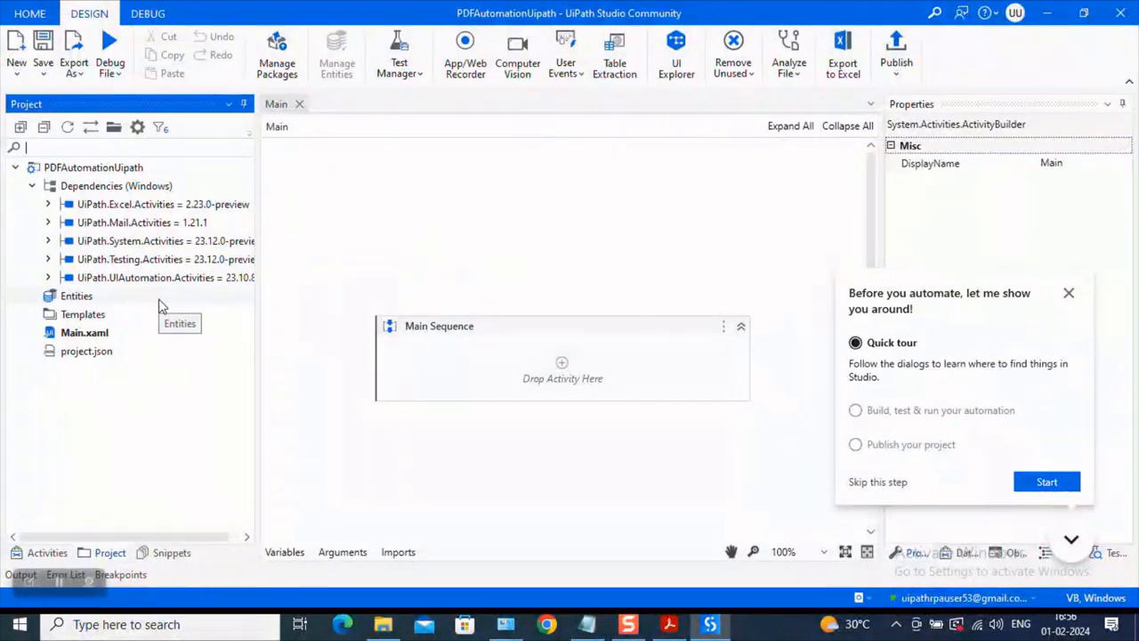
left_click(46, 552)
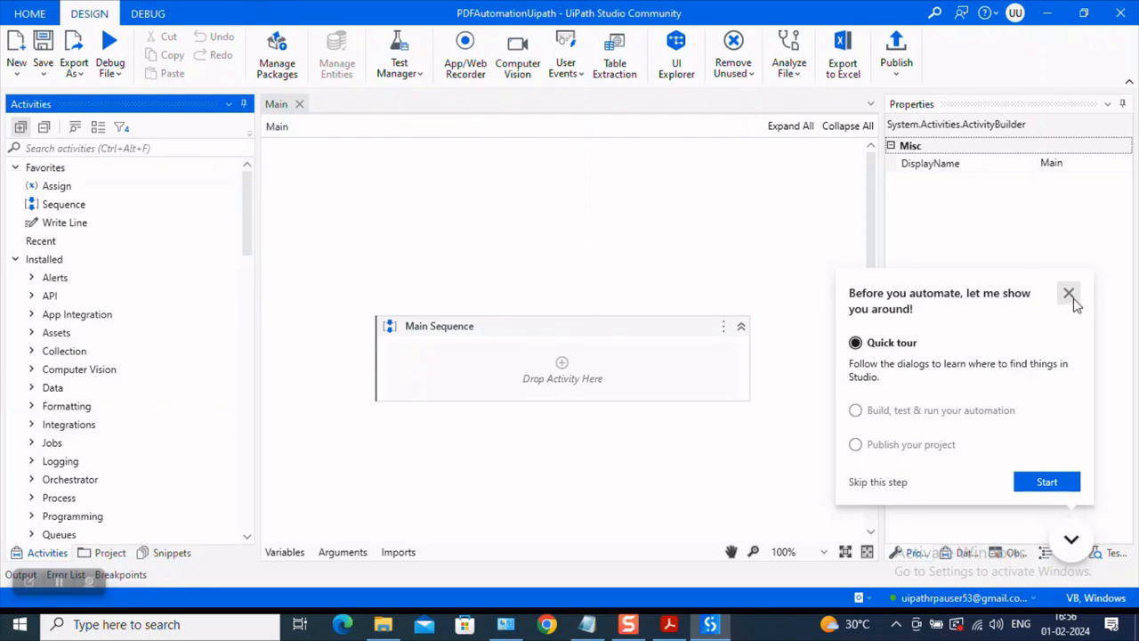
left_click(1067, 292)
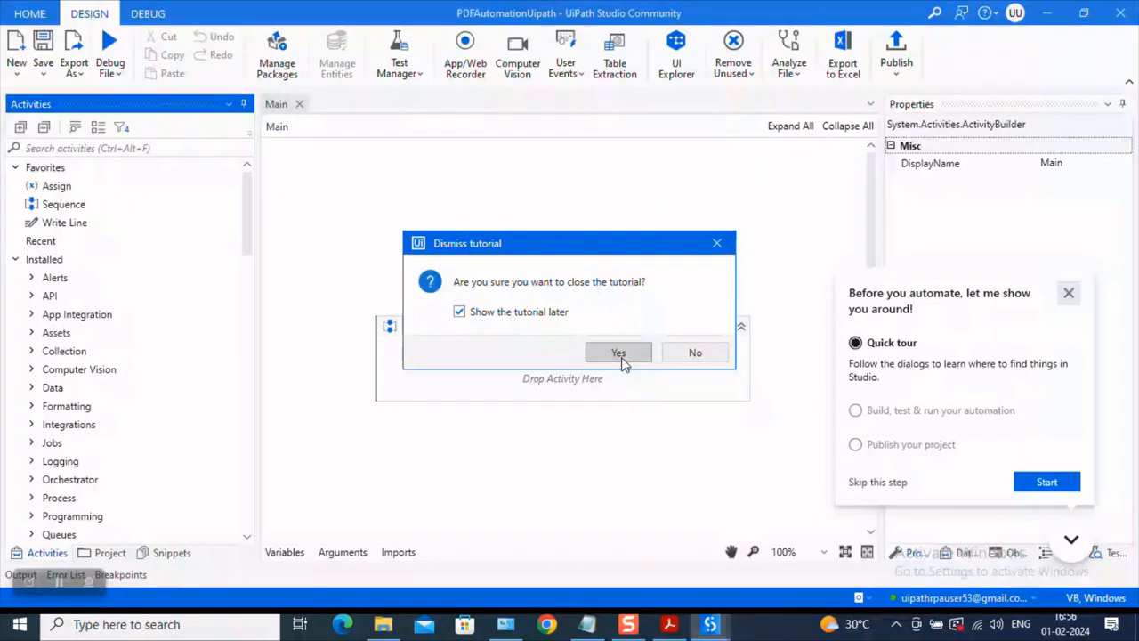
left_click(620, 352)
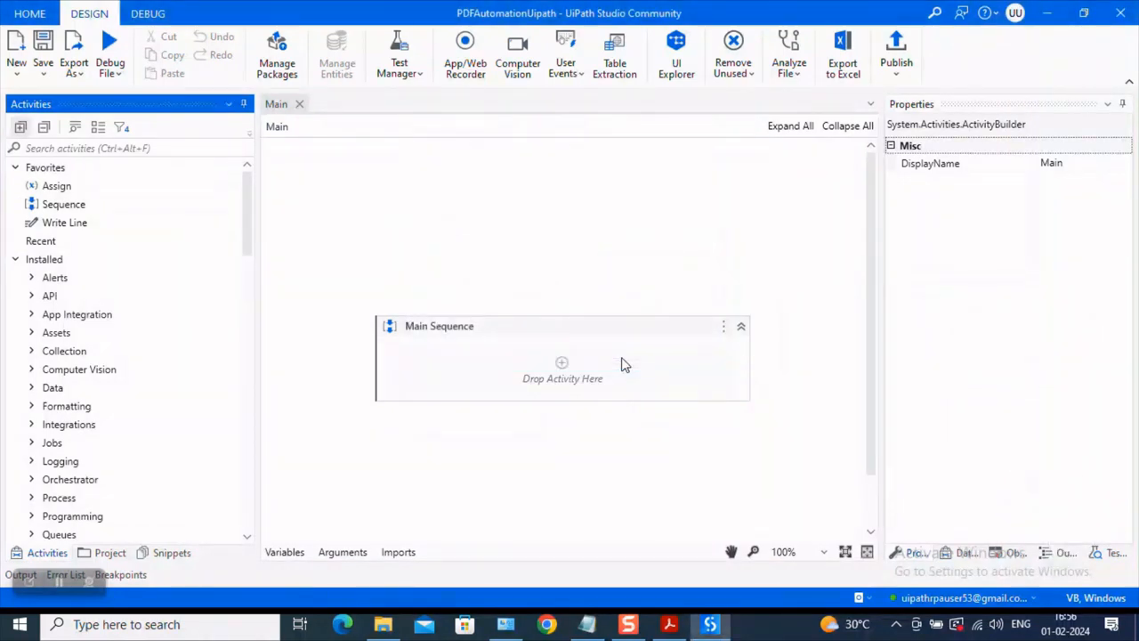
mouse_move(228, 146)
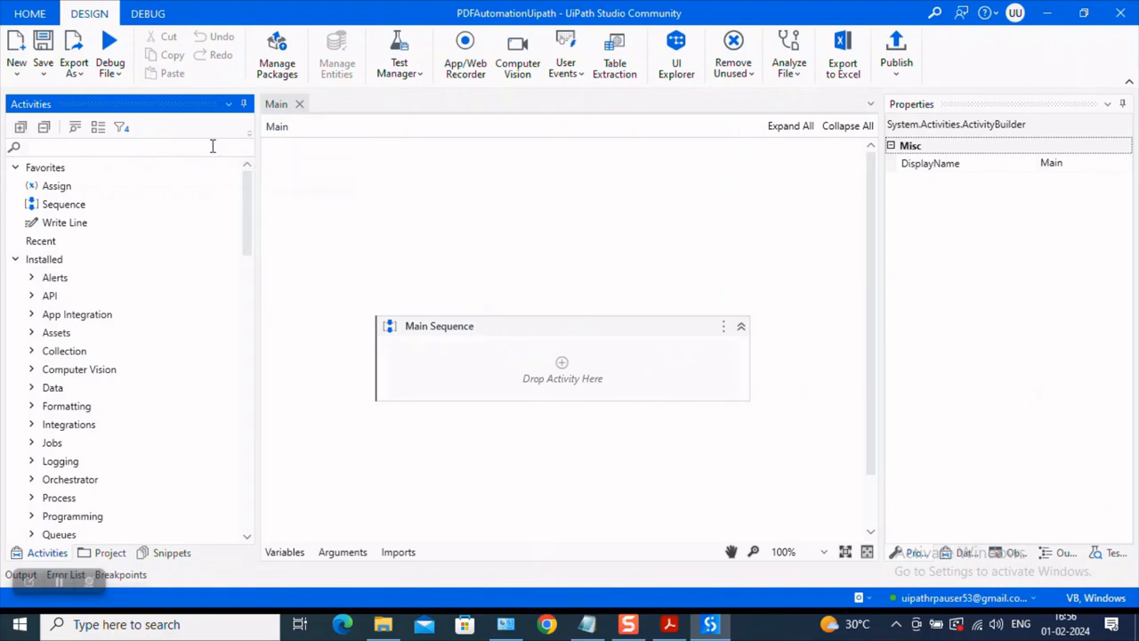
- Search the activities for 'pdf', then bring up Manage Packages from the Design ribbon
type("pdf")
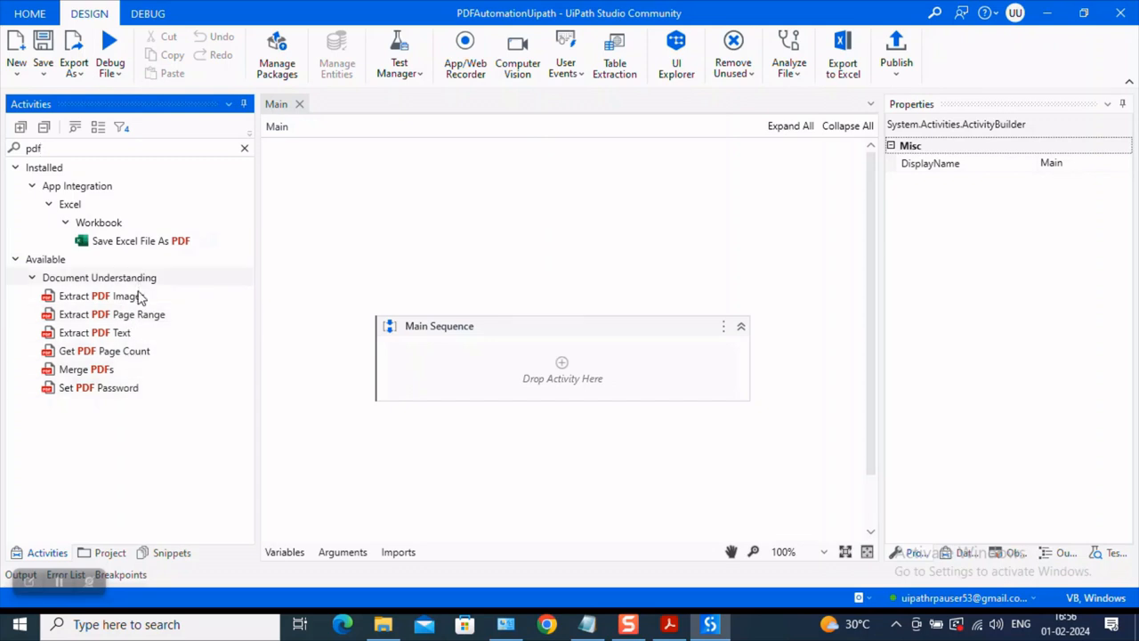
mouse_move(201, 189)
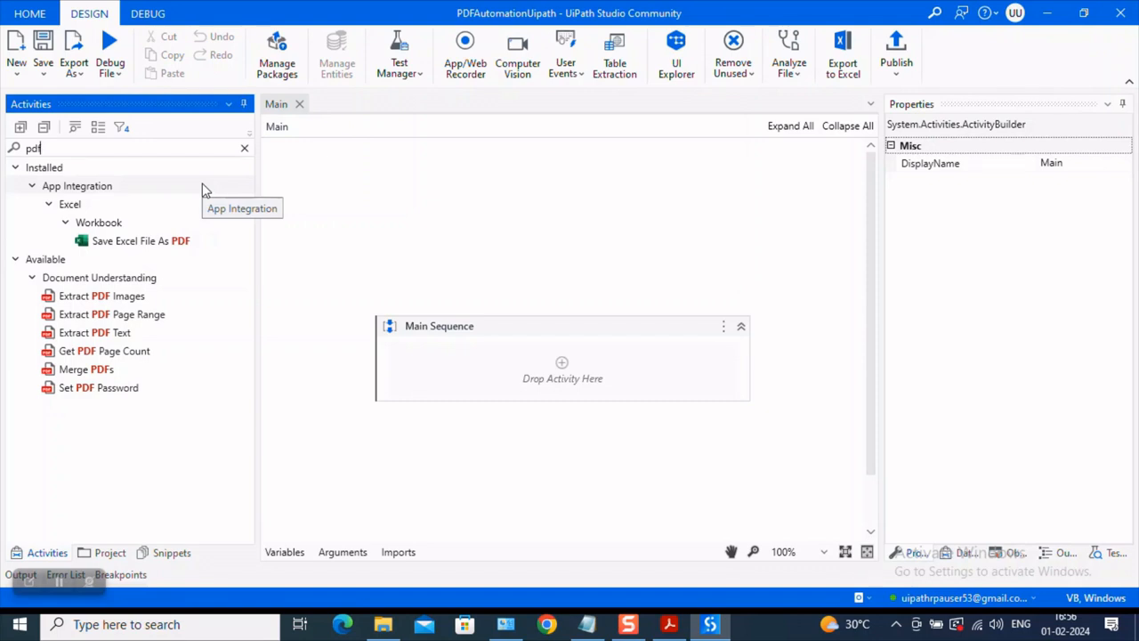
left_click(277, 50)
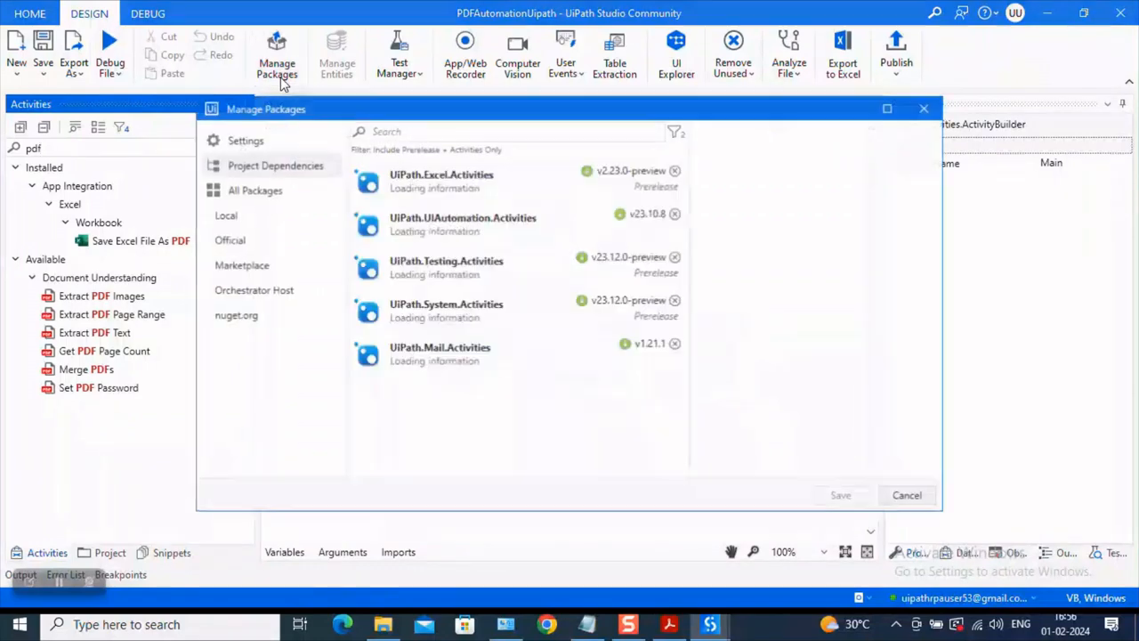
- Install UiPath.PDF.Activities from All Packages (search 'pdf') and save the changes
left_click(256, 189)
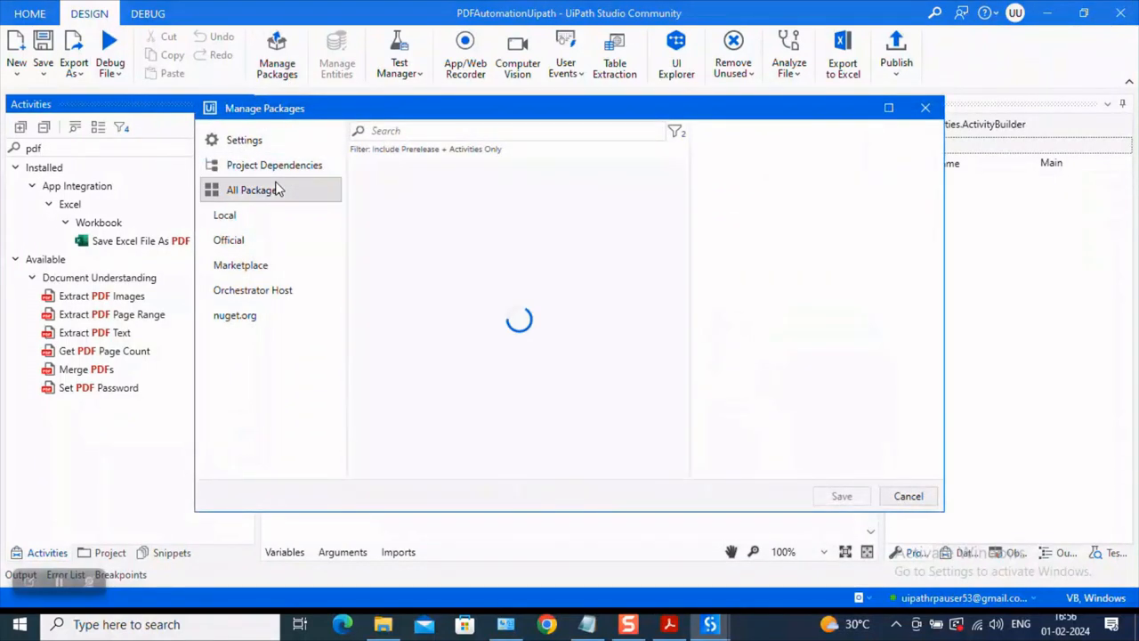
type("pdf")
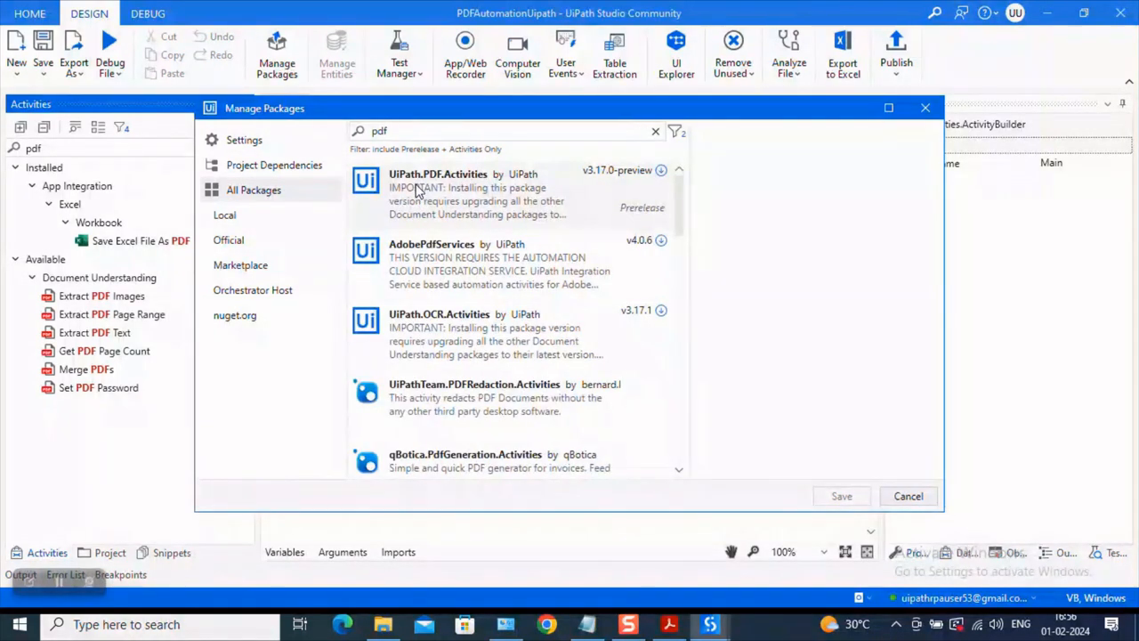
left_click(438, 187)
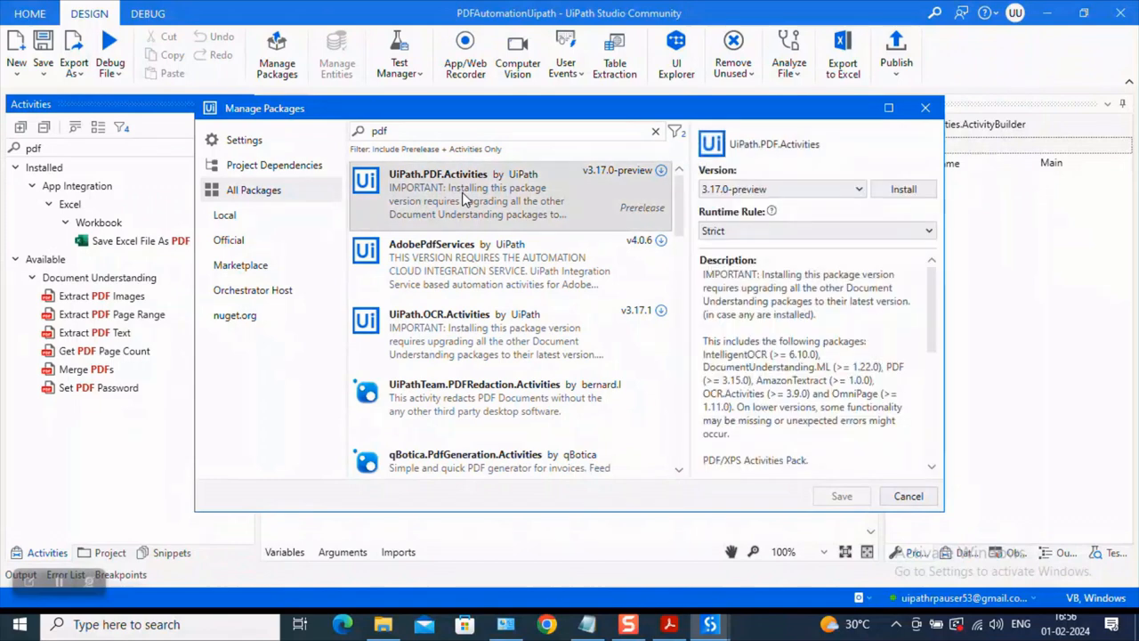
left_click(904, 189)
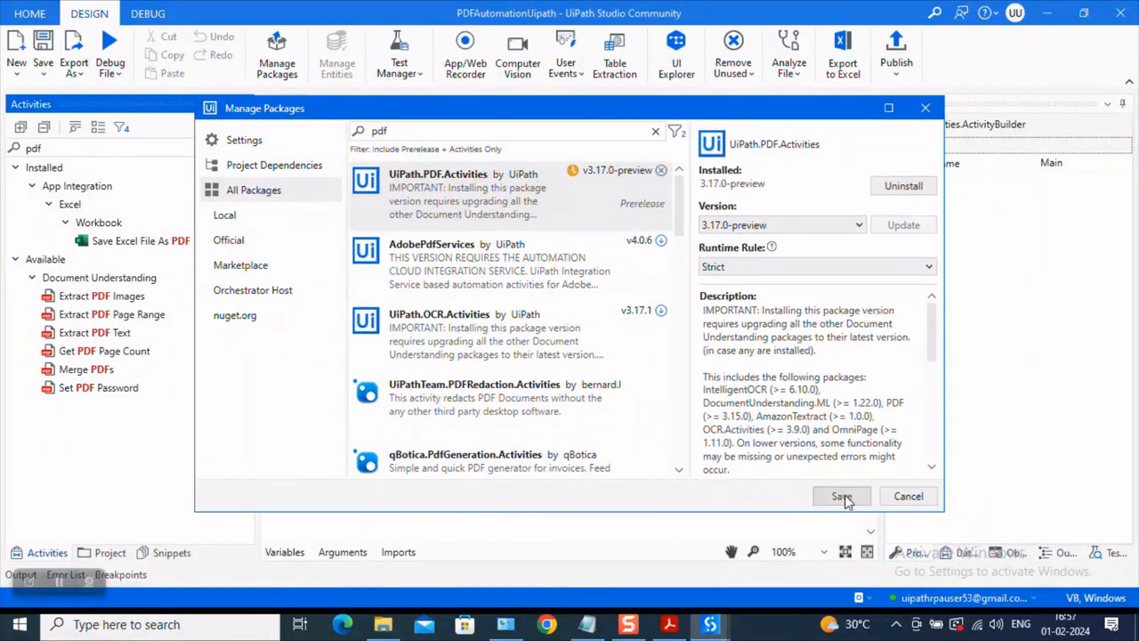
left_click(840, 494)
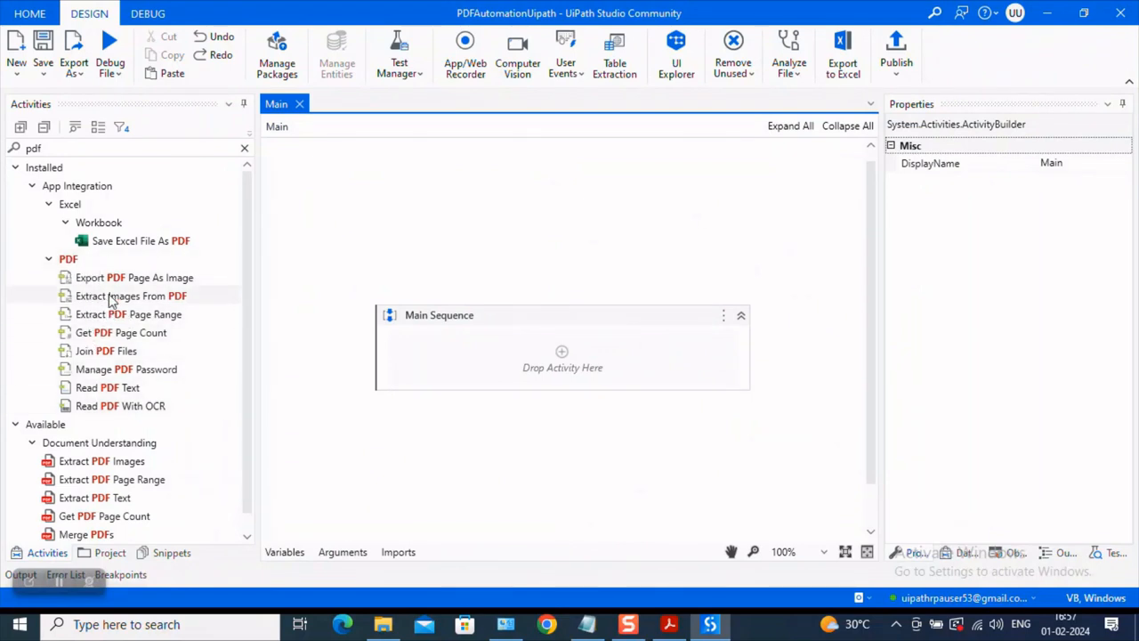
mouse_move(86, 283)
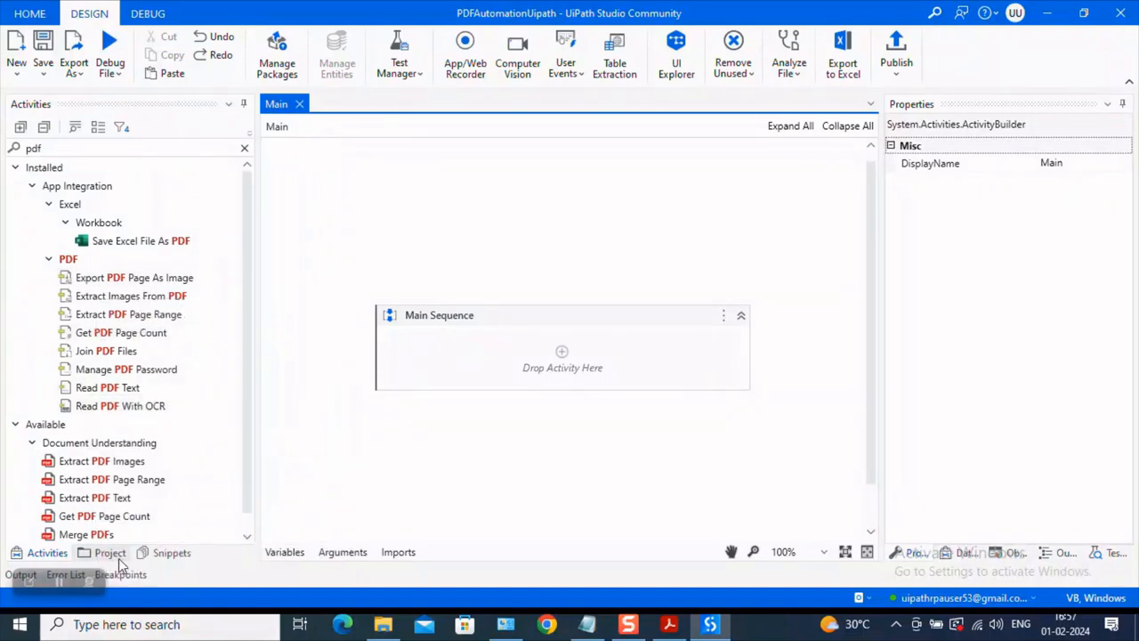
- Confirm UiPath.PDF.Activities under Dependencies, then return to the Activities panel
left_click(110, 552)
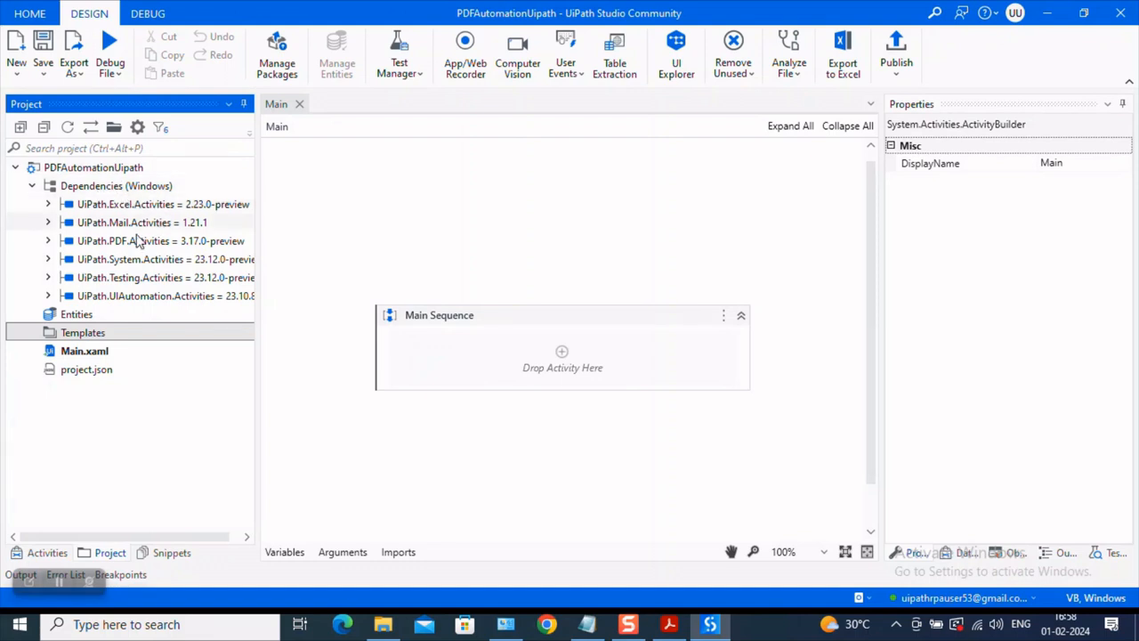
mouse_move(131, 250)
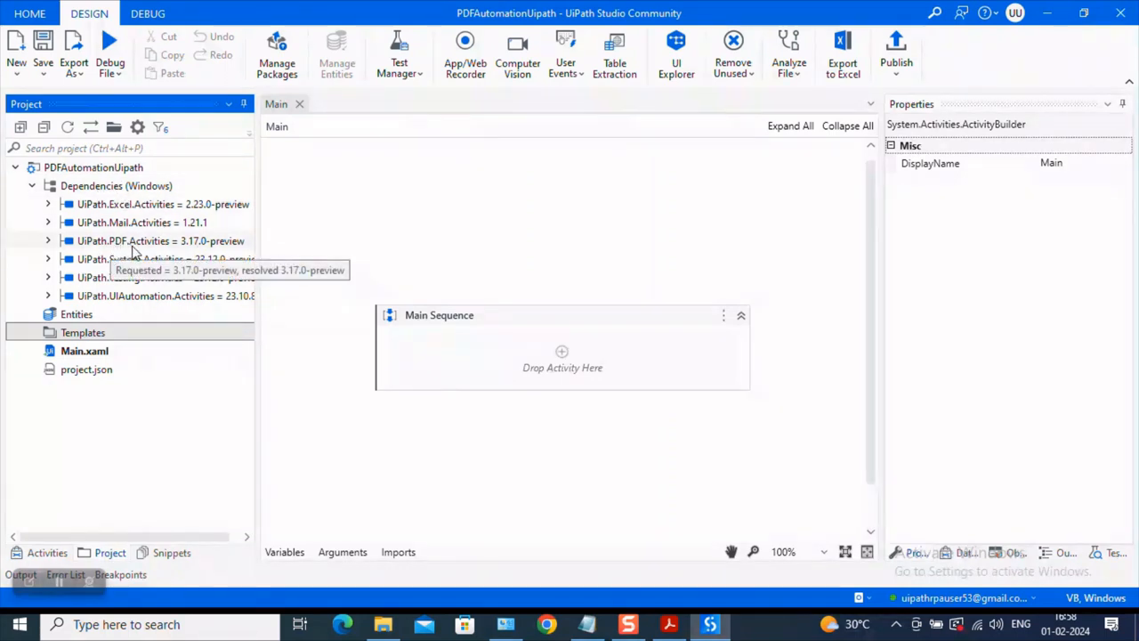
mouse_move(163, 253)
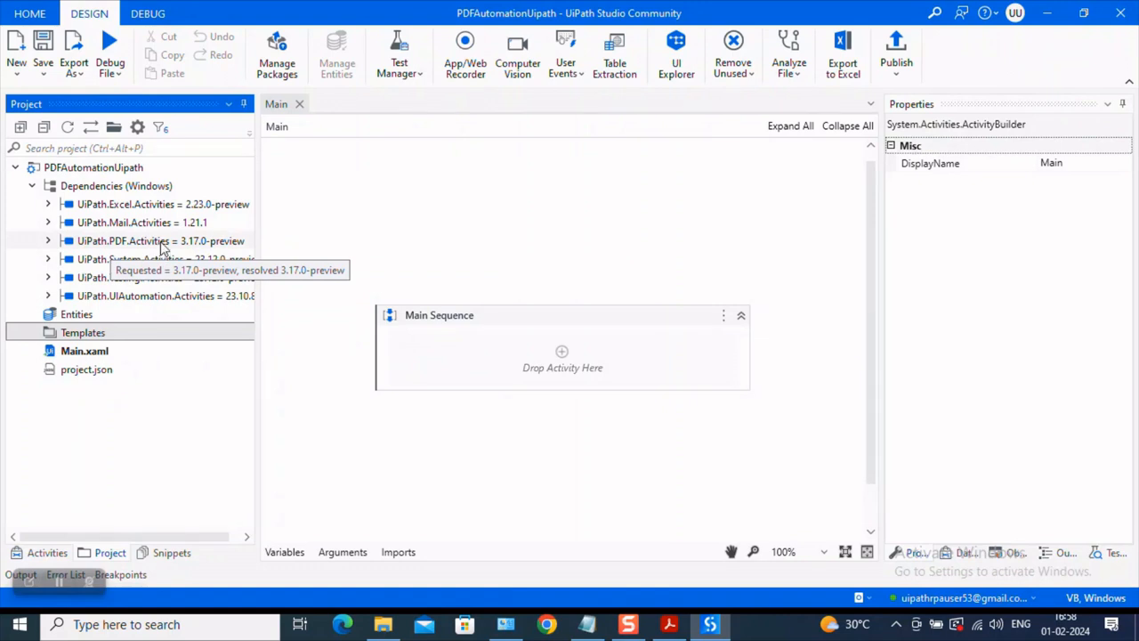
mouse_move(107, 438)
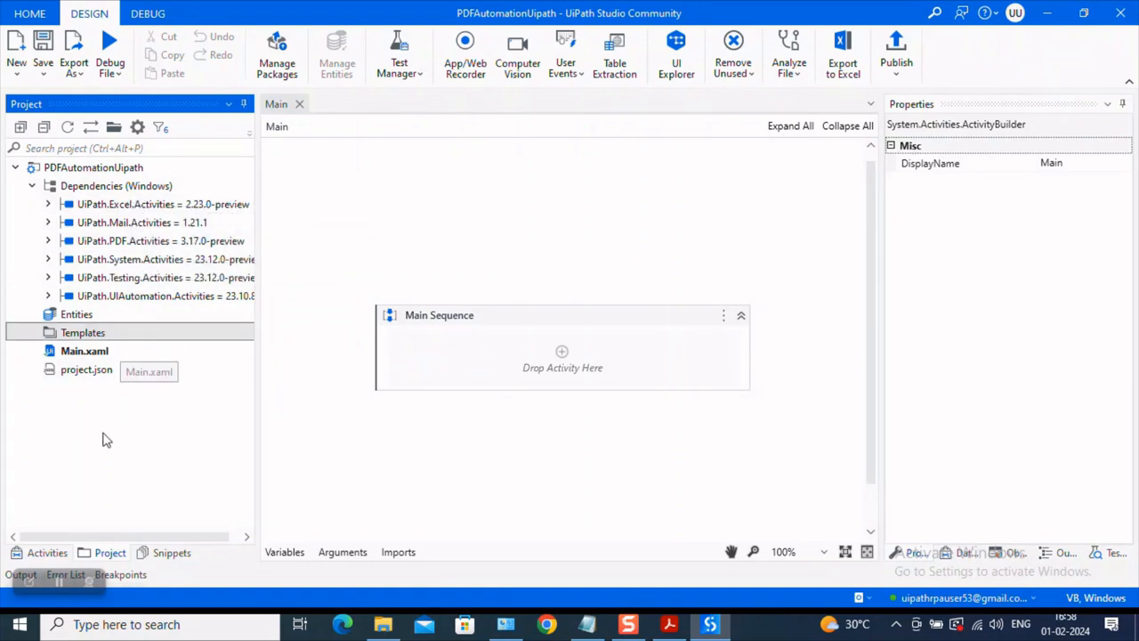
left_click(46, 552)
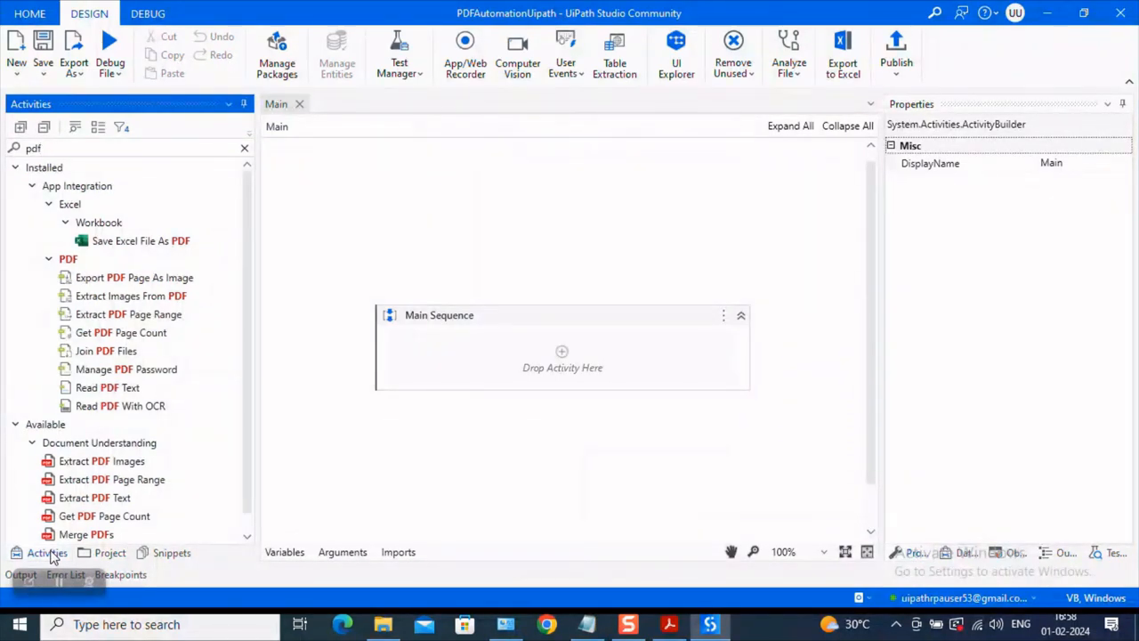
mouse_move(372, 619)
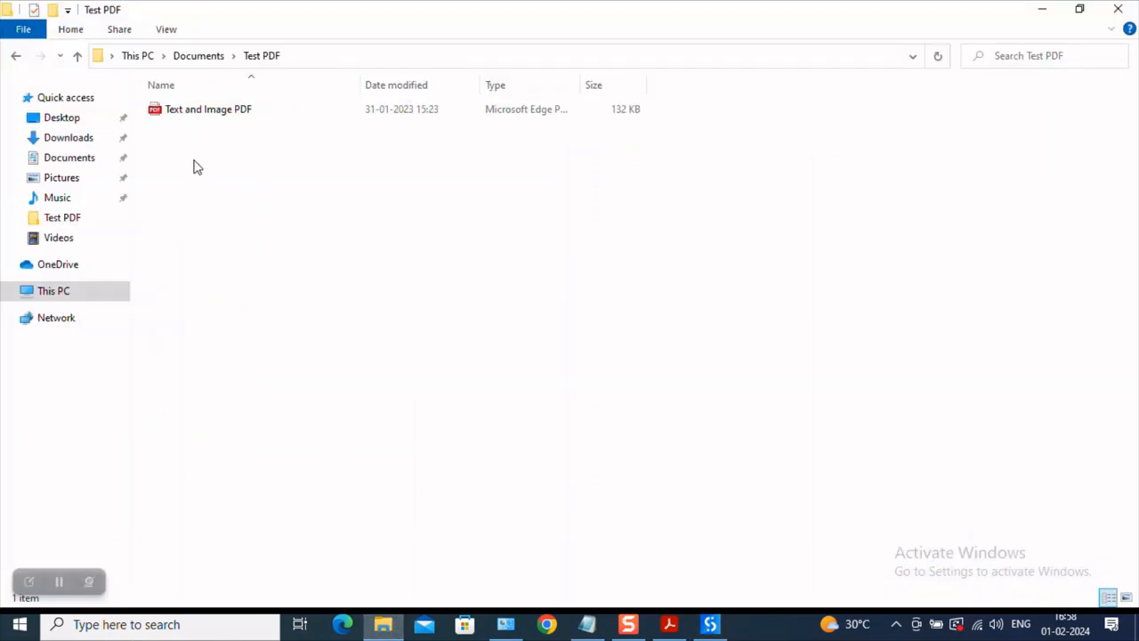
- View the Text and Image PDF in Edge, selecting first-paragraph lines to show the text is selectable
double_click(208, 109)
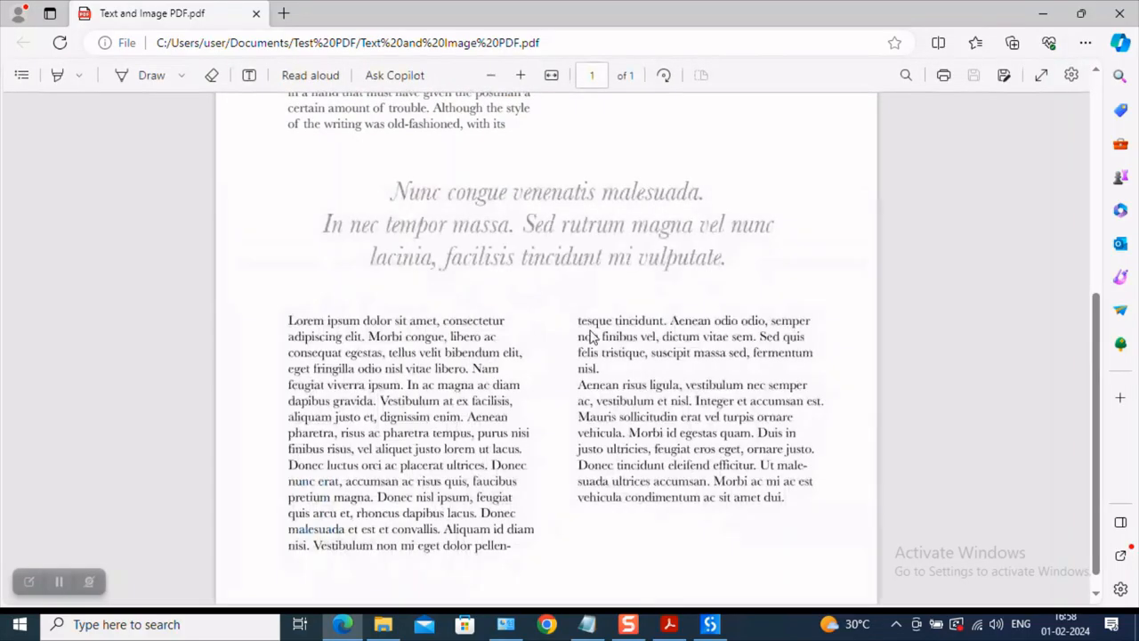
scroll("up", 3)
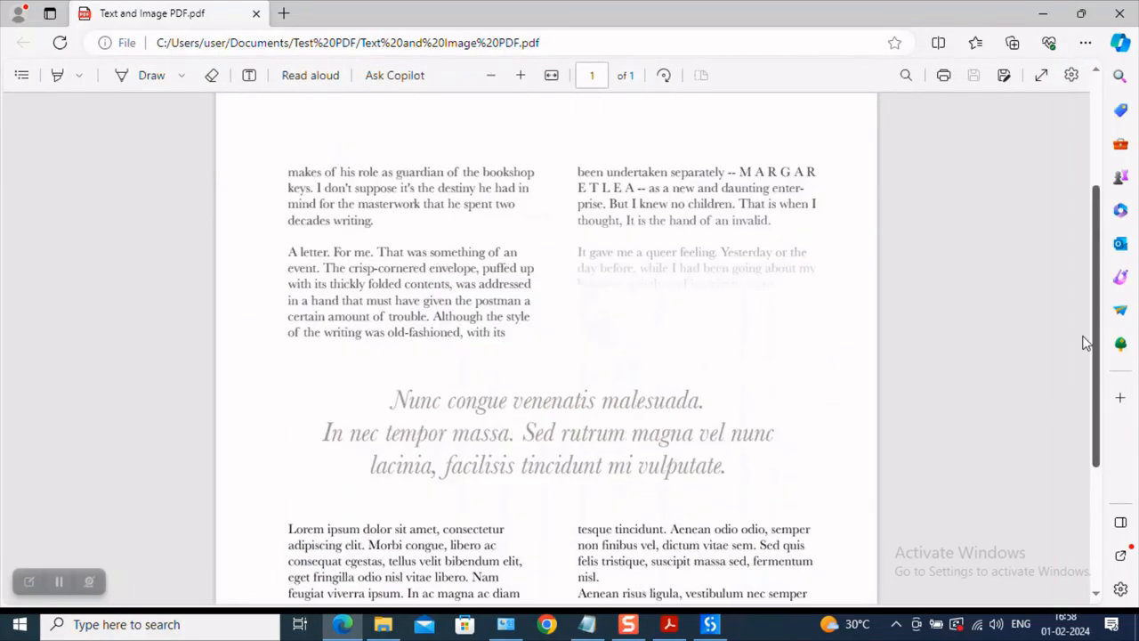
scroll("down", 3)
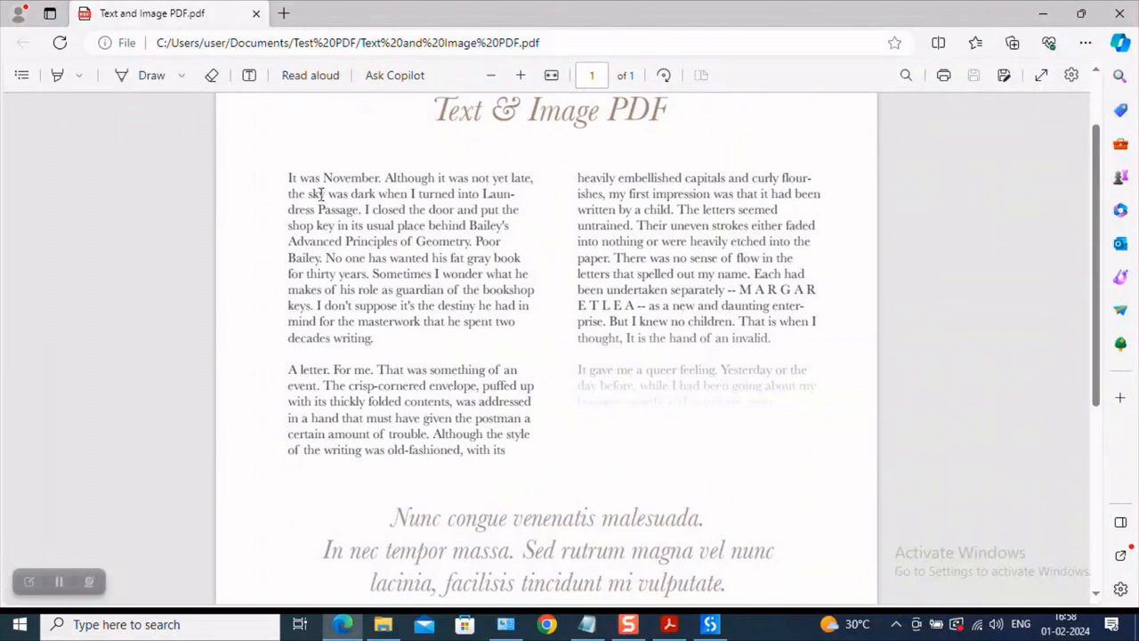
left_click_drag(288, 193, 434, 242)
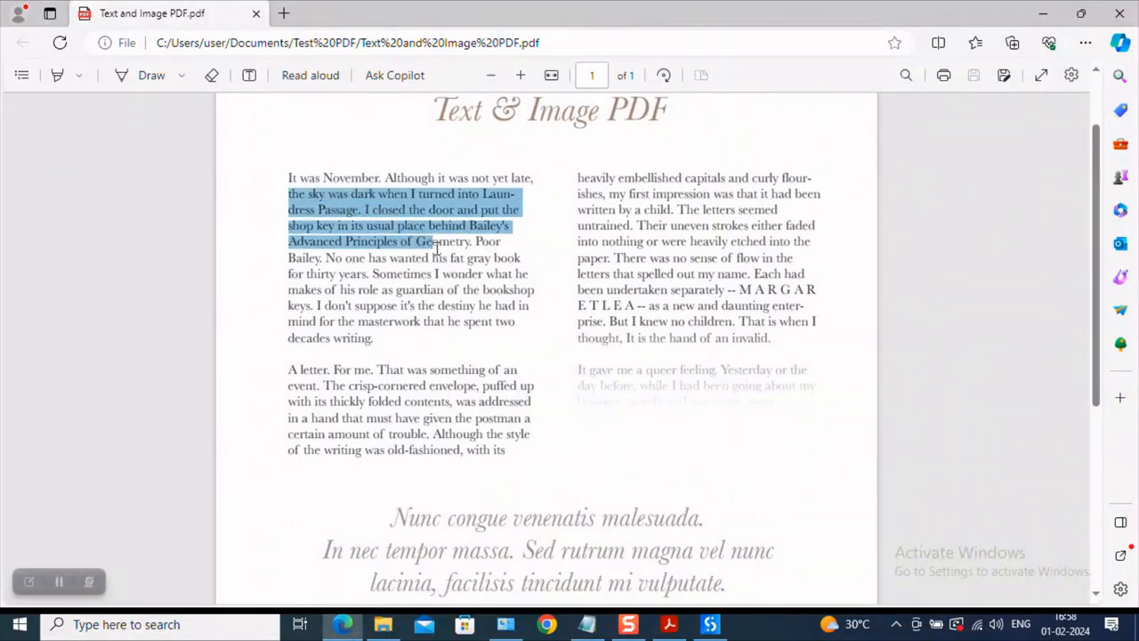
left_click_drag(437, 242, 530, 276)
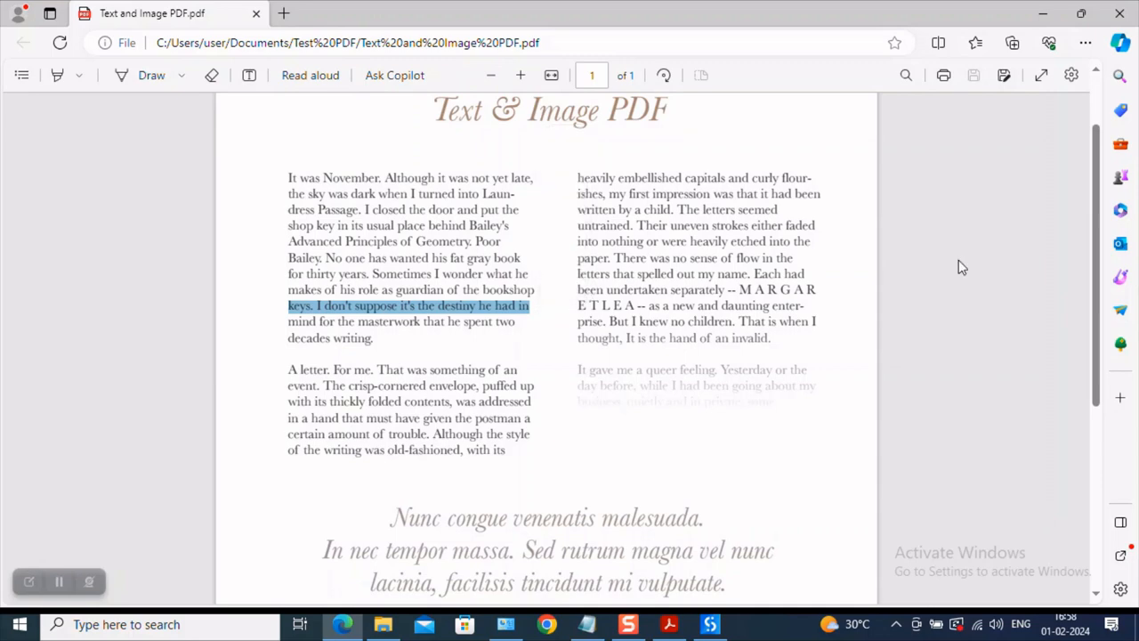
scroll("down", 3)
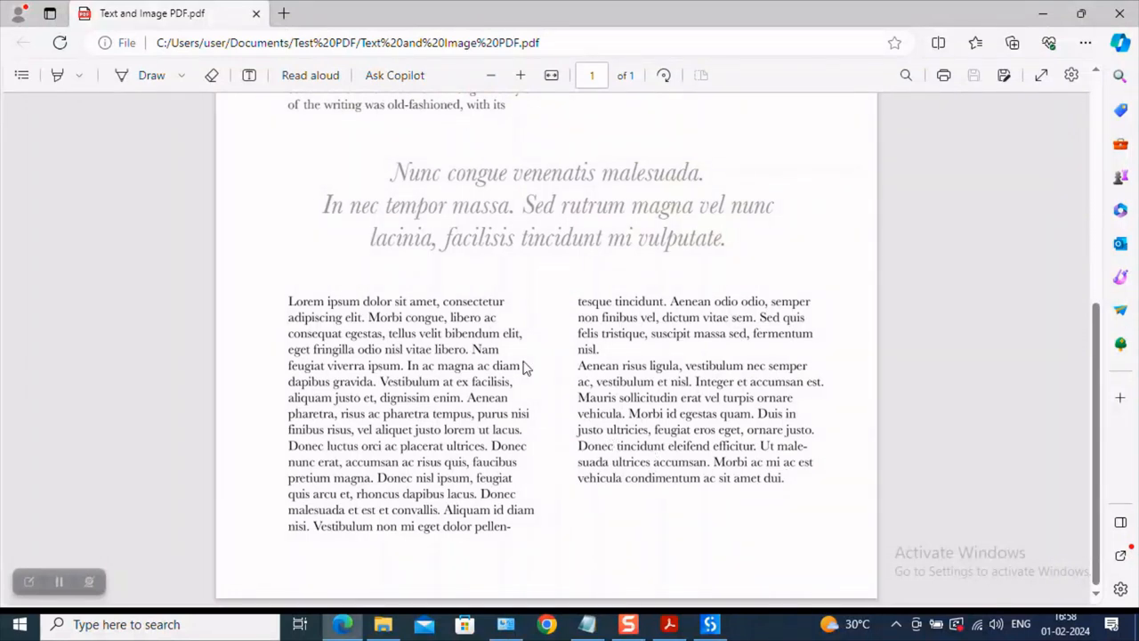
mouse_move(1011, 342)
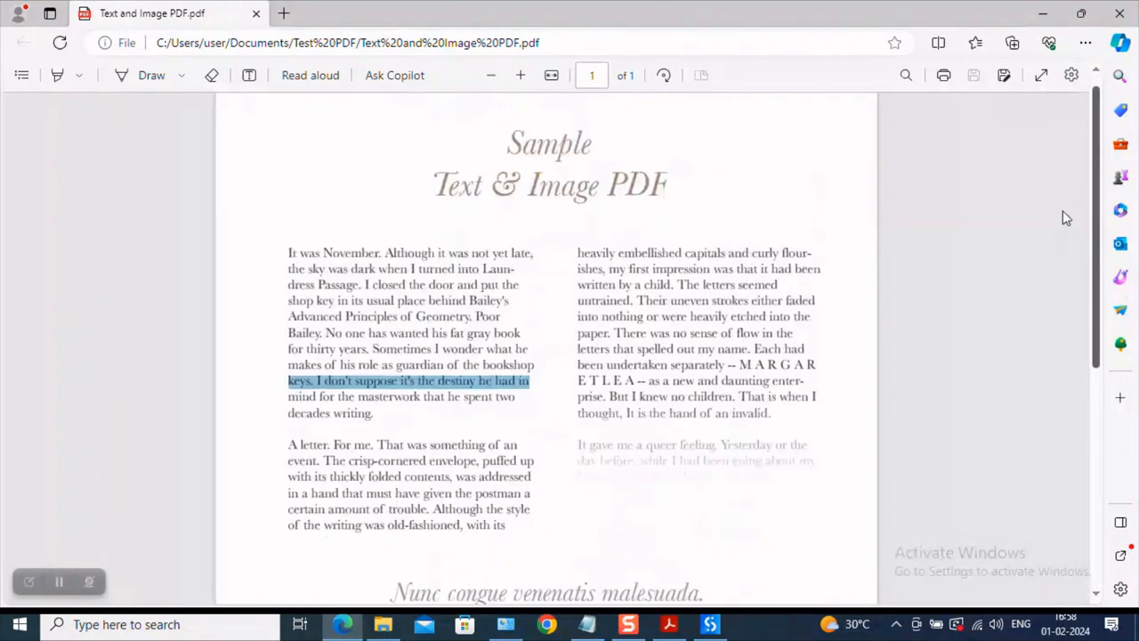
left_click(847, 334)
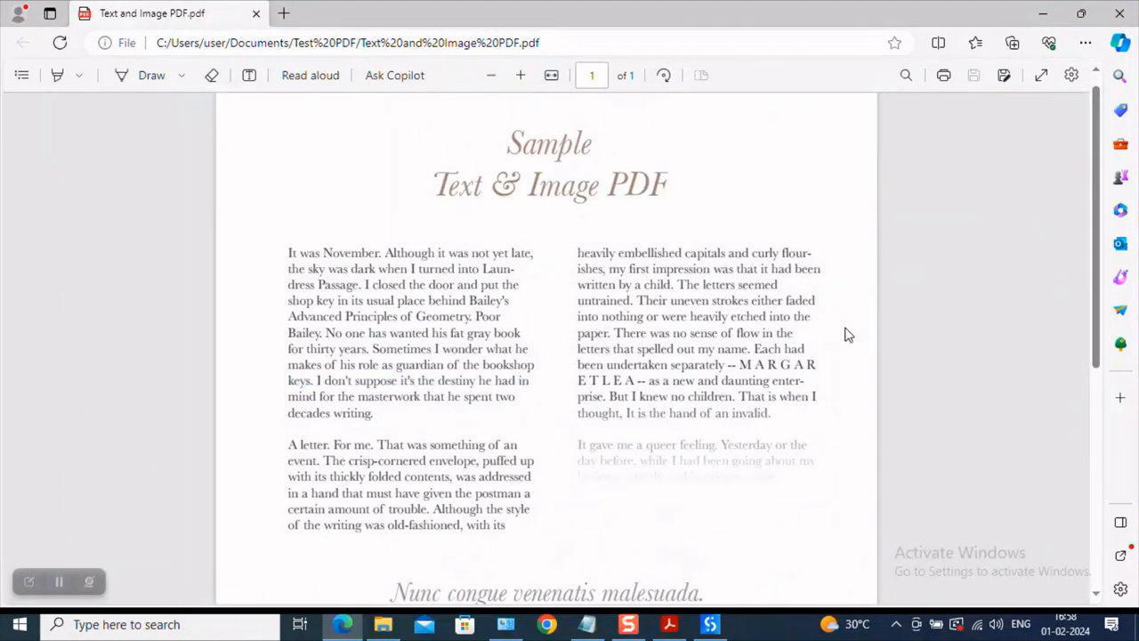
left_click(712, 623)
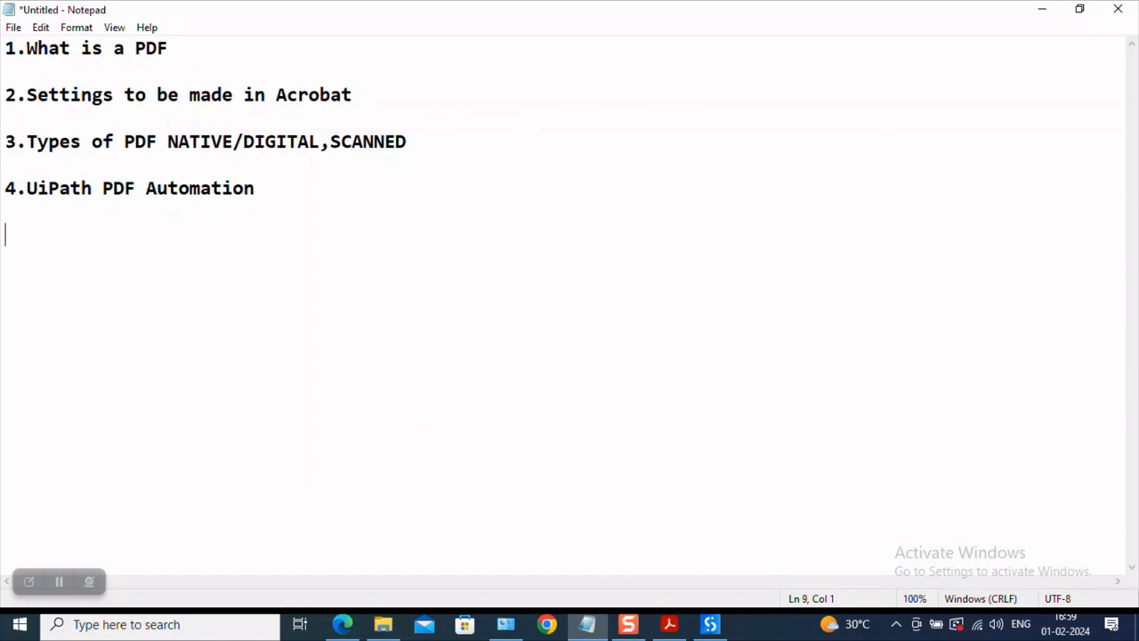
- Write '1. READ PDF TEXT' beneath the UiPath PDF Automation heading in Notepad
type("1.")
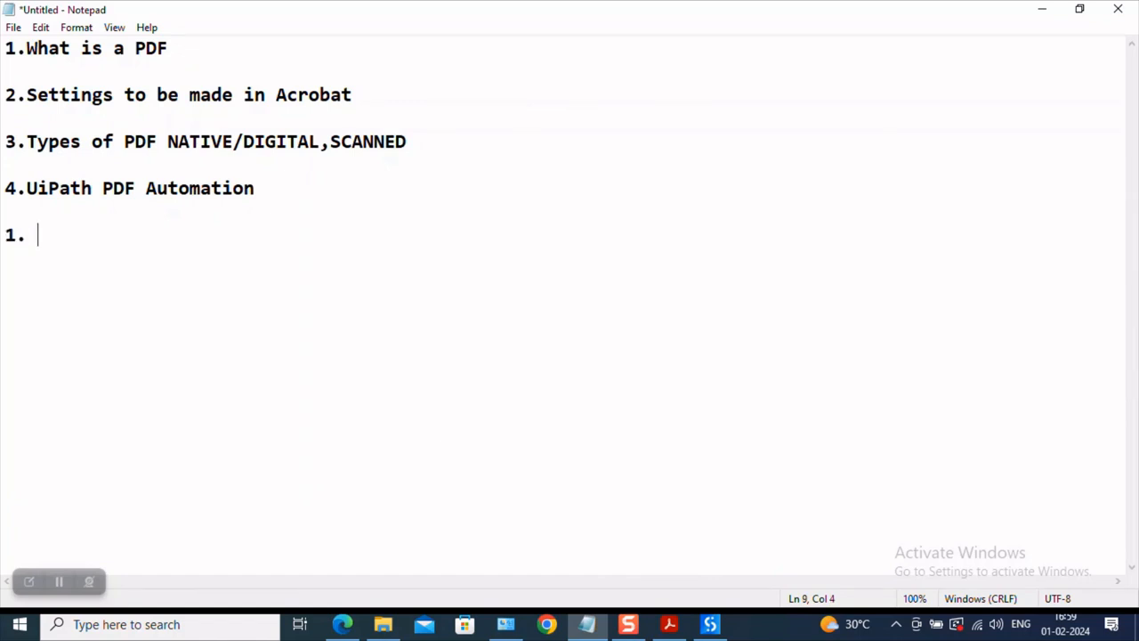
type("READ P")
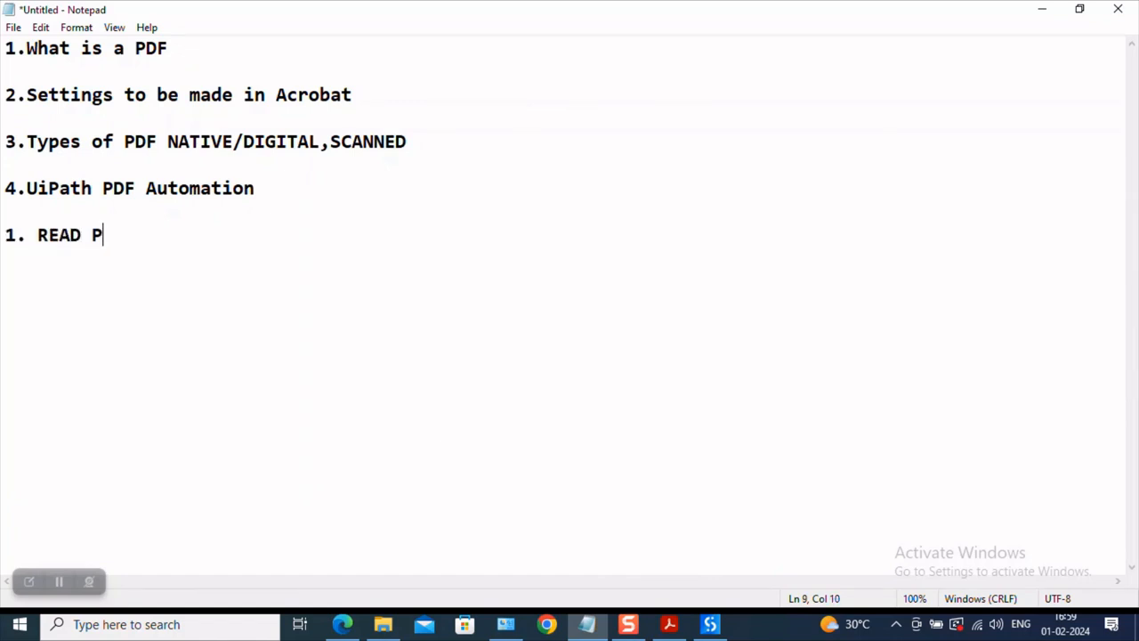
type("DF TEXT")
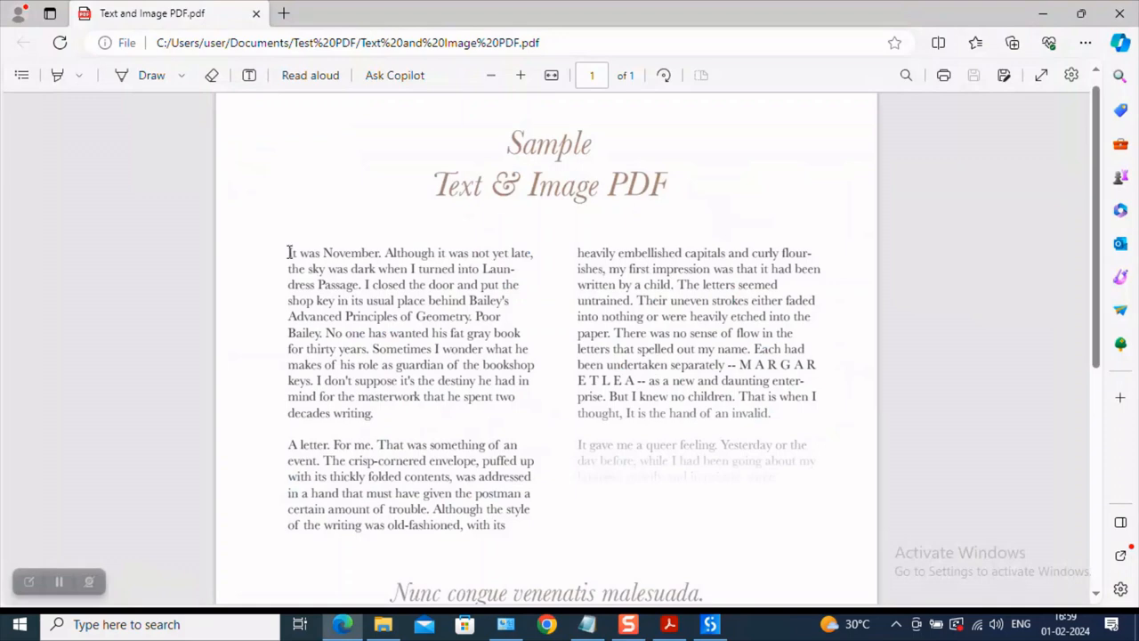
- Select the first paragraph's opening lines in the Edge PDF, then return to Notepad
left_click_drag(289, 252, 512, 299)
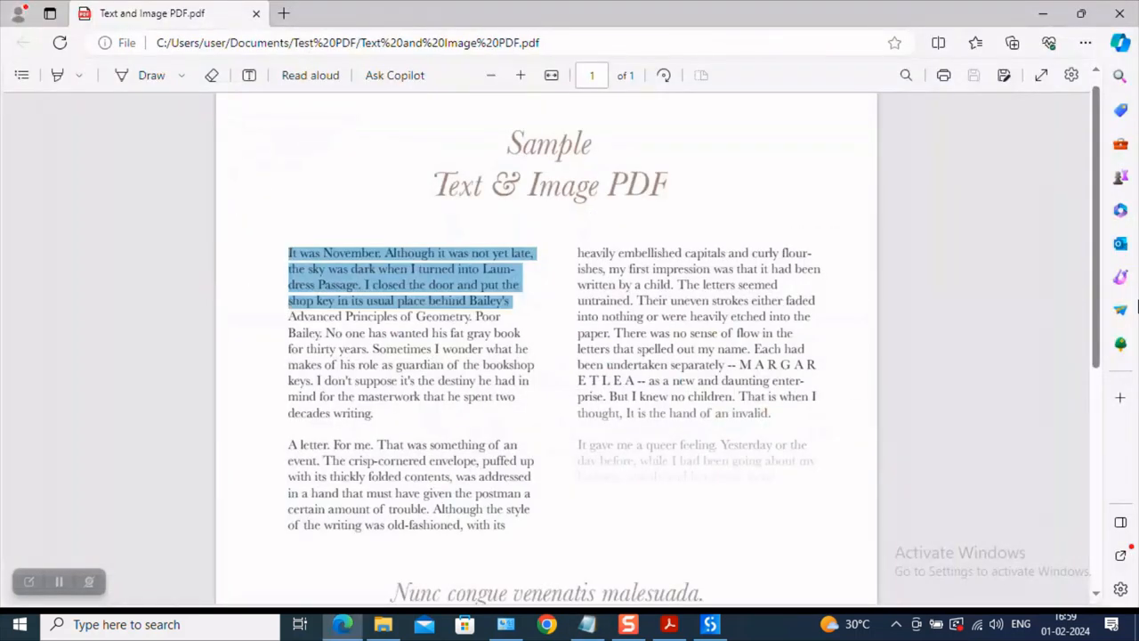
scroll("down", 3)
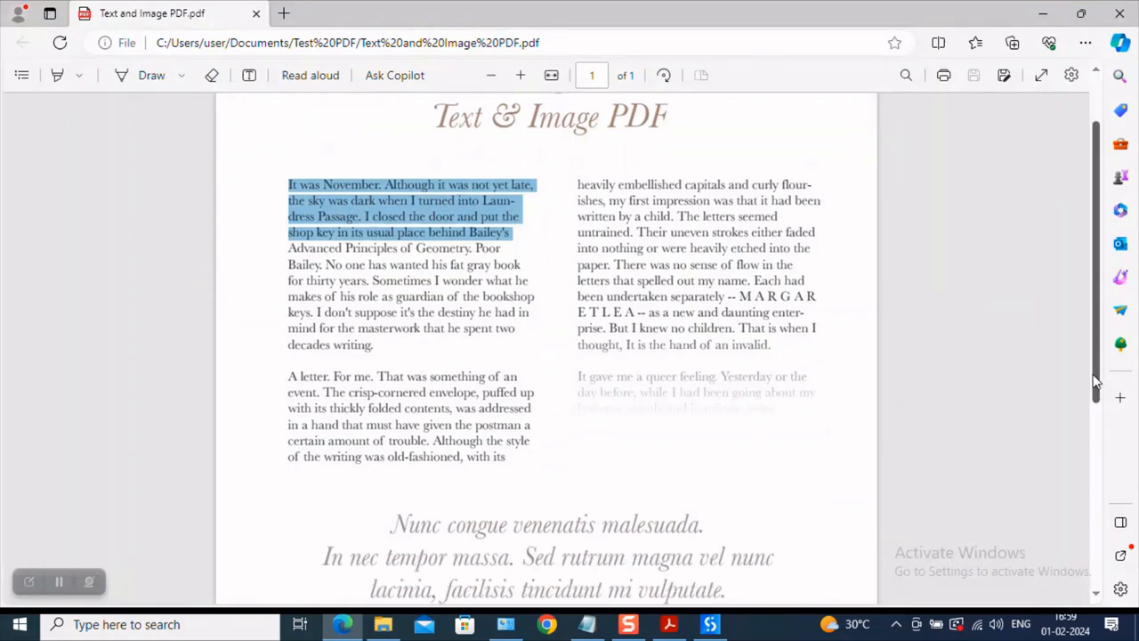
scroll("down", 3)
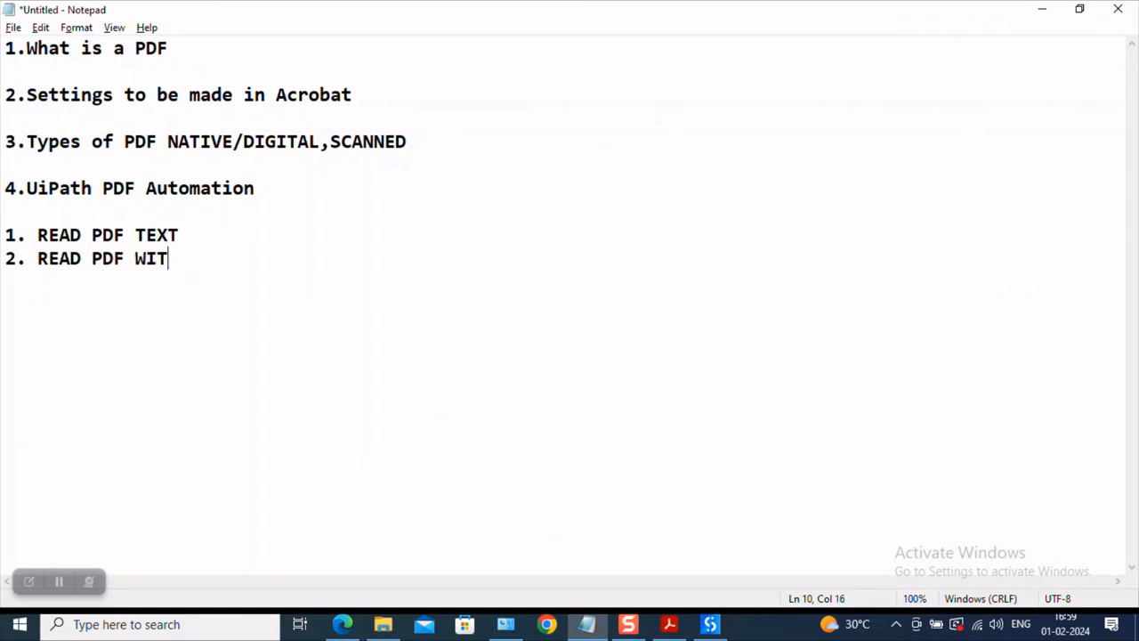
key("alt+tab")
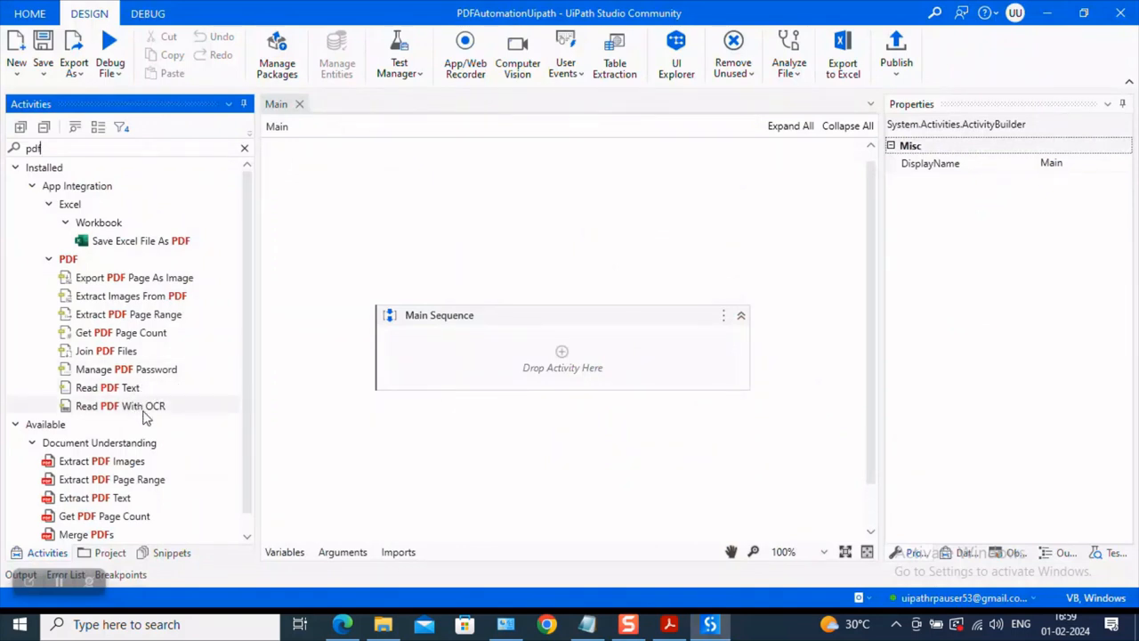
mouse_move(178, 420)
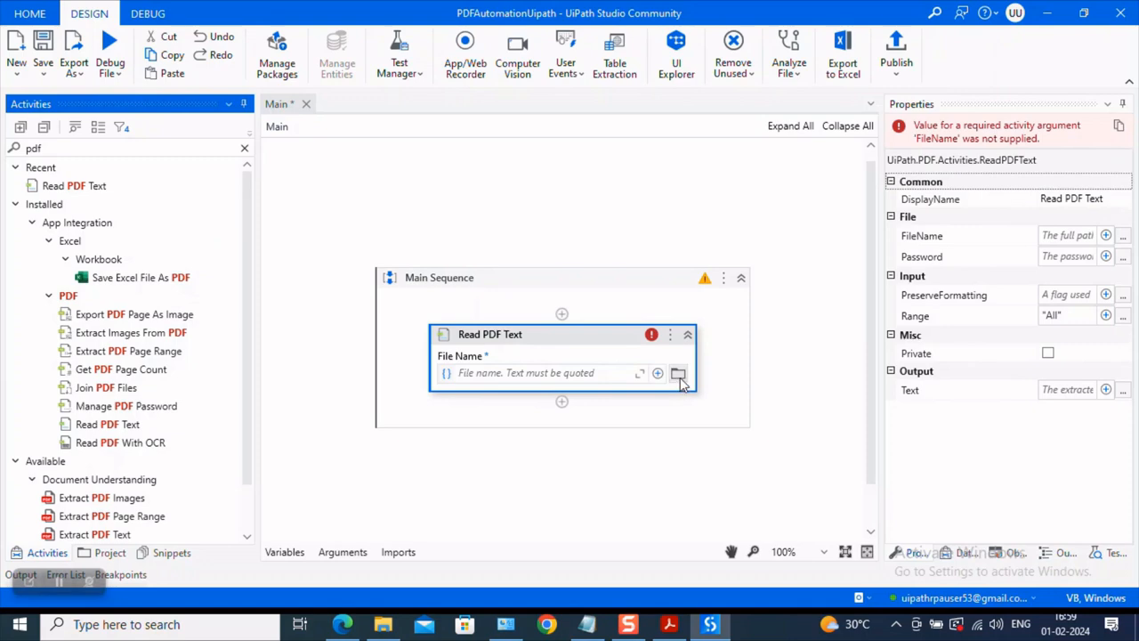
- Browse from Read PDF Text's file picker to the Documents > Test PDF folder and pick its PDF
left_click(678, 374)
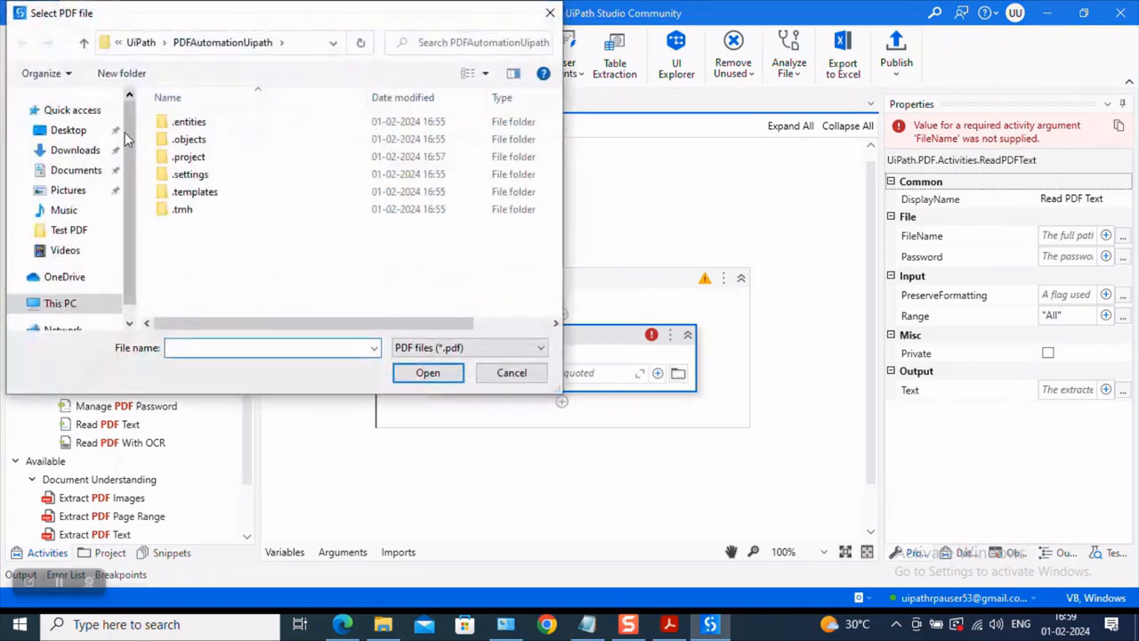
left_click(75, 169)
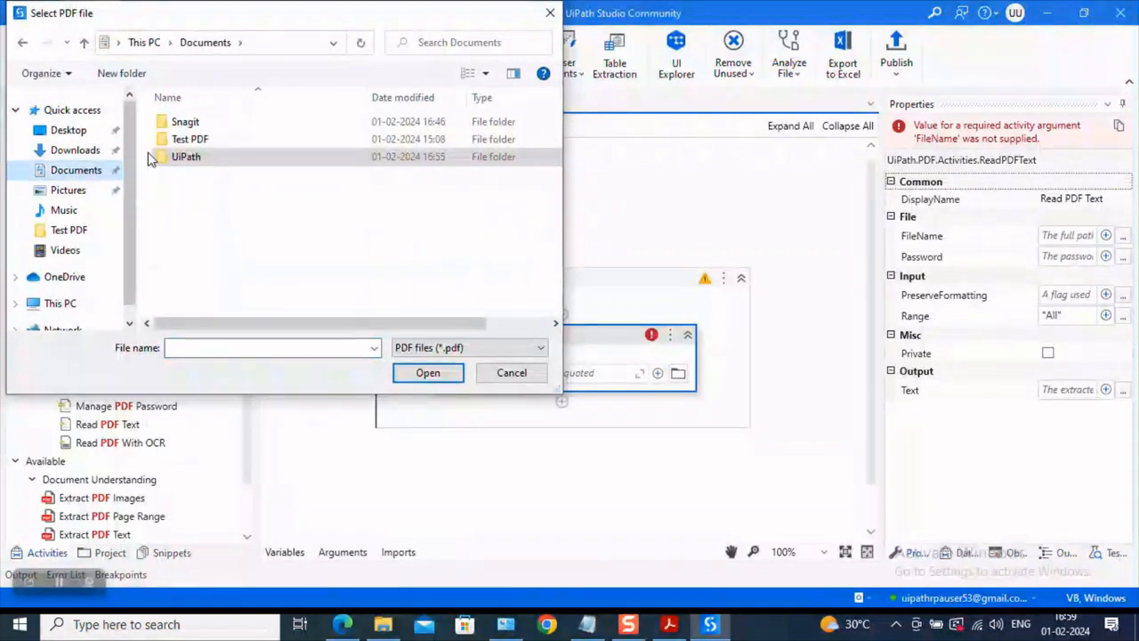
left_click(188, 138)
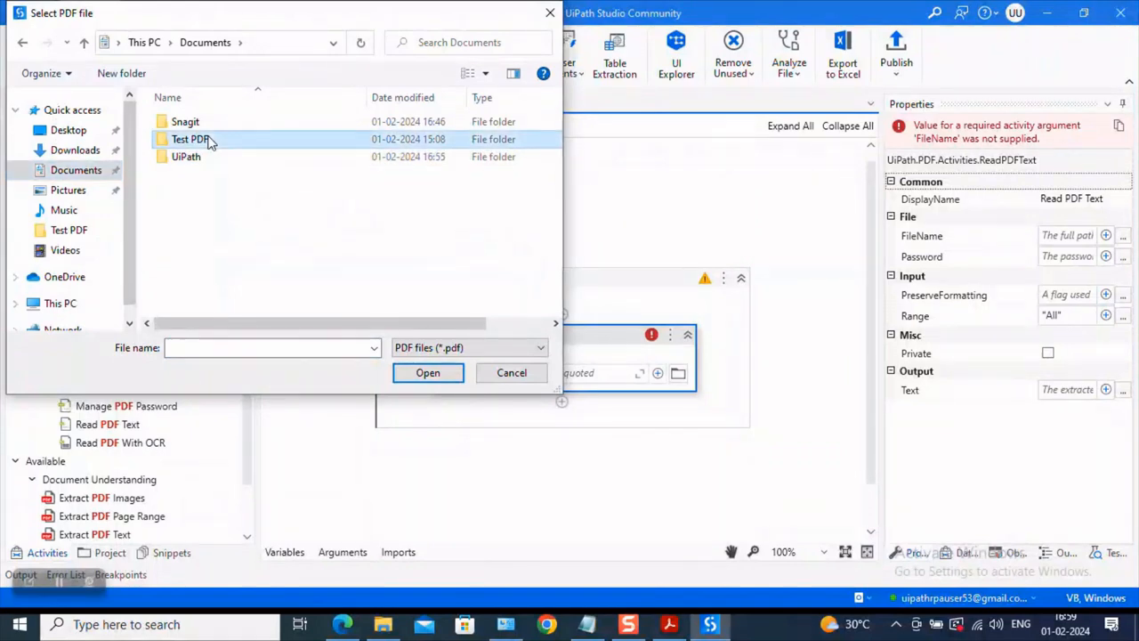
double_click(185, 157)
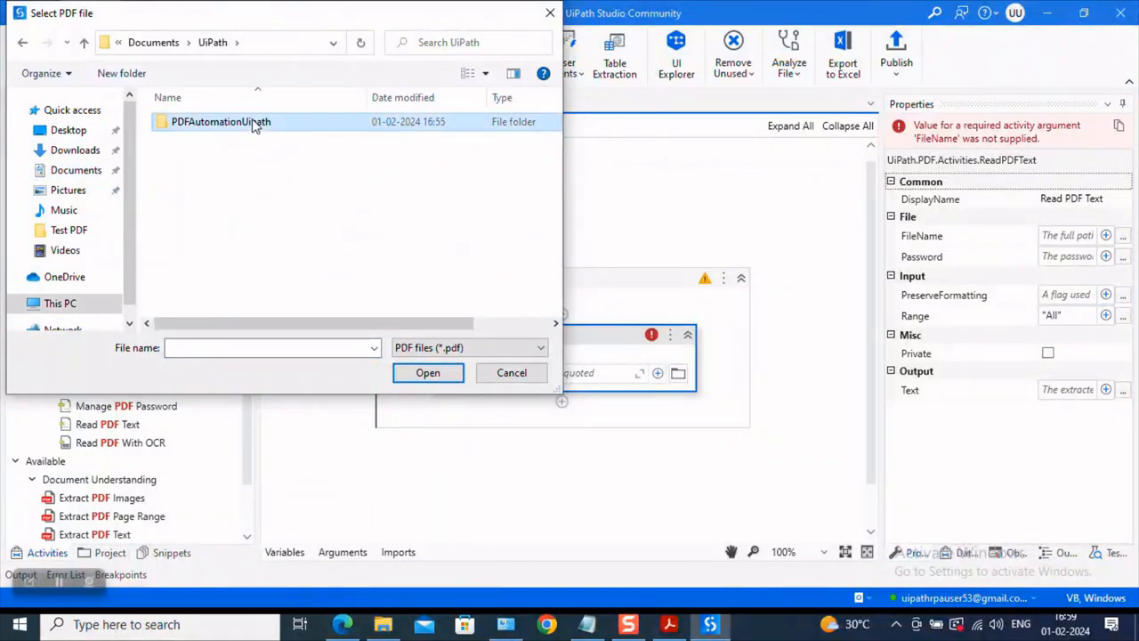
double_click(221, 122)
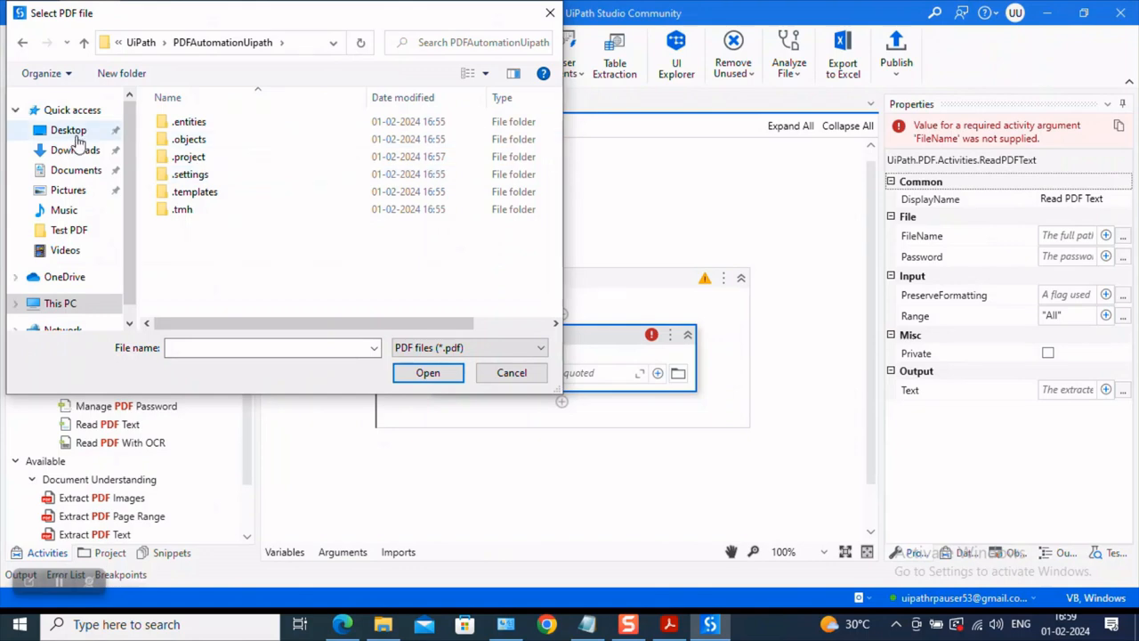
left_click(75, 169)
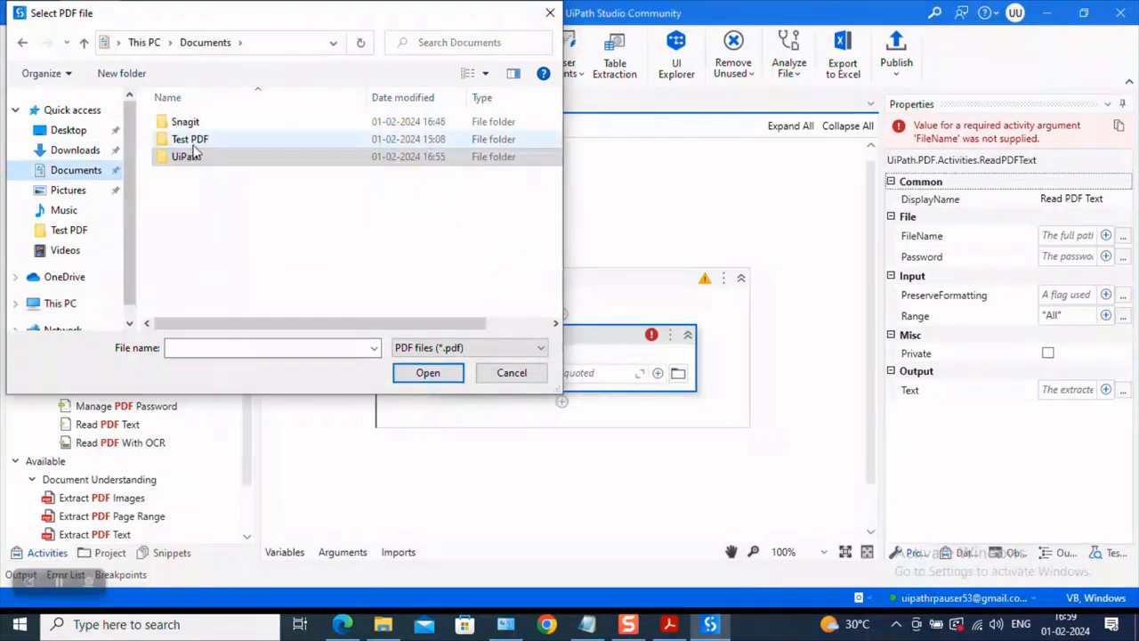
left_click(427, 372)
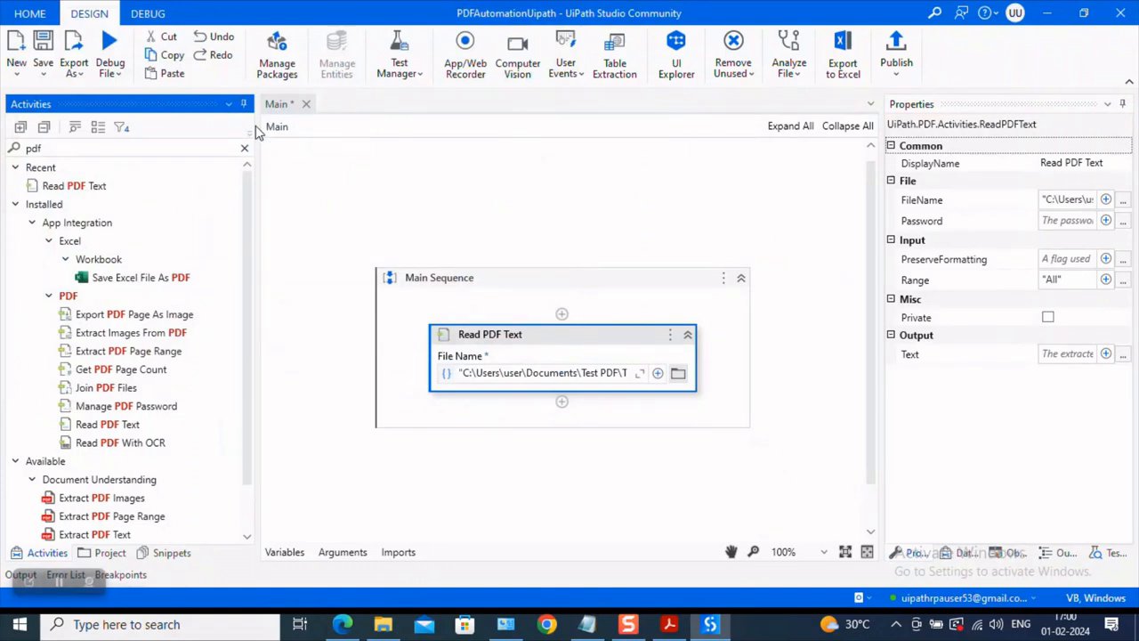
mouse_move(489, 335)
type(" - T")
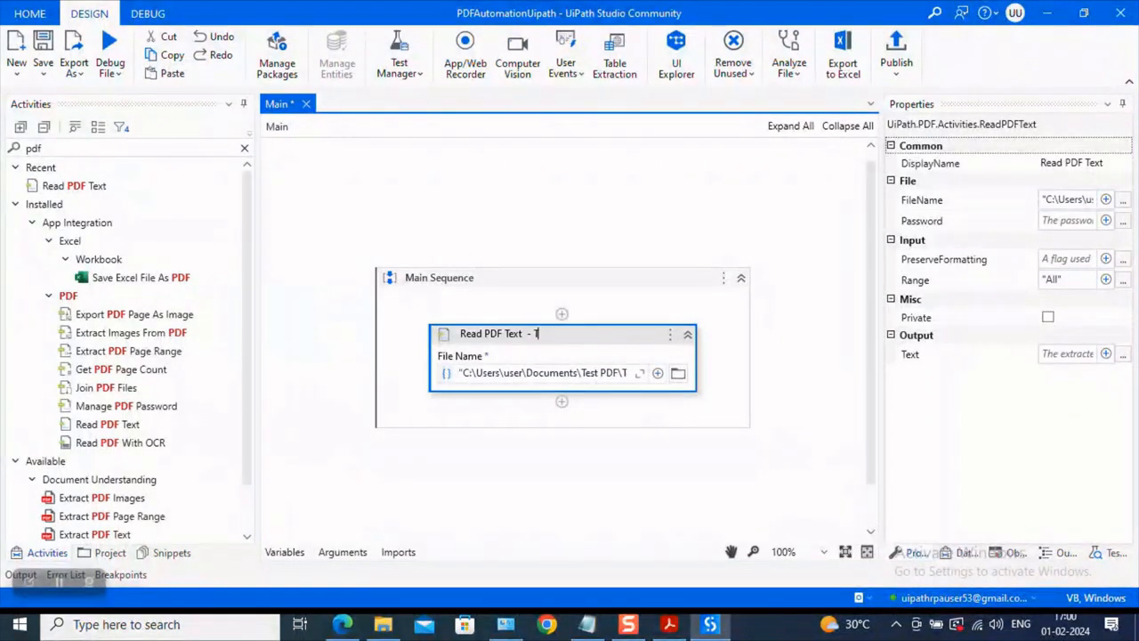
- Set DisplayName to 'Read PDF Text - Trying to read the sample...'
type("rying")
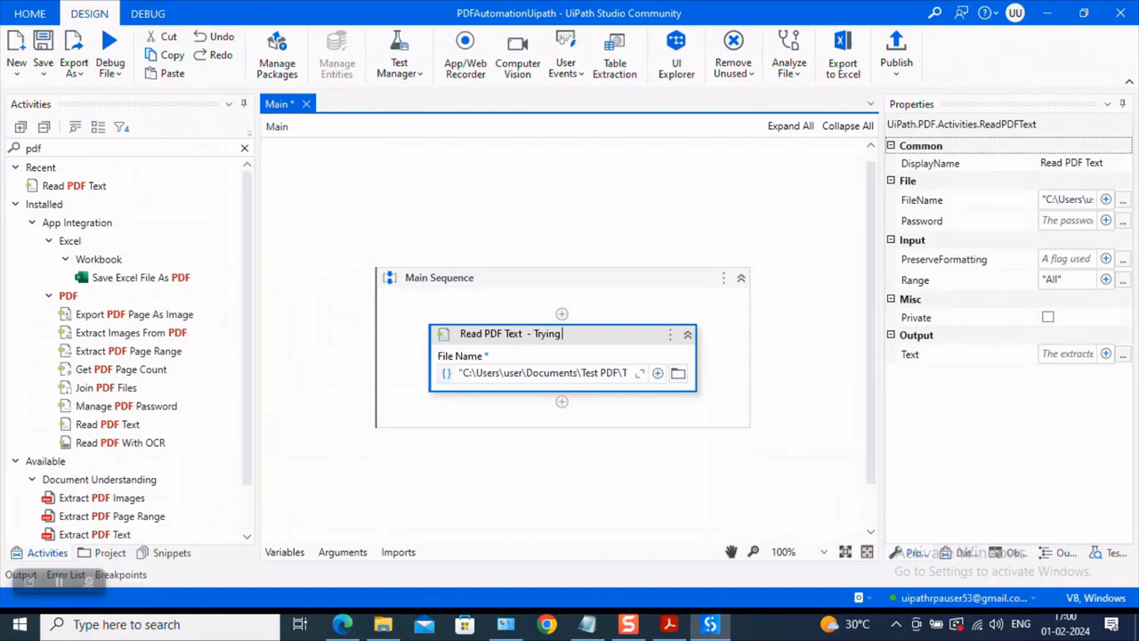
type("to read the s")
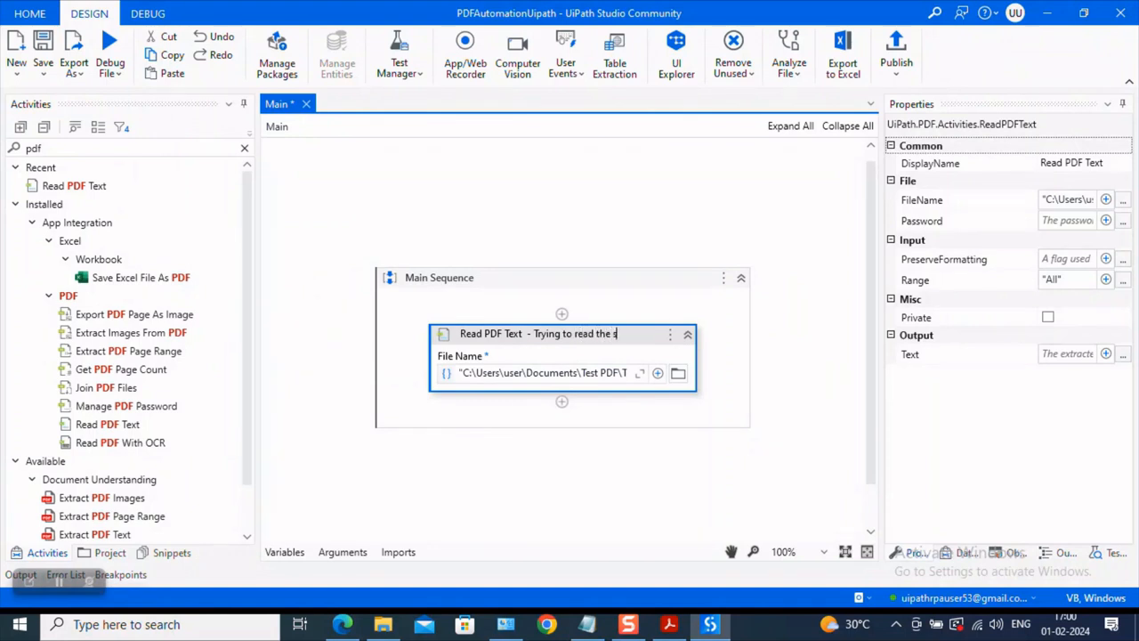
type("sample...")
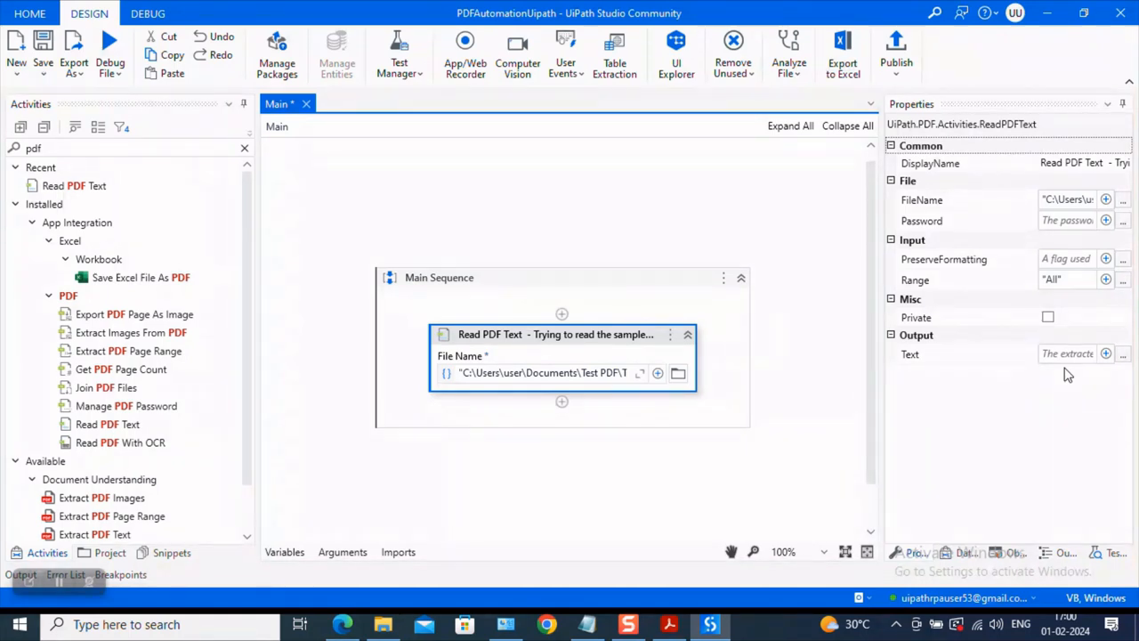
mouse_move(989, 513)
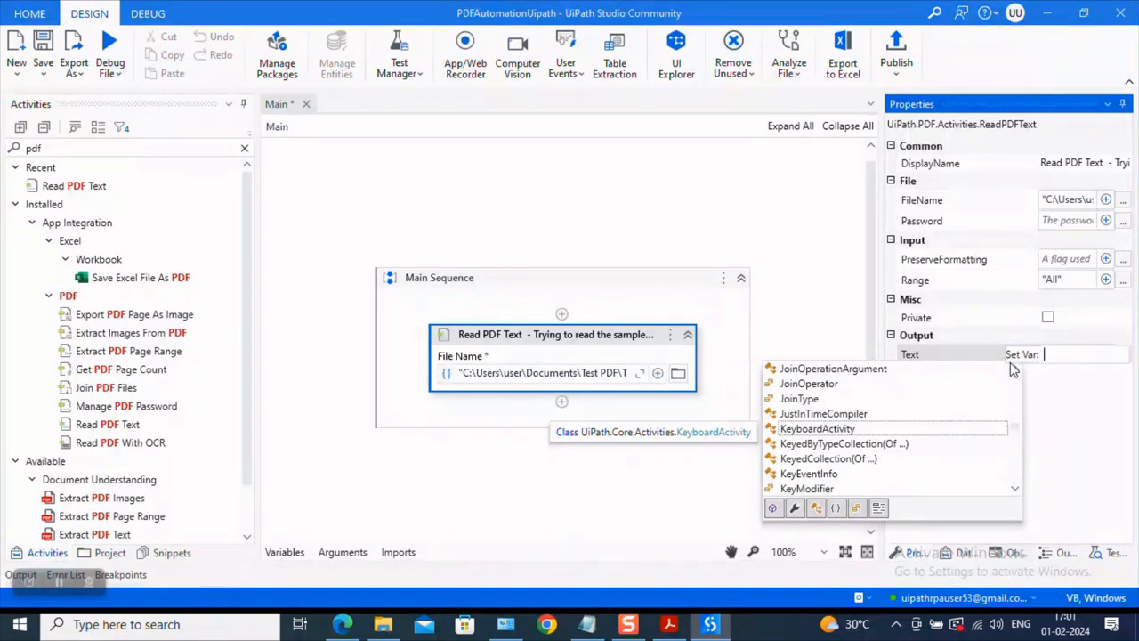
- Create the Output variable in the Text property and check it is a String in Variables
type("O")
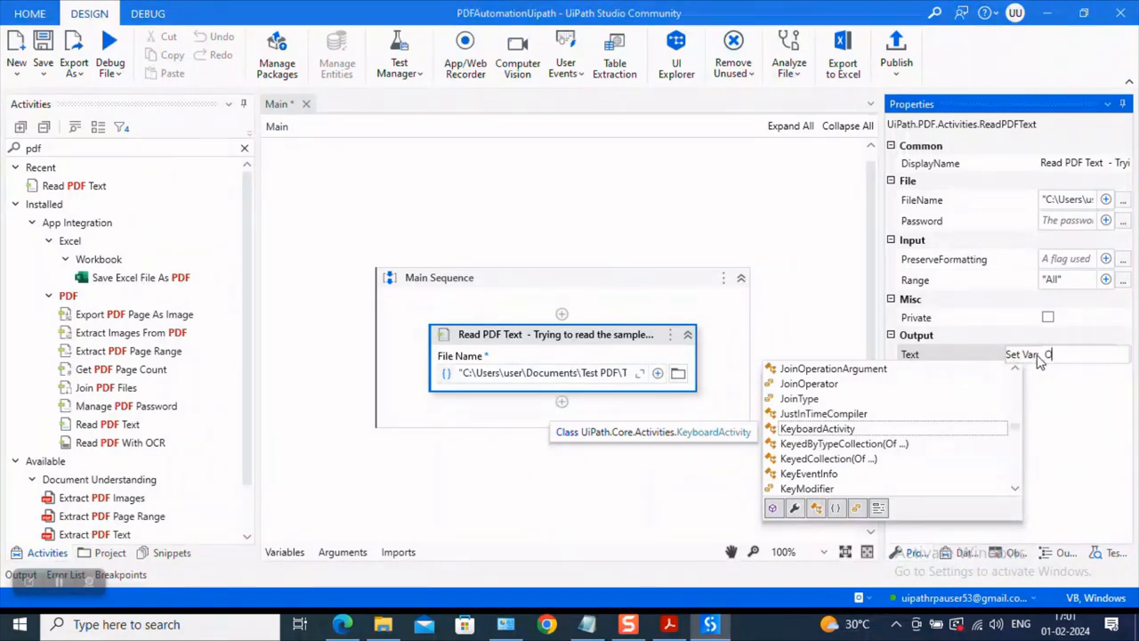
type("utput")
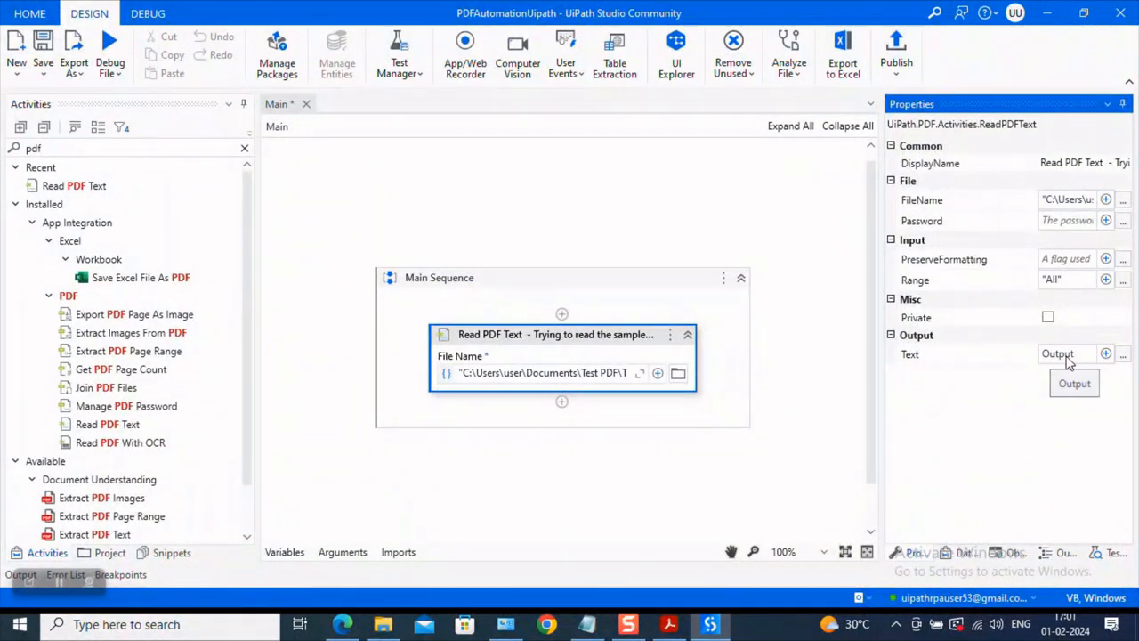
mouse_move(284, 551)
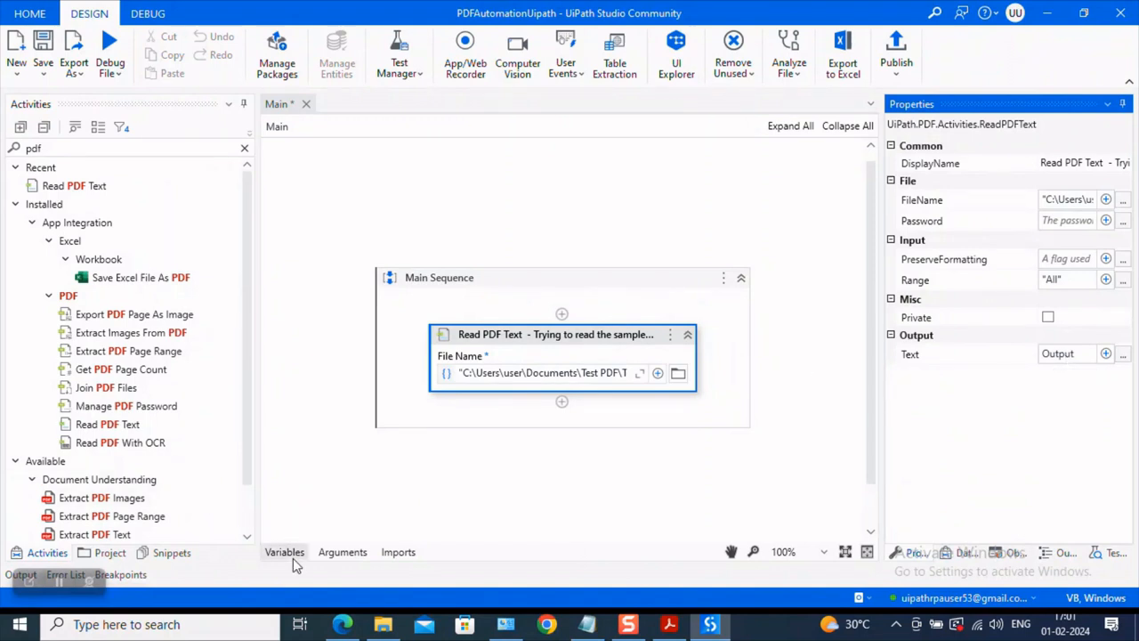
left_click(285, 552)
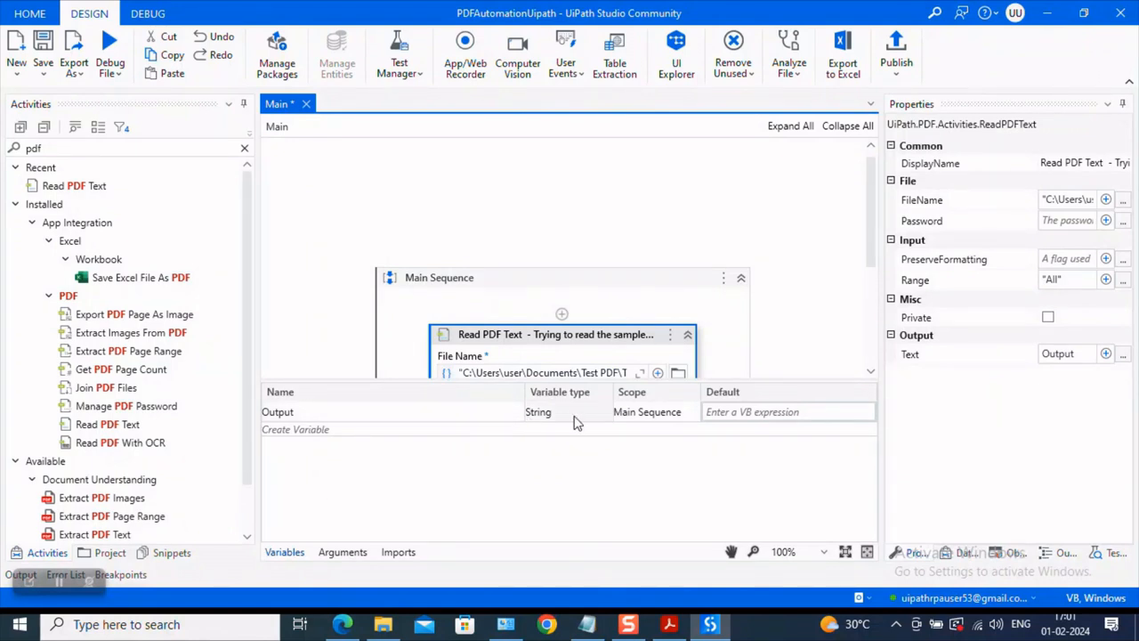
left_click(285, 552)
type("message b")
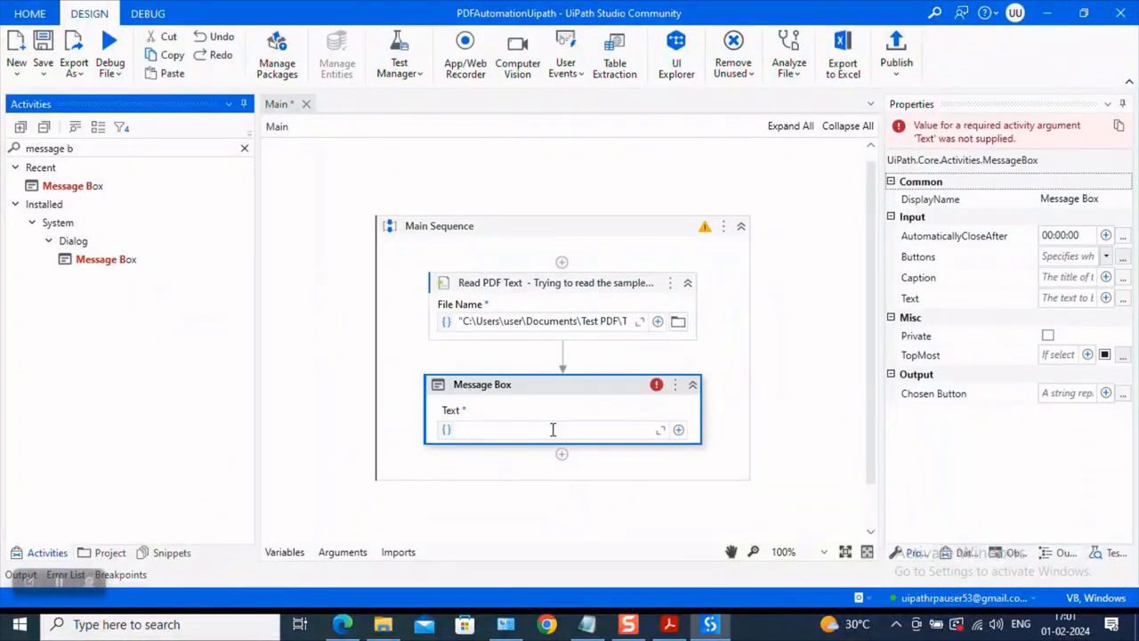
- Make the Message Box below Read PDF Text display the Output variable
type("Output")
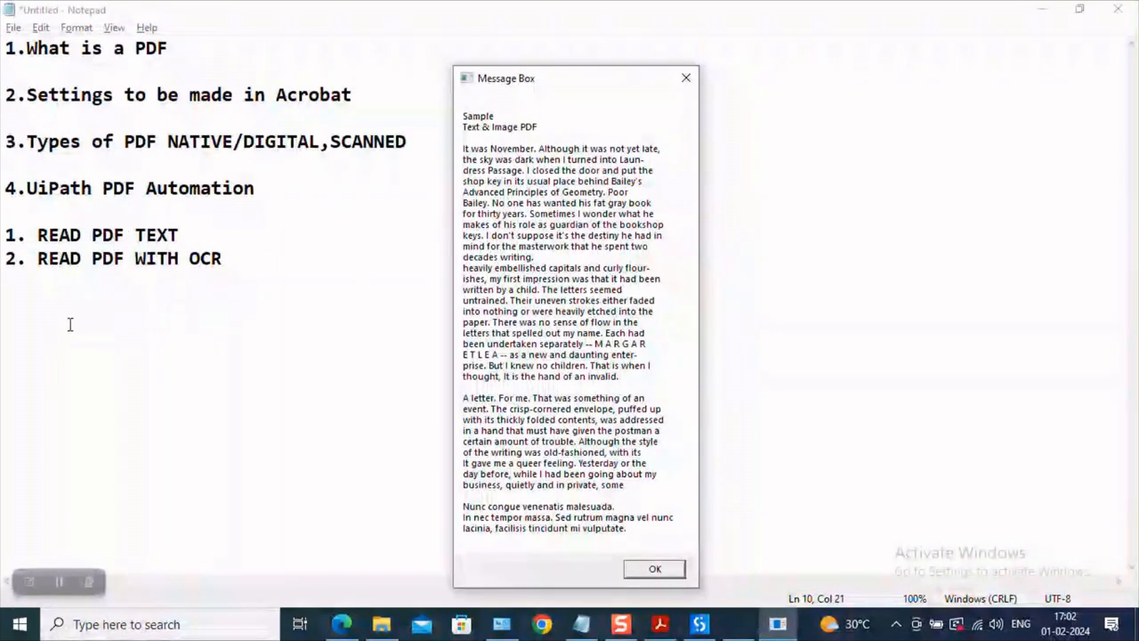
mouse_move(741, 75)
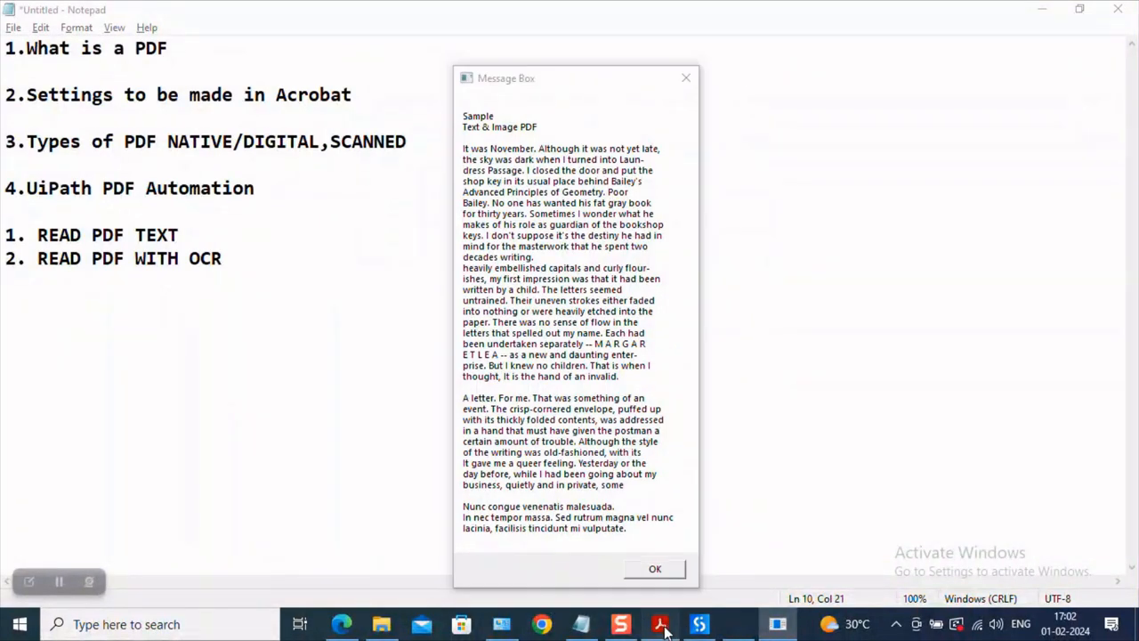
- Compare the message box's extracted text against the original PDF in Edge down to its end
left_click(659, 623)
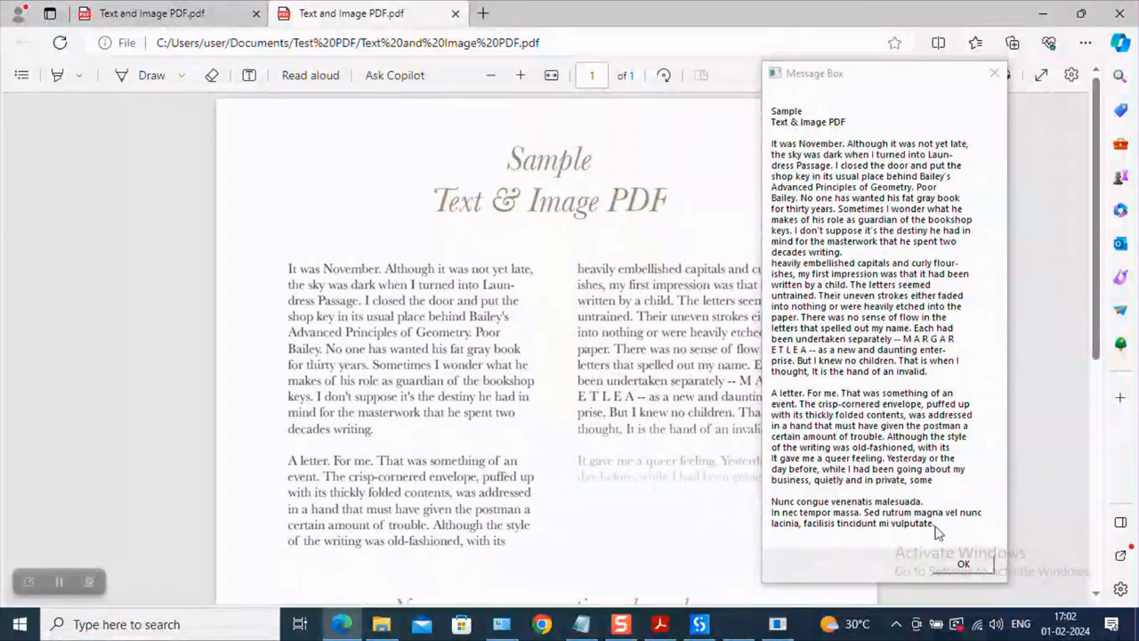
scroll("down", 3)
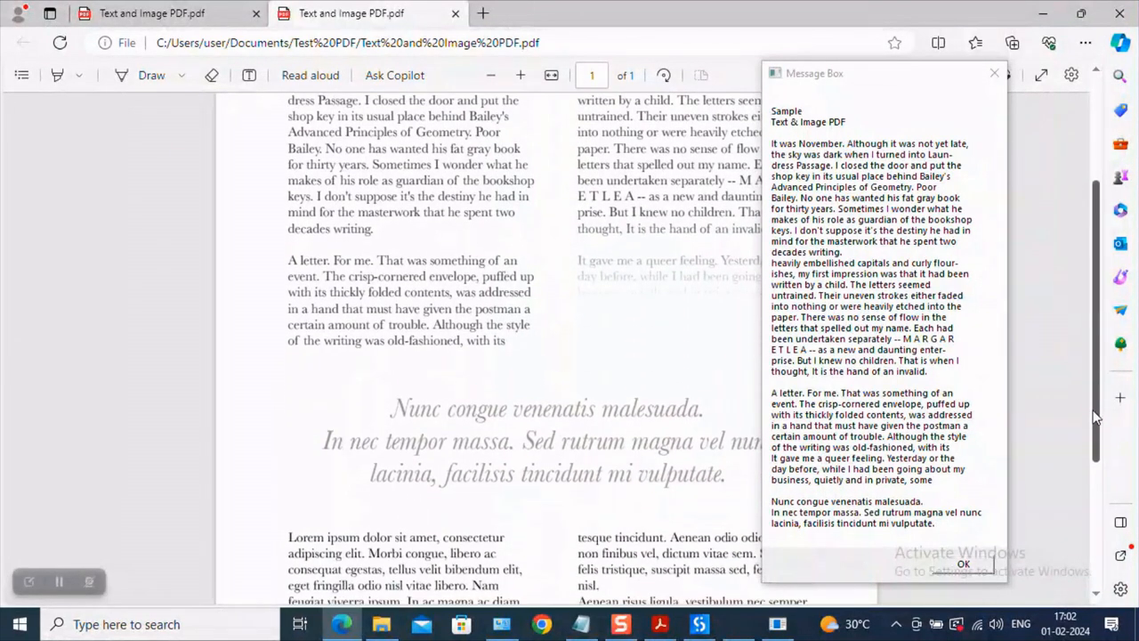
scroll("down", 3)
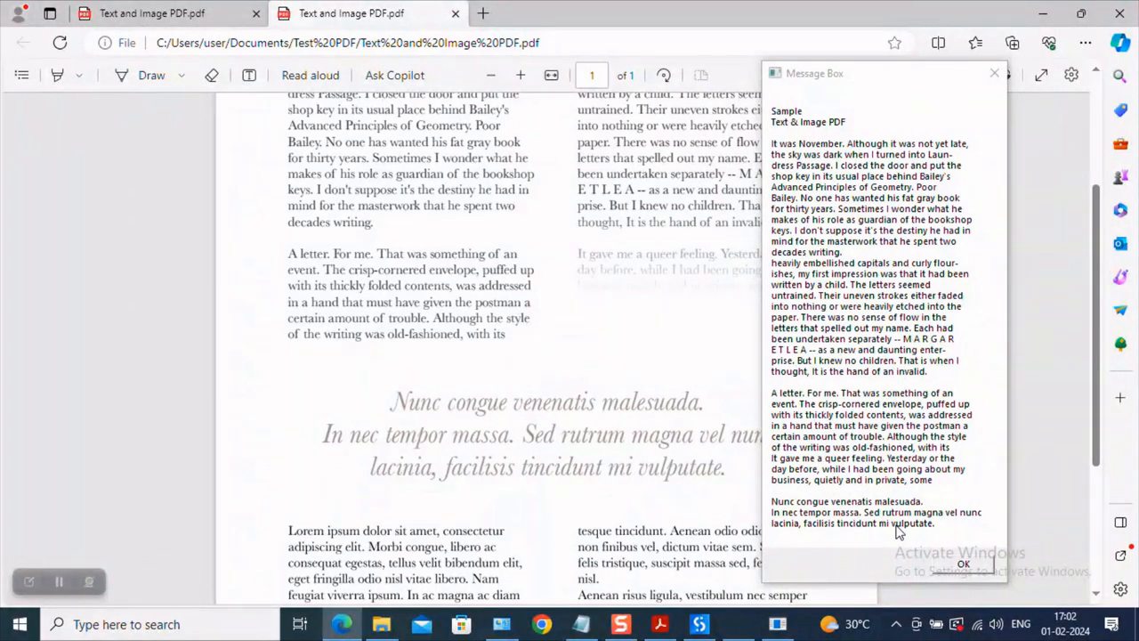
mouse_move(596, 502)
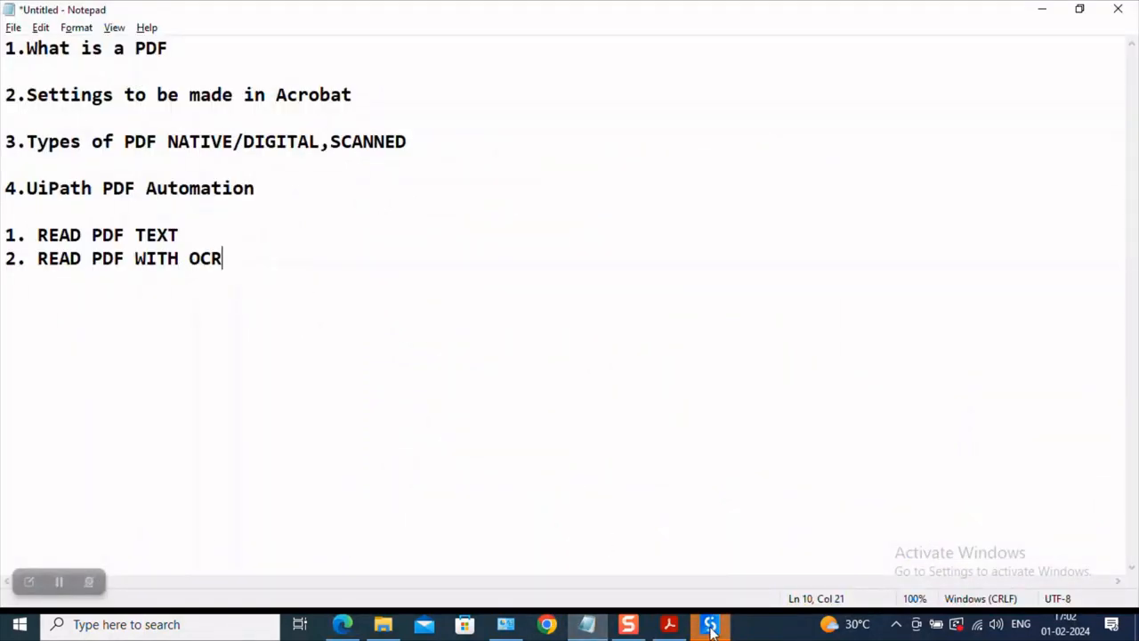
- Add a Read PDF With OCR activity below the Message Box and point it at the test PDF in Documents
left_click(710, 623)
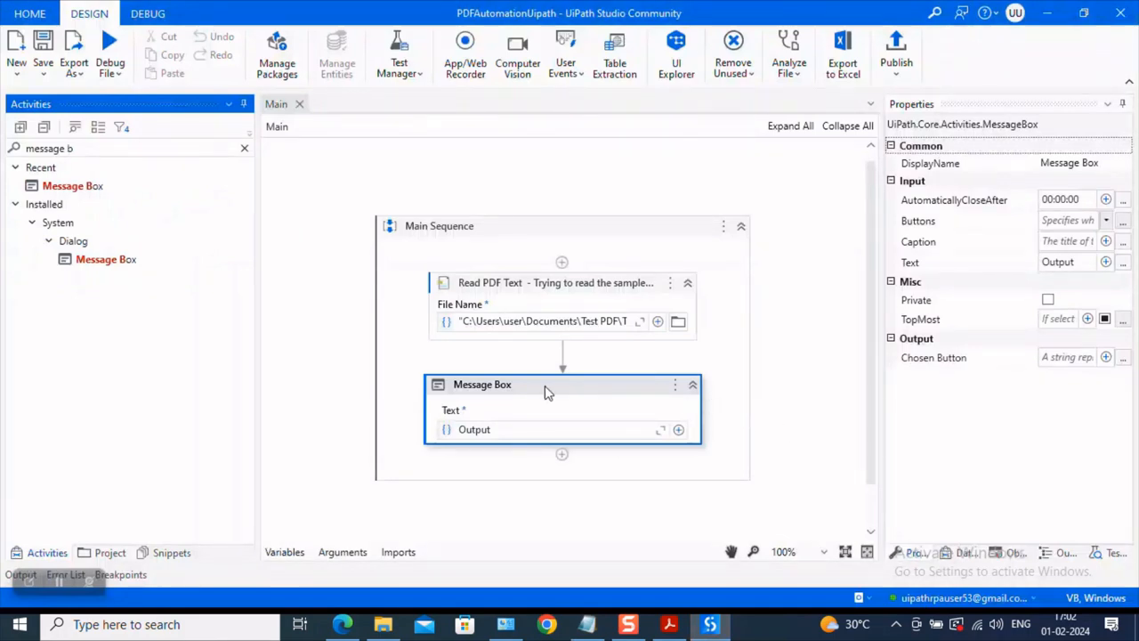
mouse_move(548, 308)
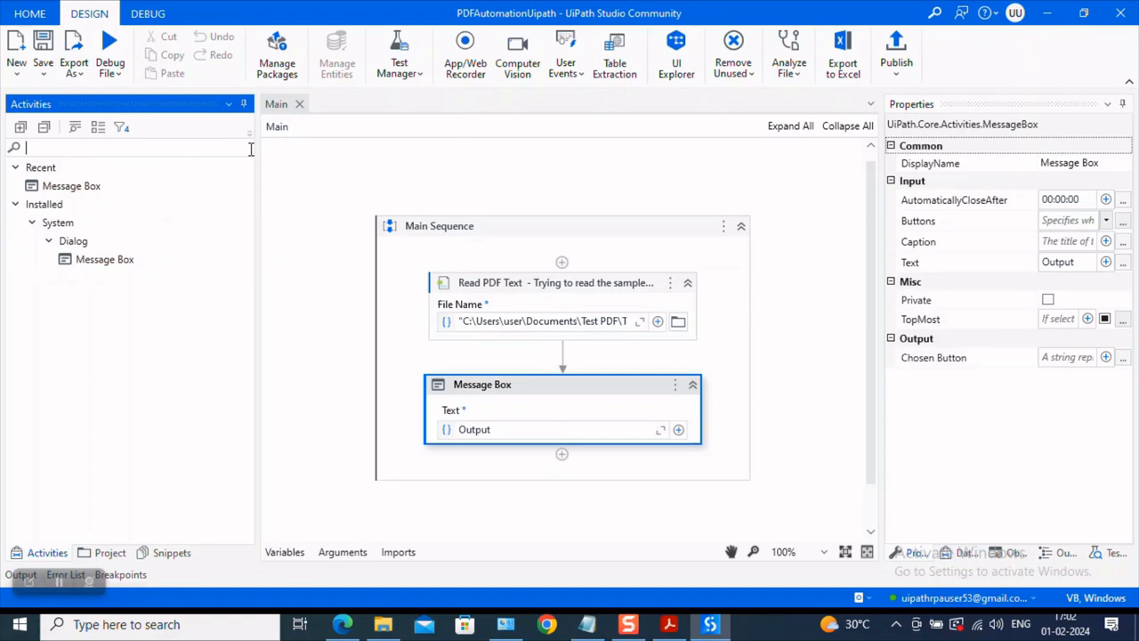
type("read pd")
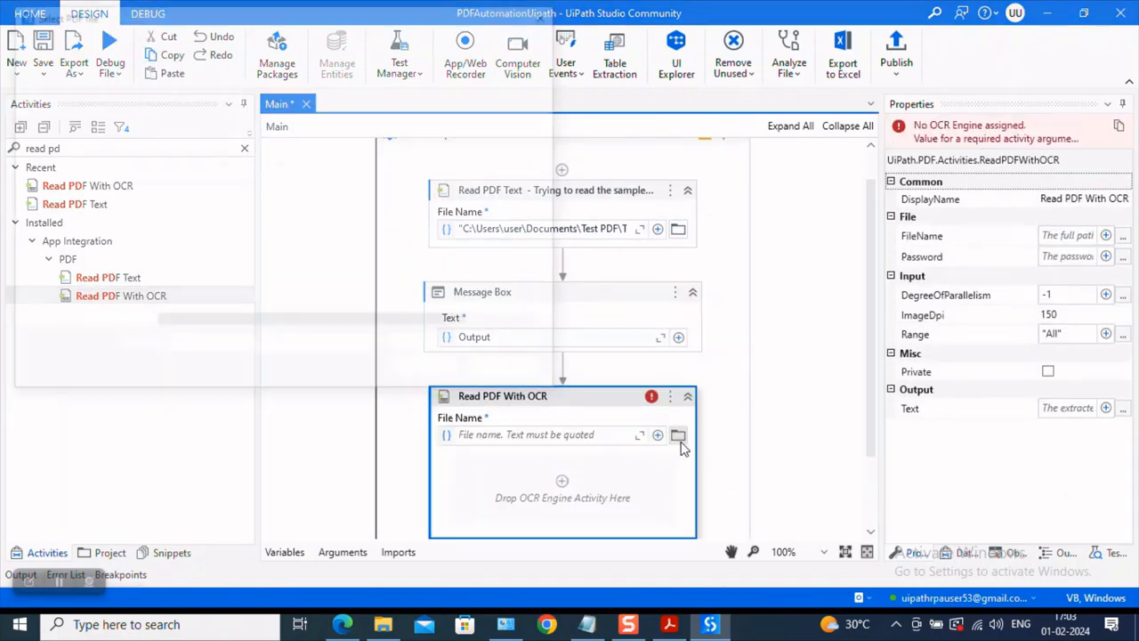
left_click(678, 434)
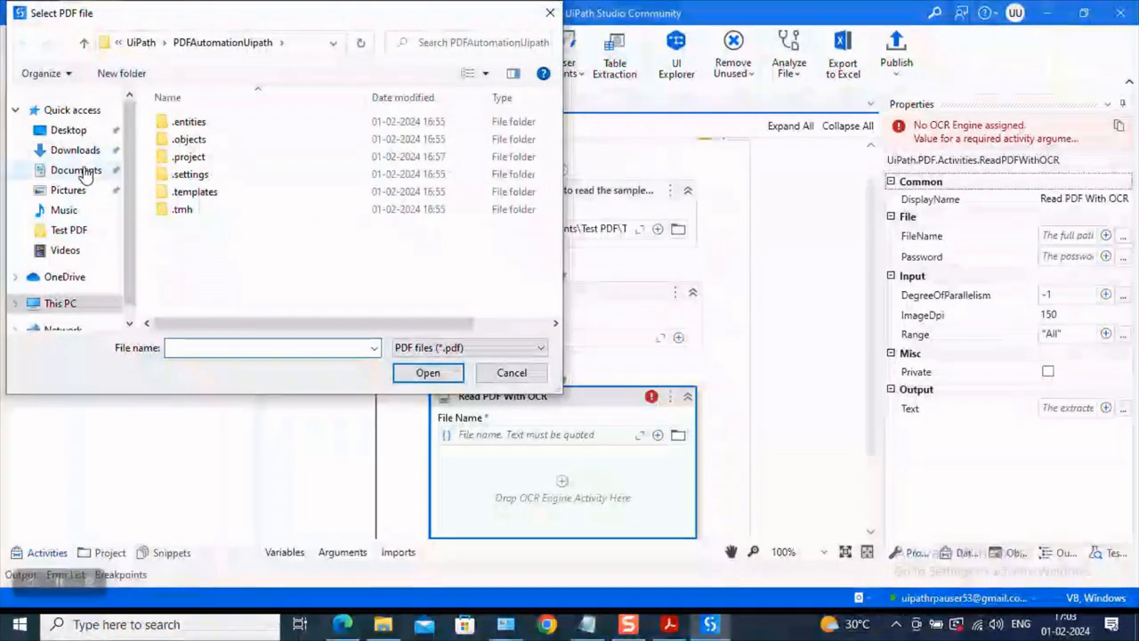
left_click(75, 169)
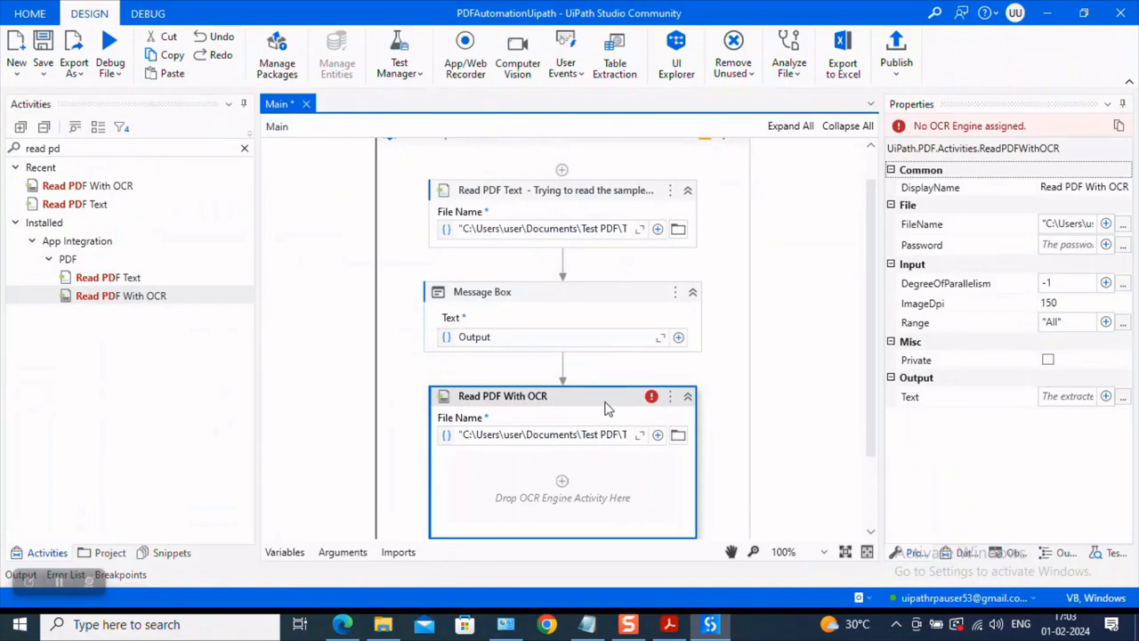
mouse_move(563, 445)
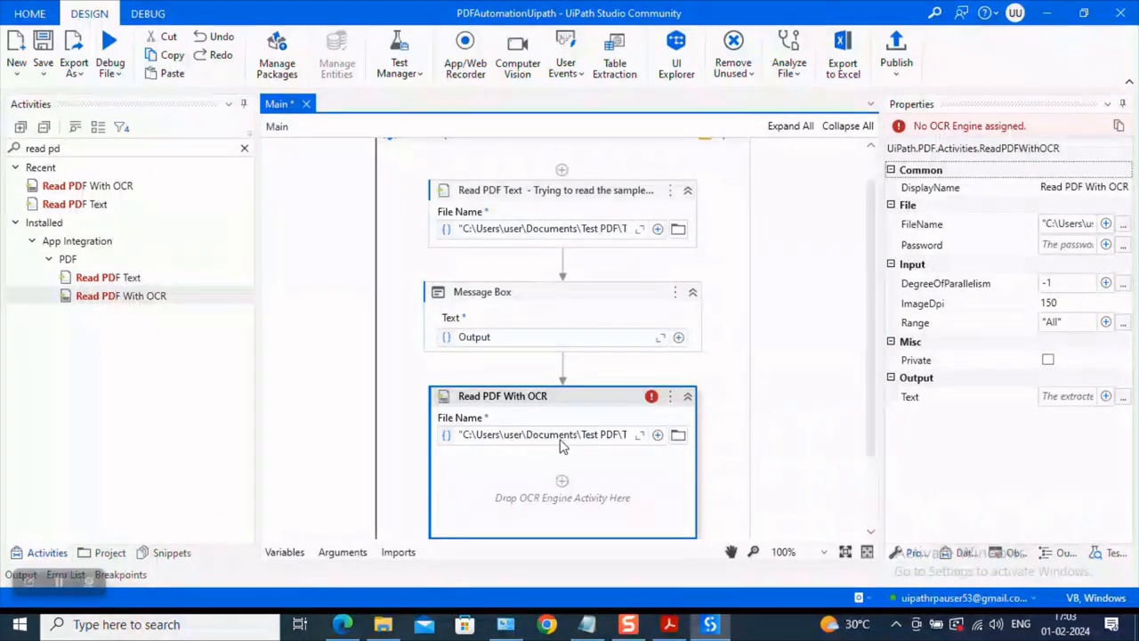
mouse_move(560, 434)
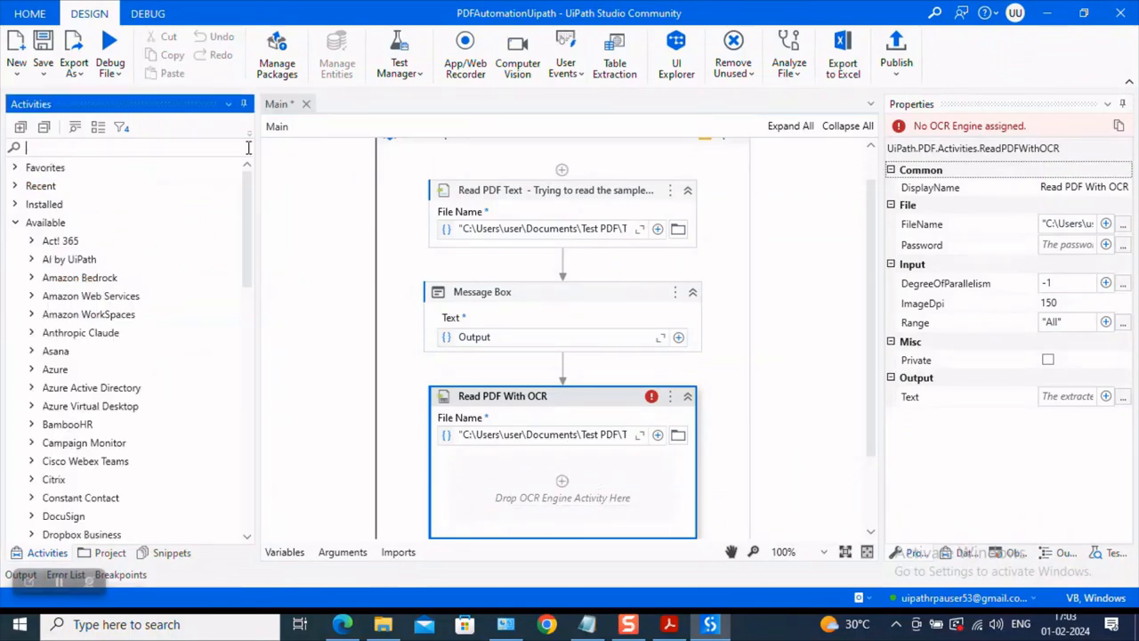
- Find Tesseract OCR in Activities and drop it as the OCR engine of Read PDF With OCR
type("ocr")
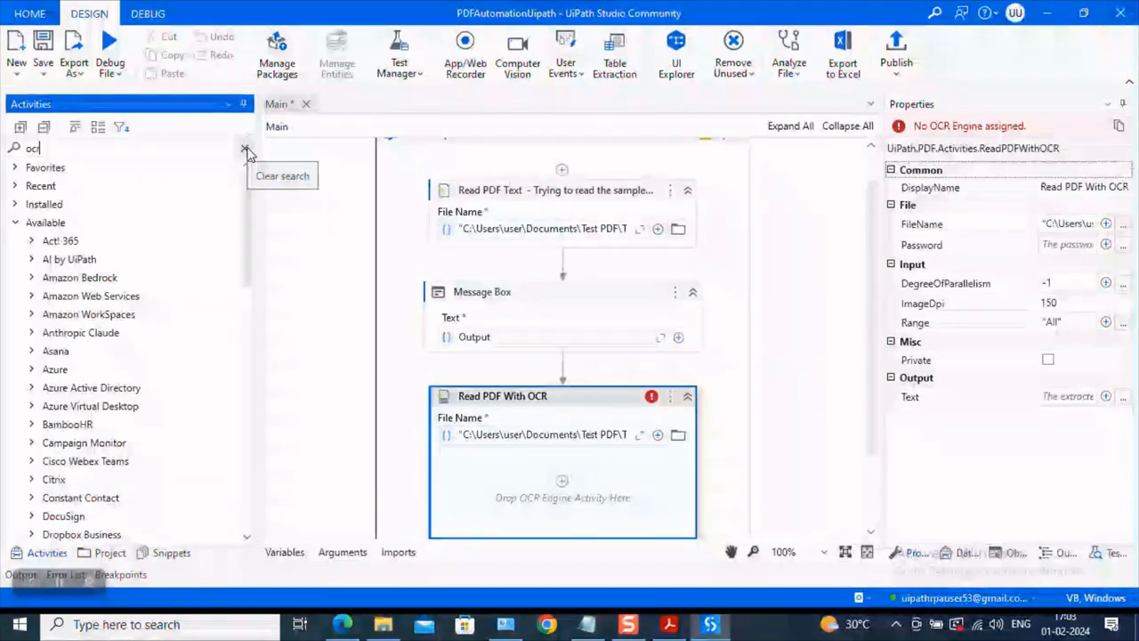
type("ocr")
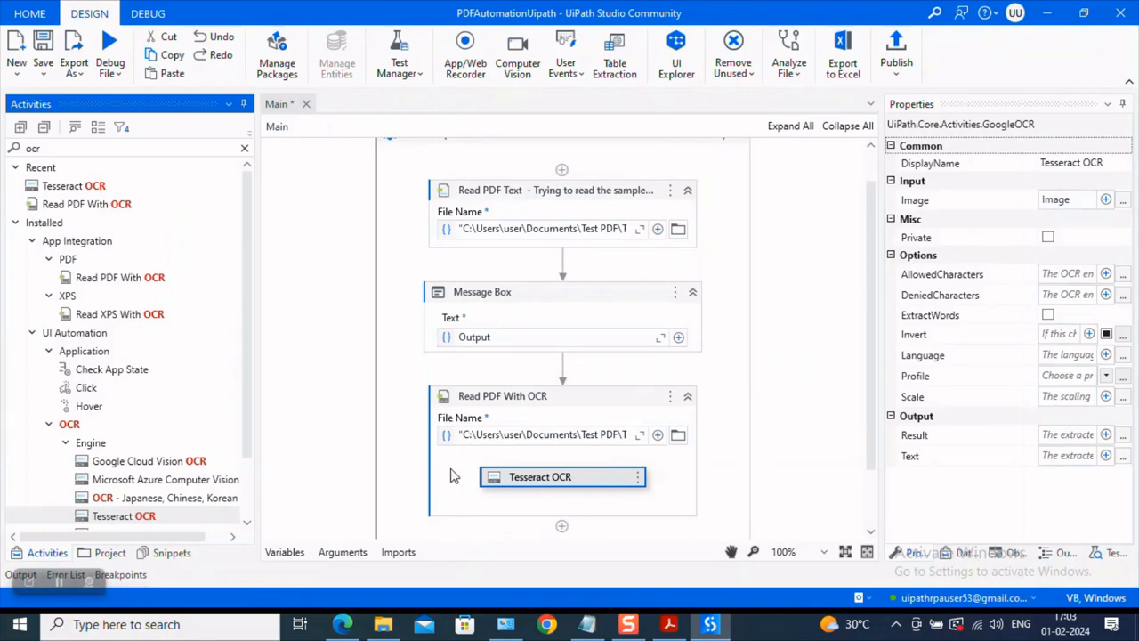
mouse_move(507, 477)
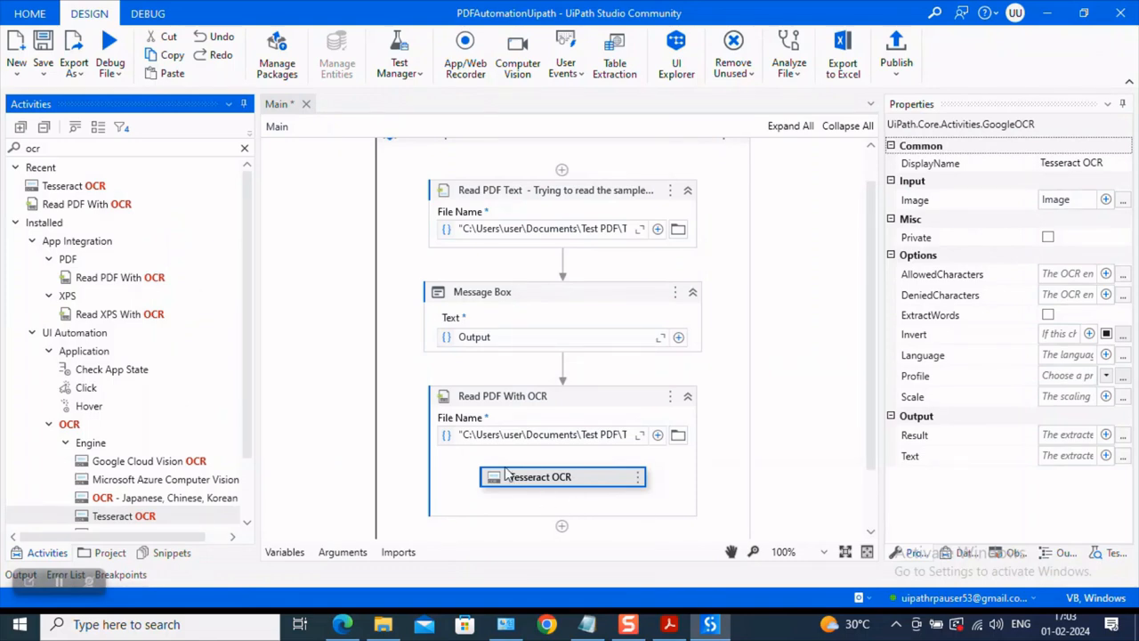
mouse_move(1000, 402)
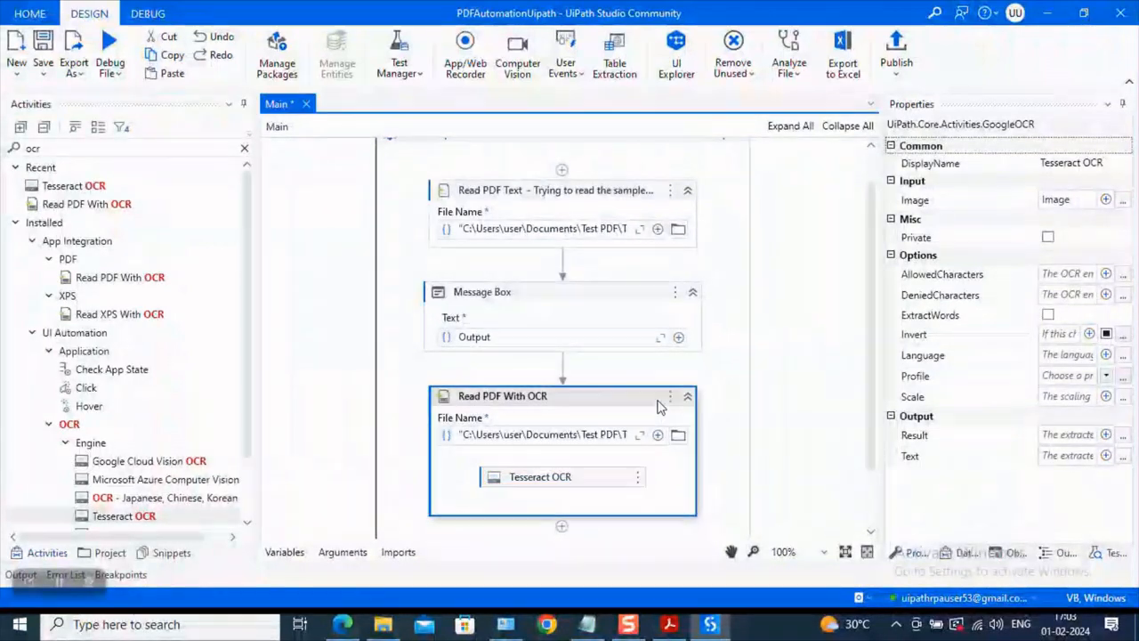
left_click(502, 396)
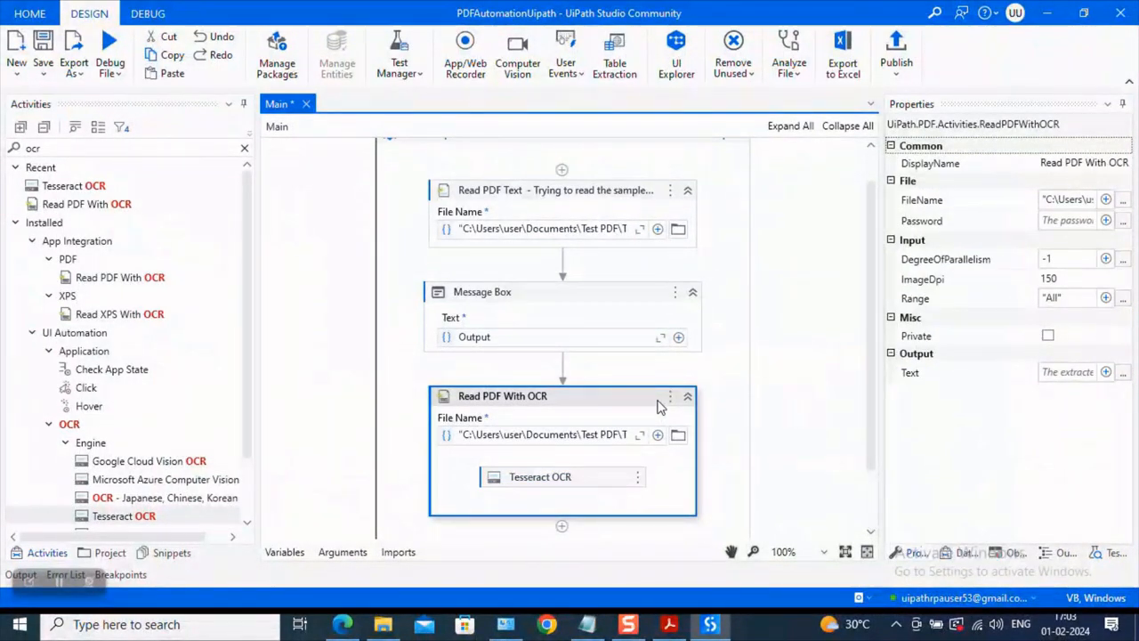
mouse_move(887, 366)
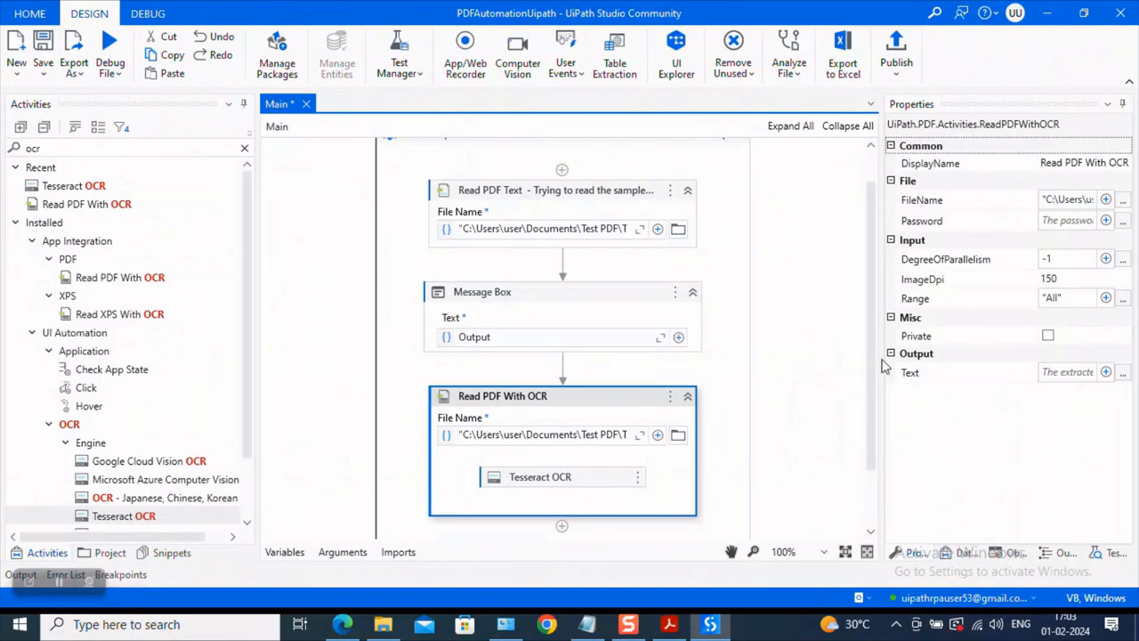
mouse_move(1006, 338)
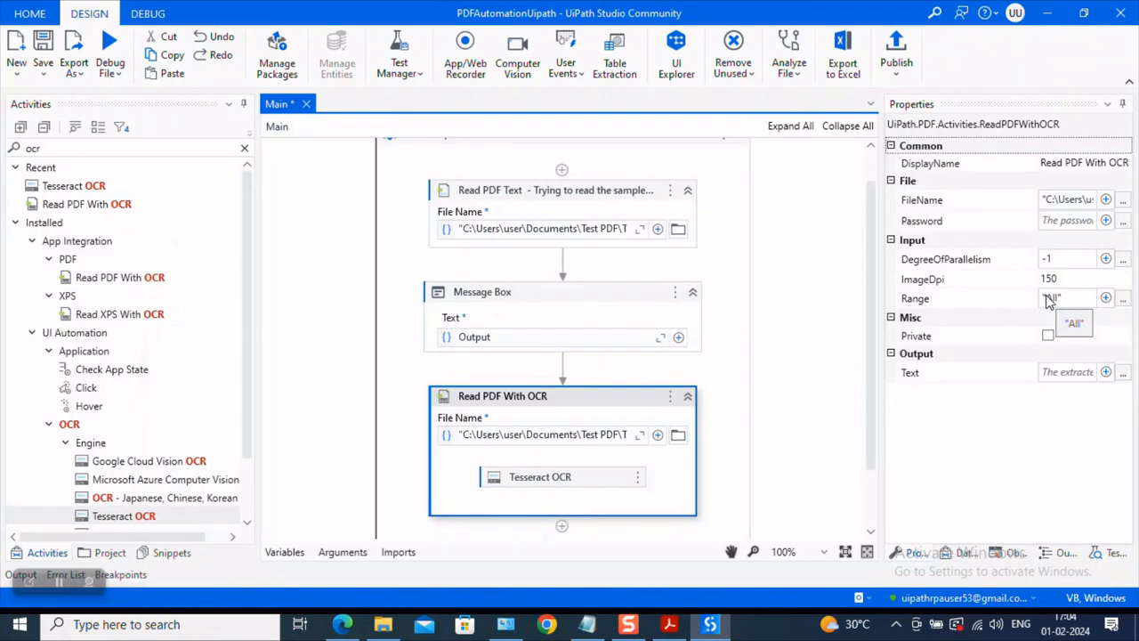
mouse_move(1064, 312)
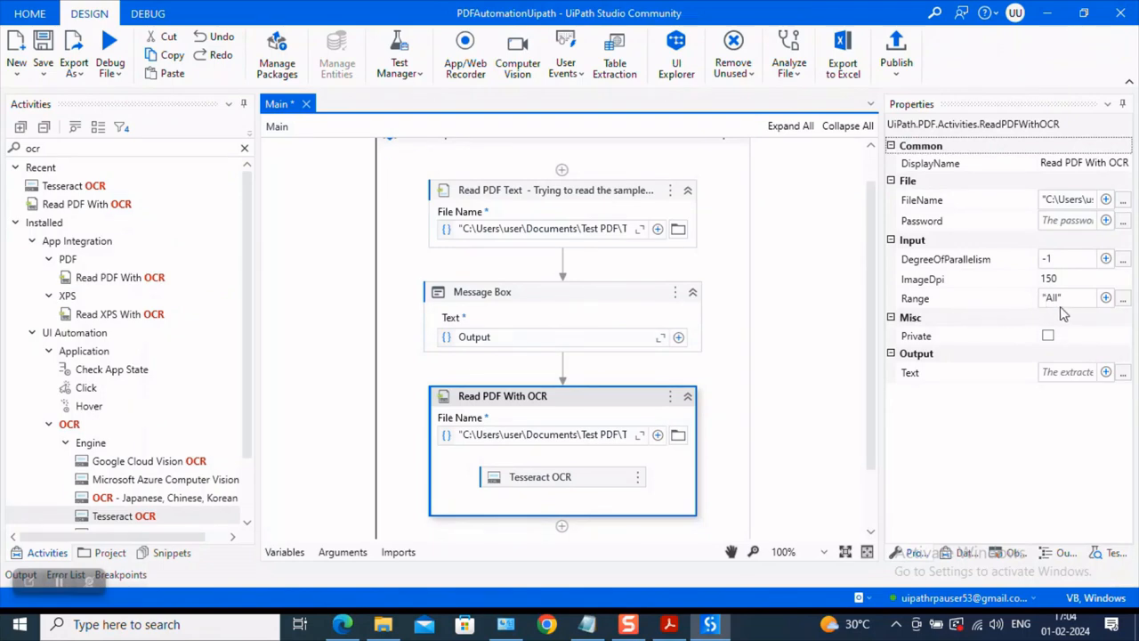
mouse_move(1068, 313)
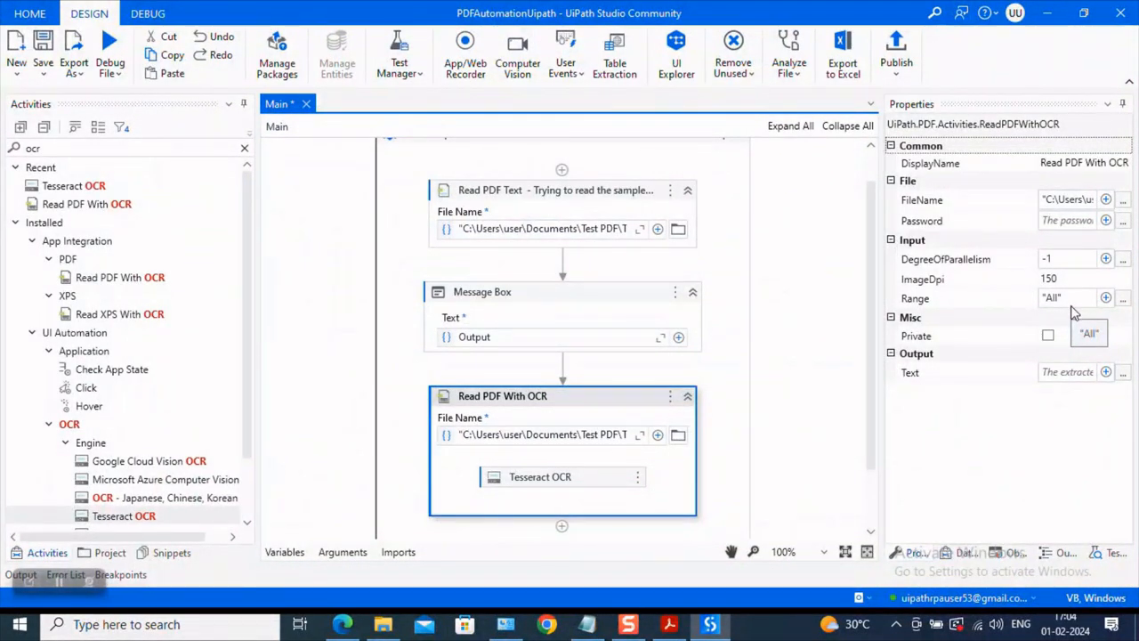
mouse_move(1047, 317)
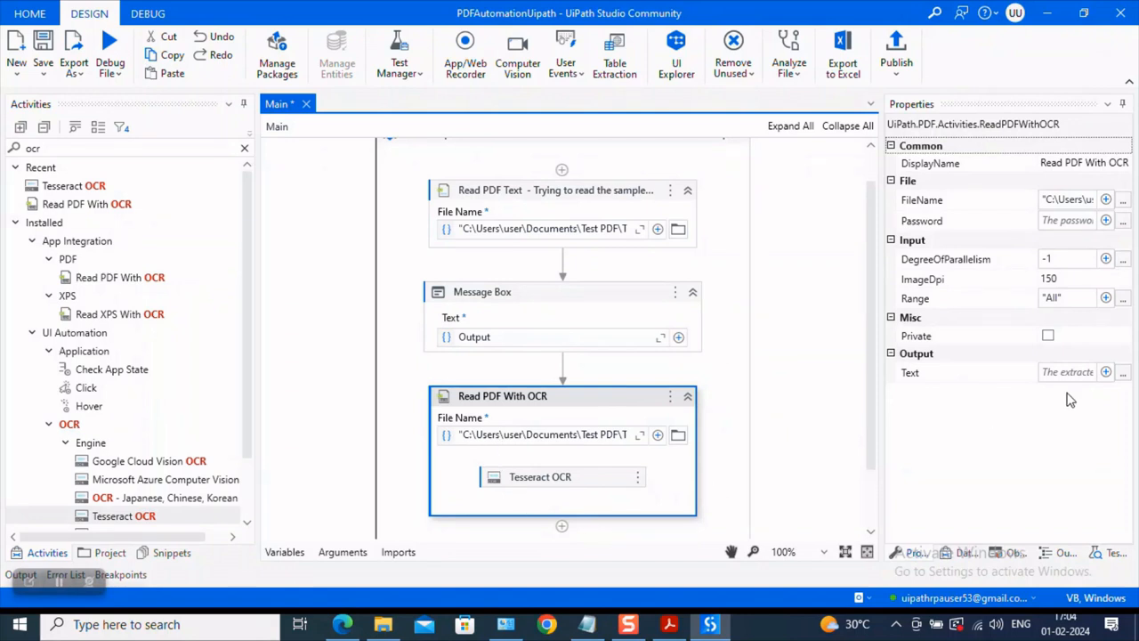
- Set the Read PDF With OCR Text output to a new String variable OutputOCR
left_click(1054, 372)
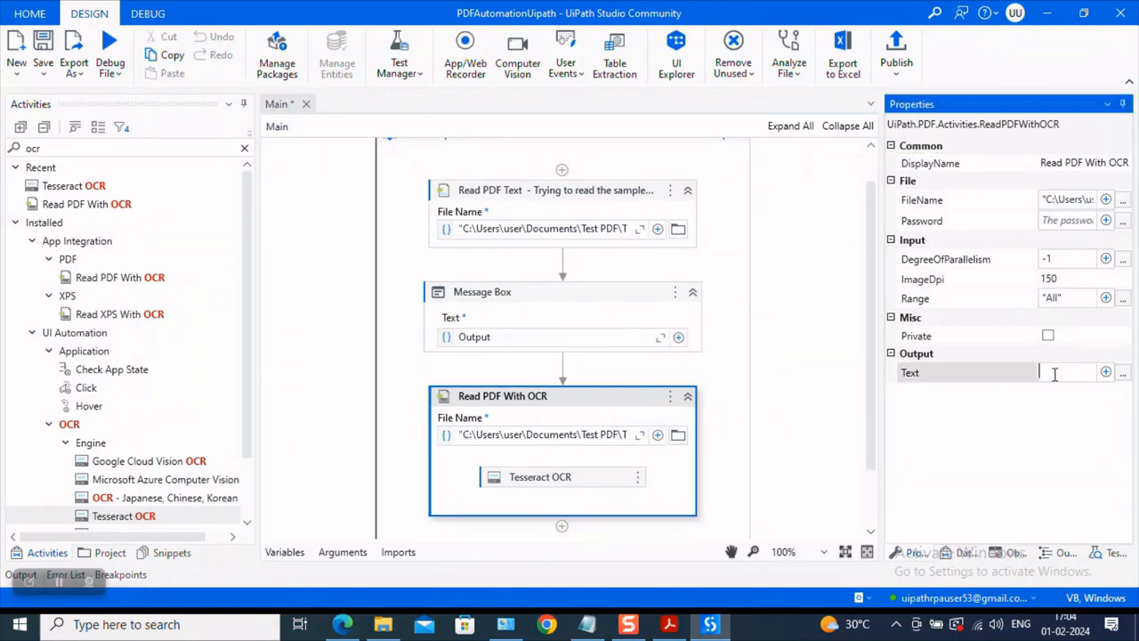
type("Set Var: O")
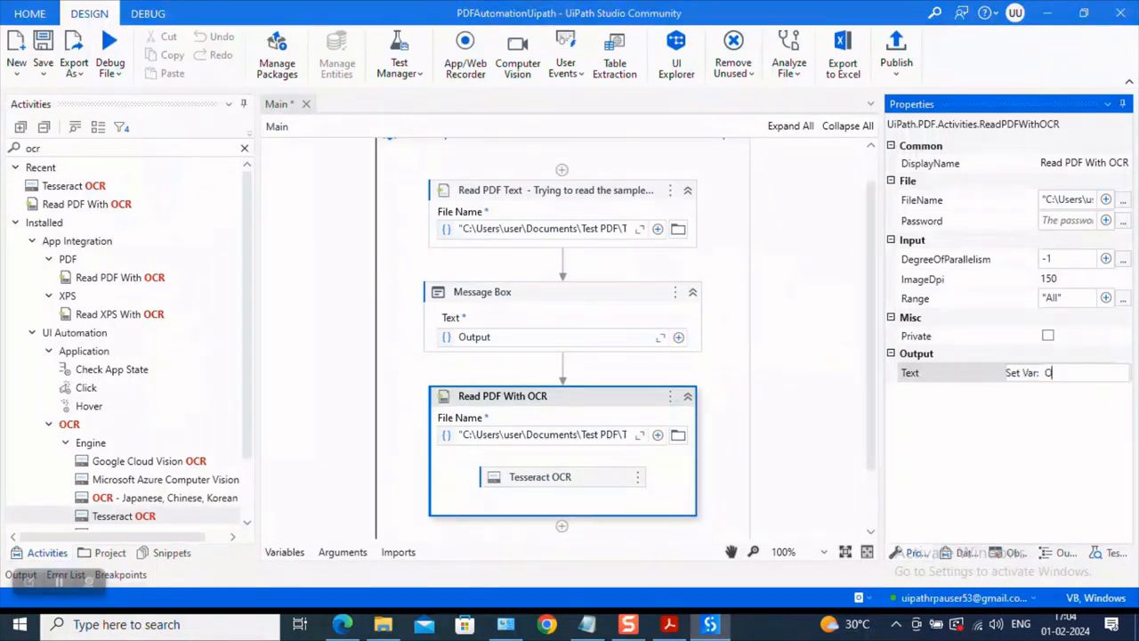
type("t")
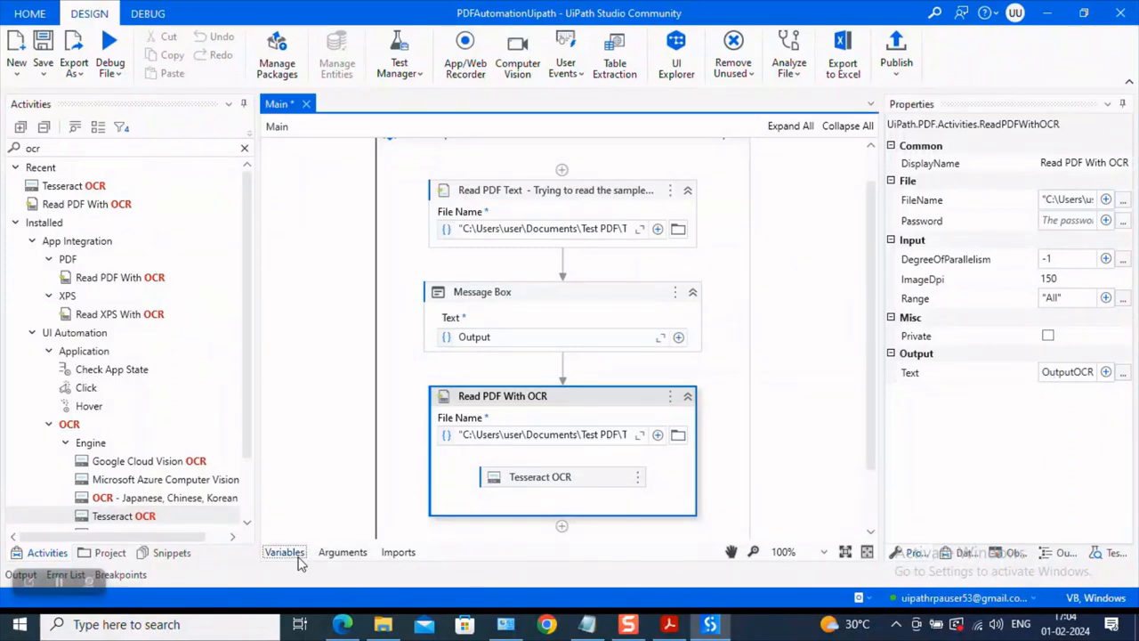
left_click(285, 552)
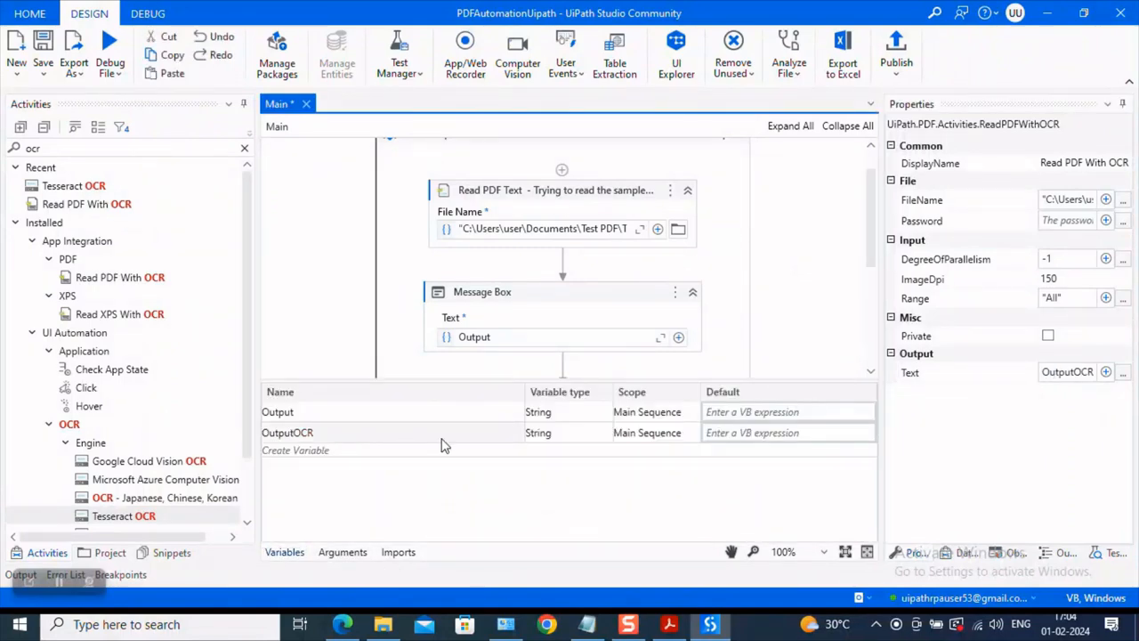
left_click(284, 552)
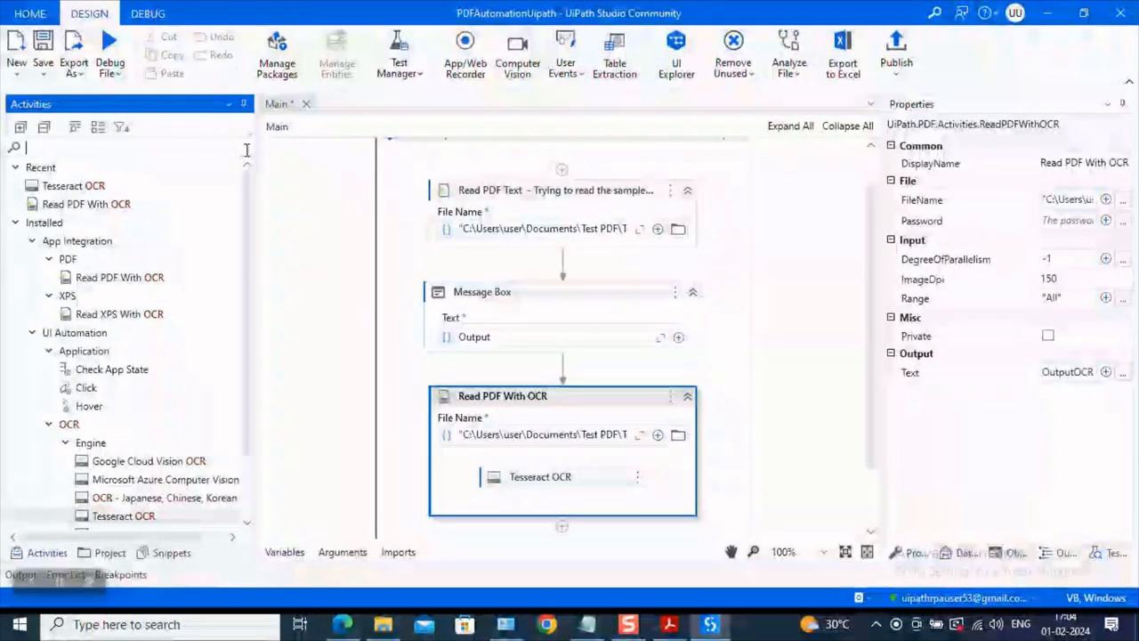
- Add a second Message Box below that displays OutputOCR
type("mess")
type("OutputOCR")
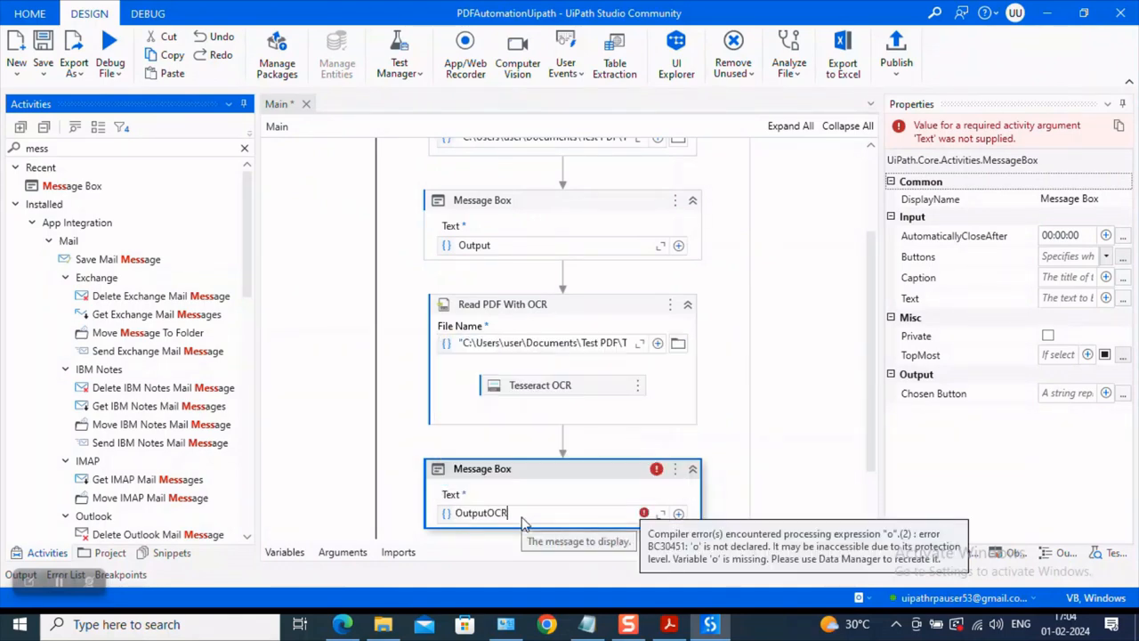
- Retitle the first message box as Message Box Read PDF Text
left_click(845, 409)
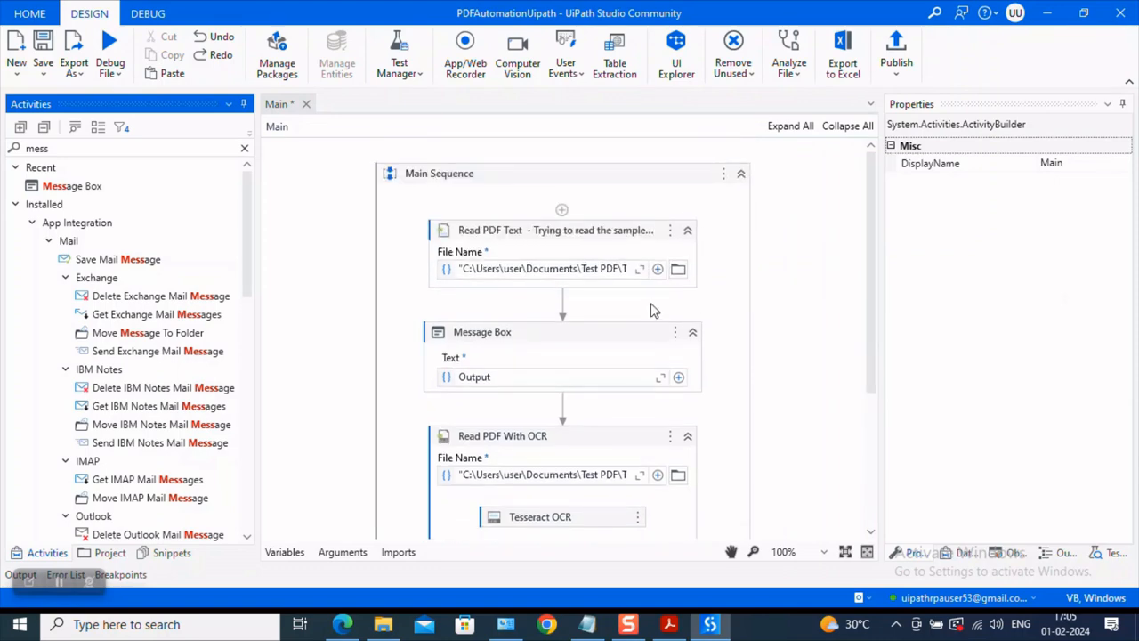
left_click(481, 331)
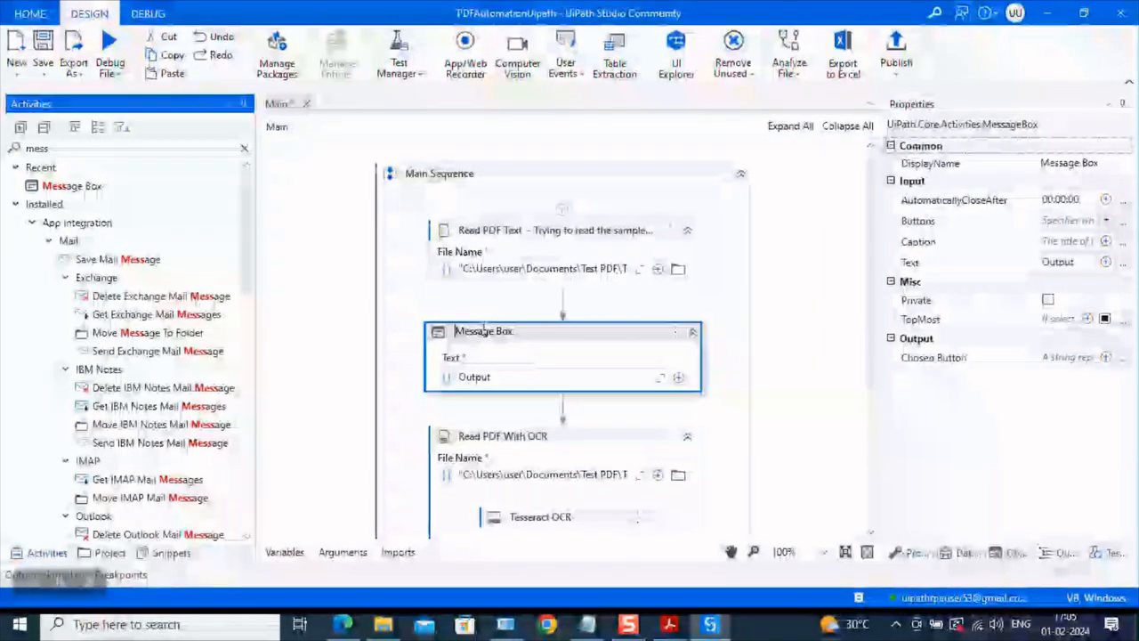
mouse_move(484, 331)
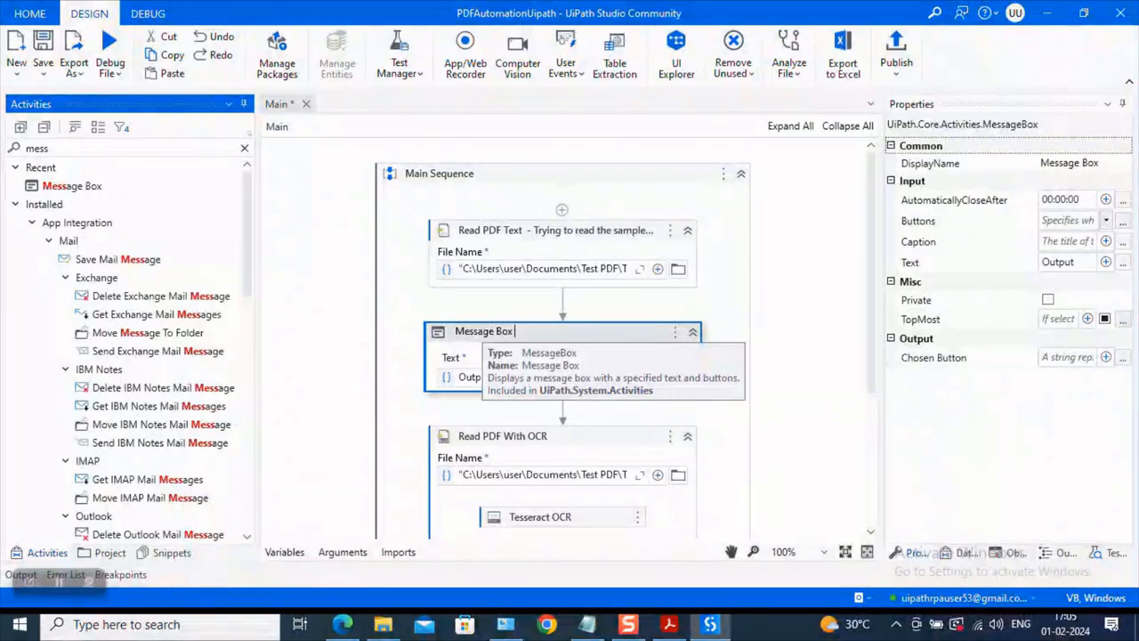
type("Read P")
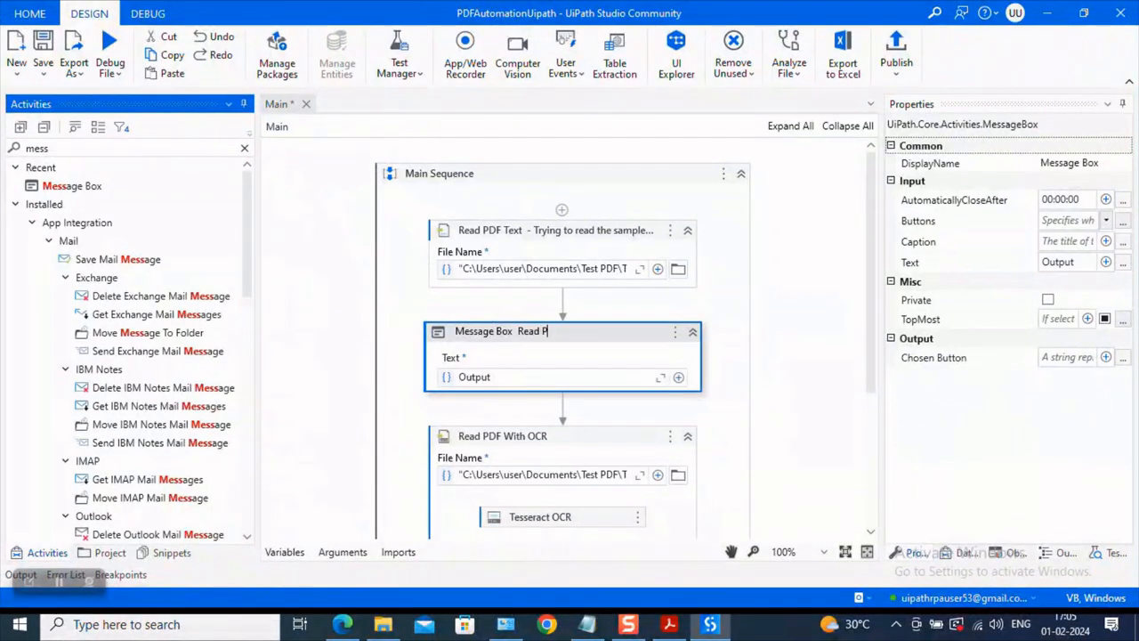
type("DF Text")
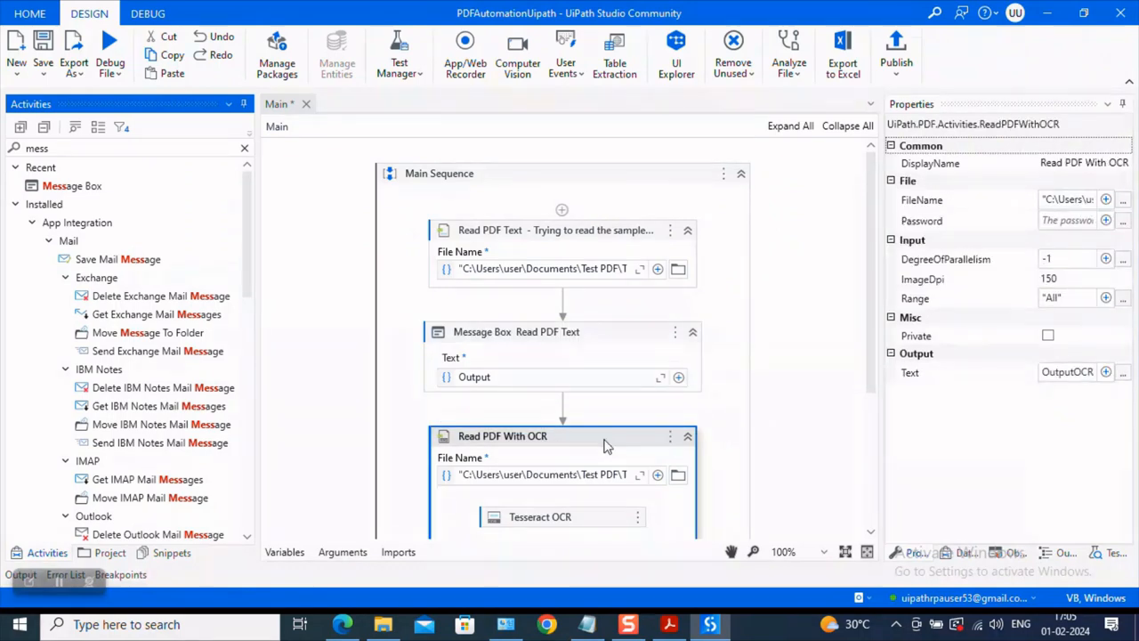
- Retitle the second message box as Message Box Read PDF With OCR output
scroll("down", 3)
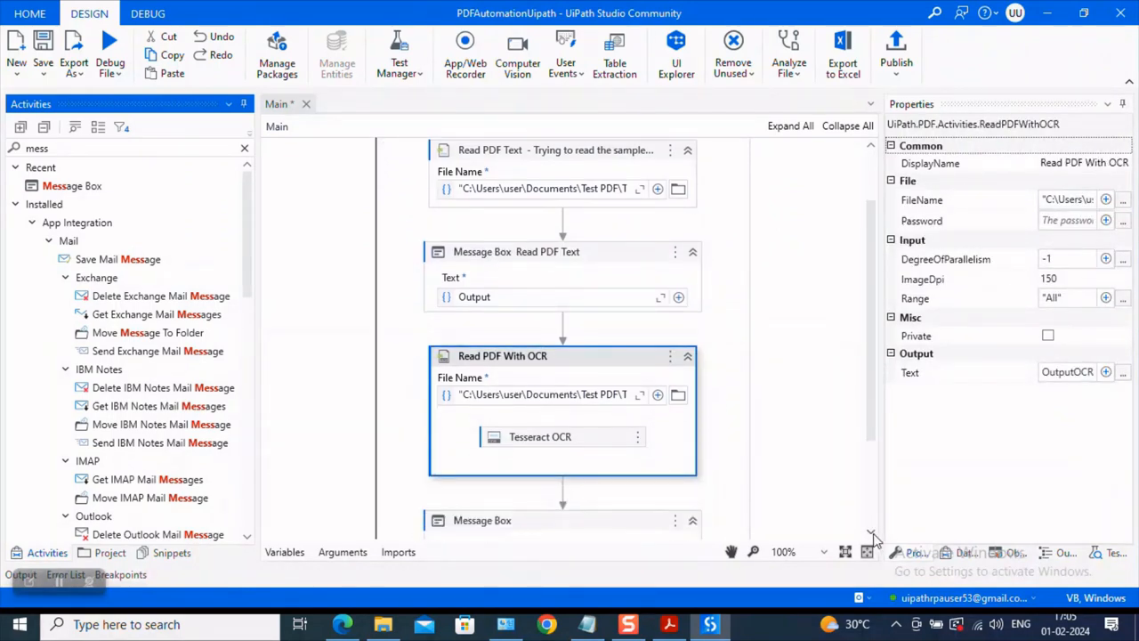
scroll("down", 3)
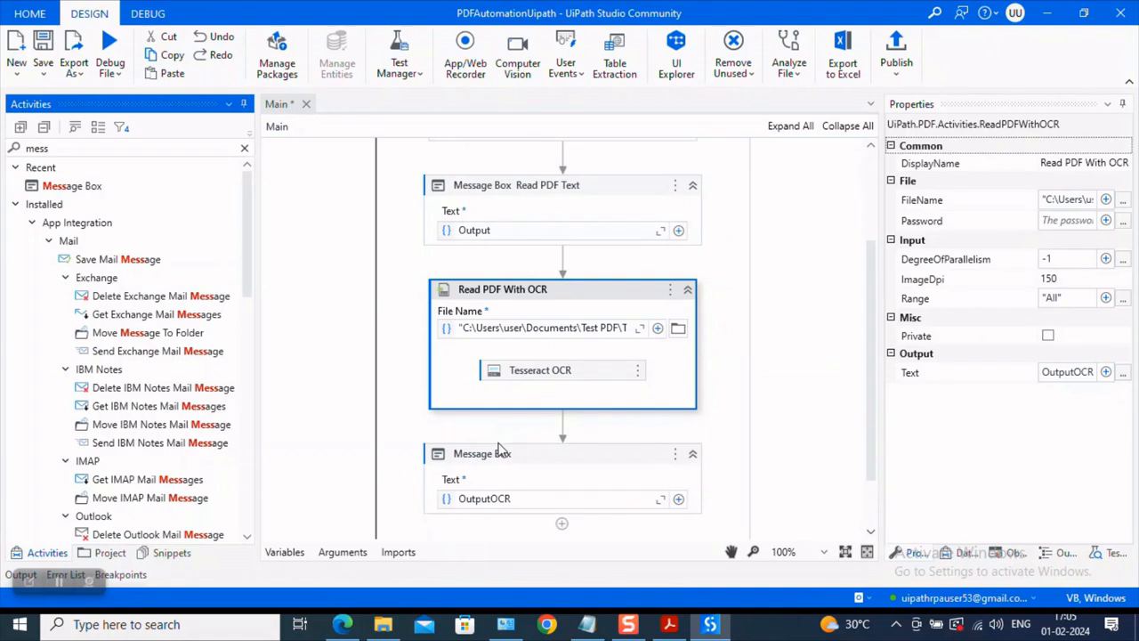
left_click(480, 454)
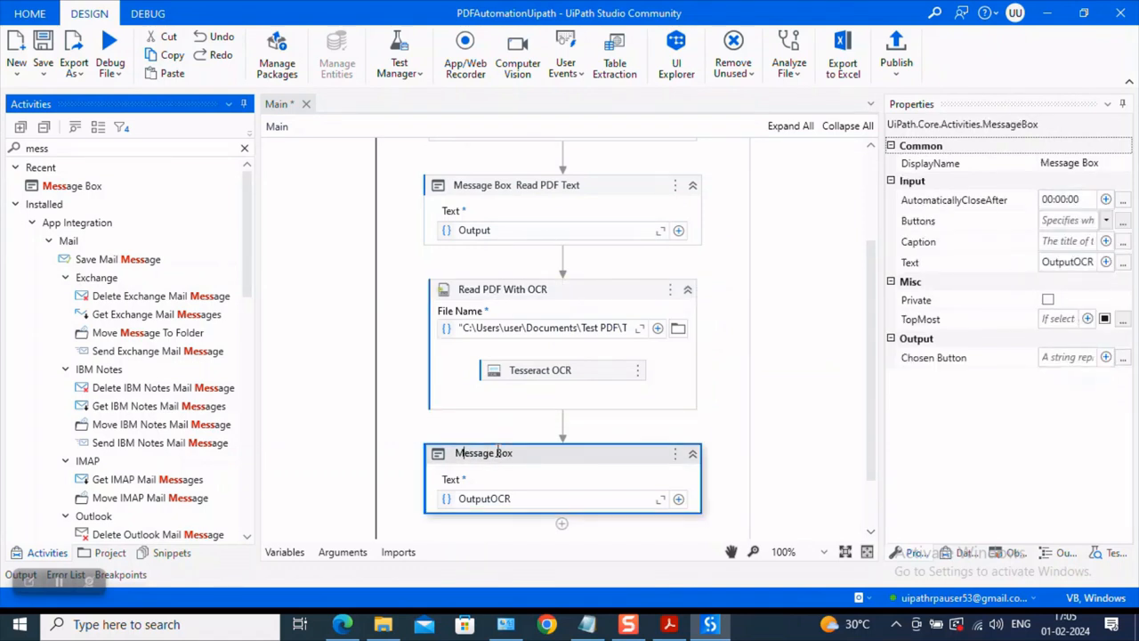
mouse_move(485, 452)
type(" Read")
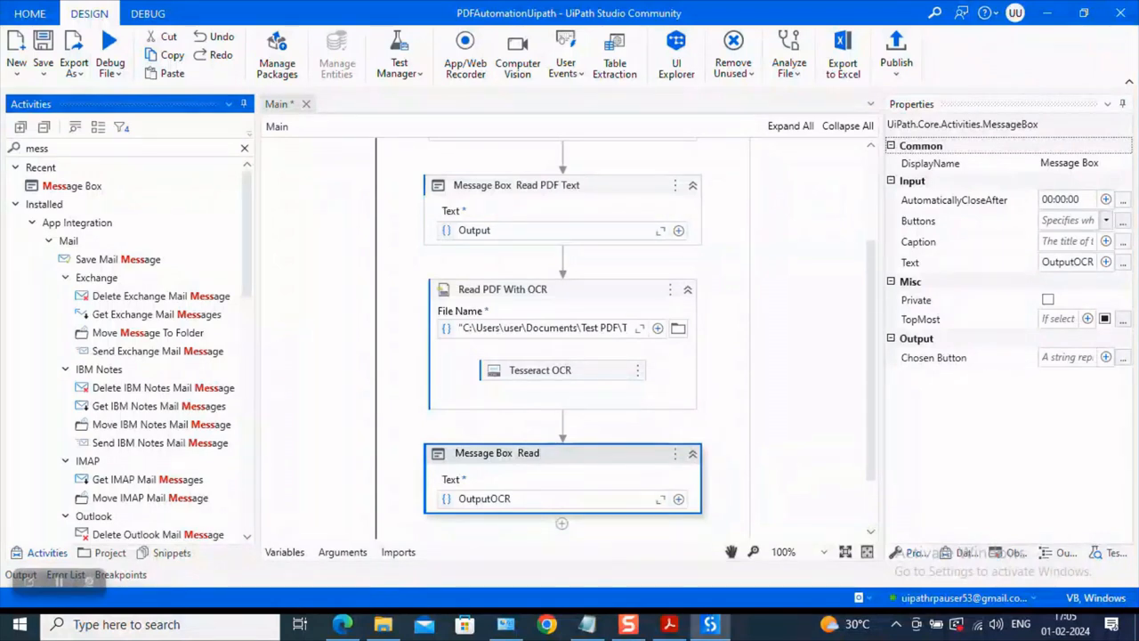
type("PDF")
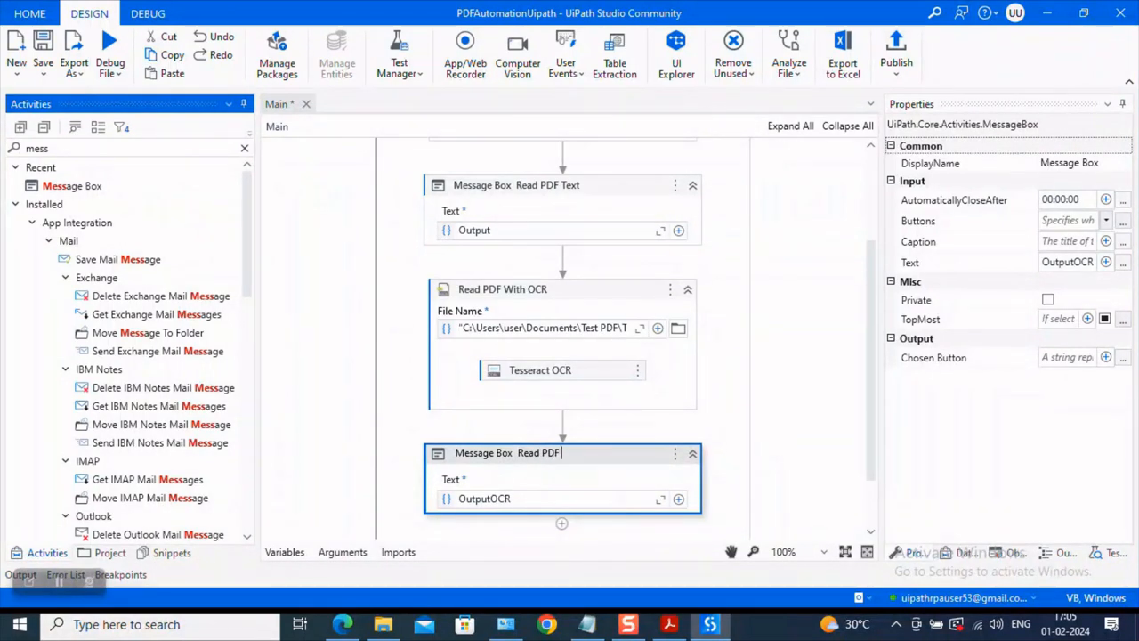
type("With OCR")
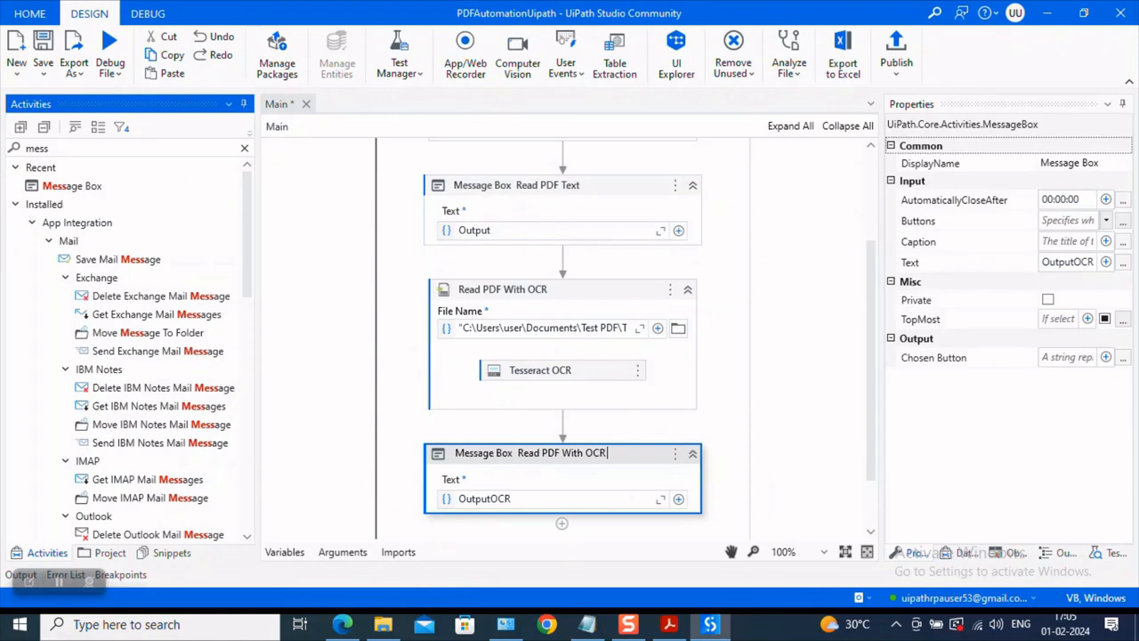
type("outut")
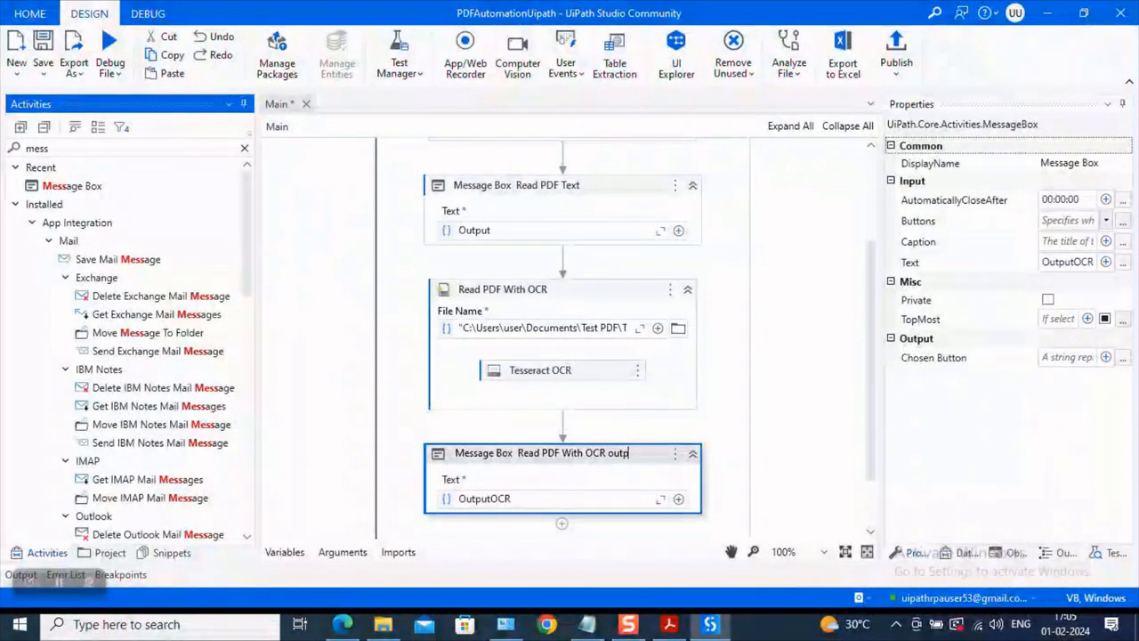
left_click(791, 452)
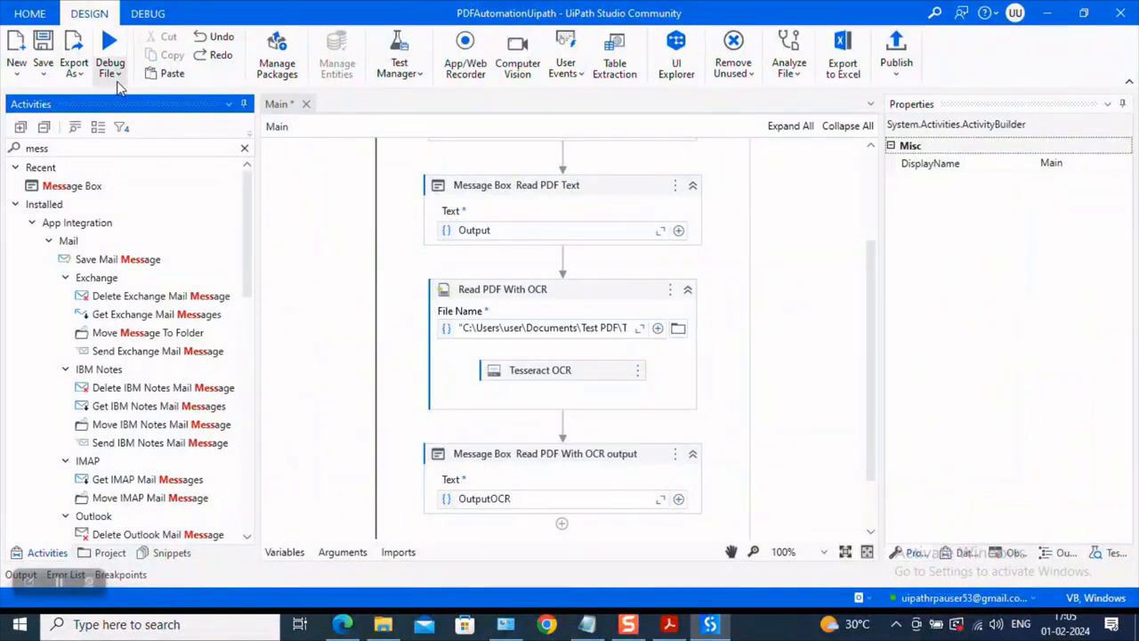
- Run the workflow, compare the Read PDF Text message with the PDF in Edge, then dismiss it
left_click(109, 43)
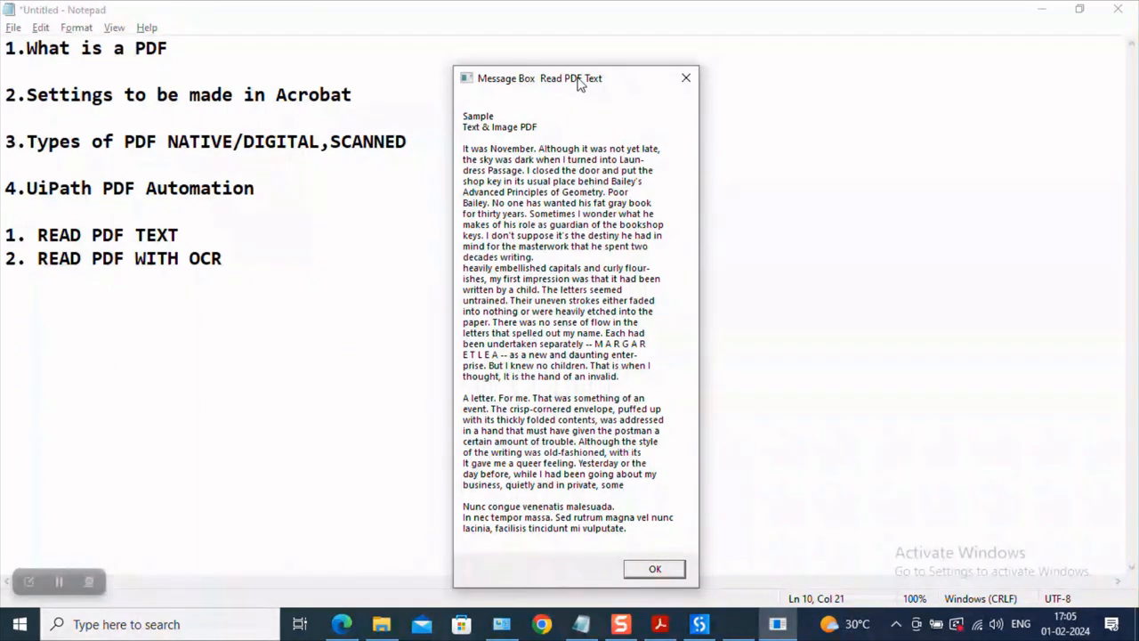
mouse_move(620, 556)
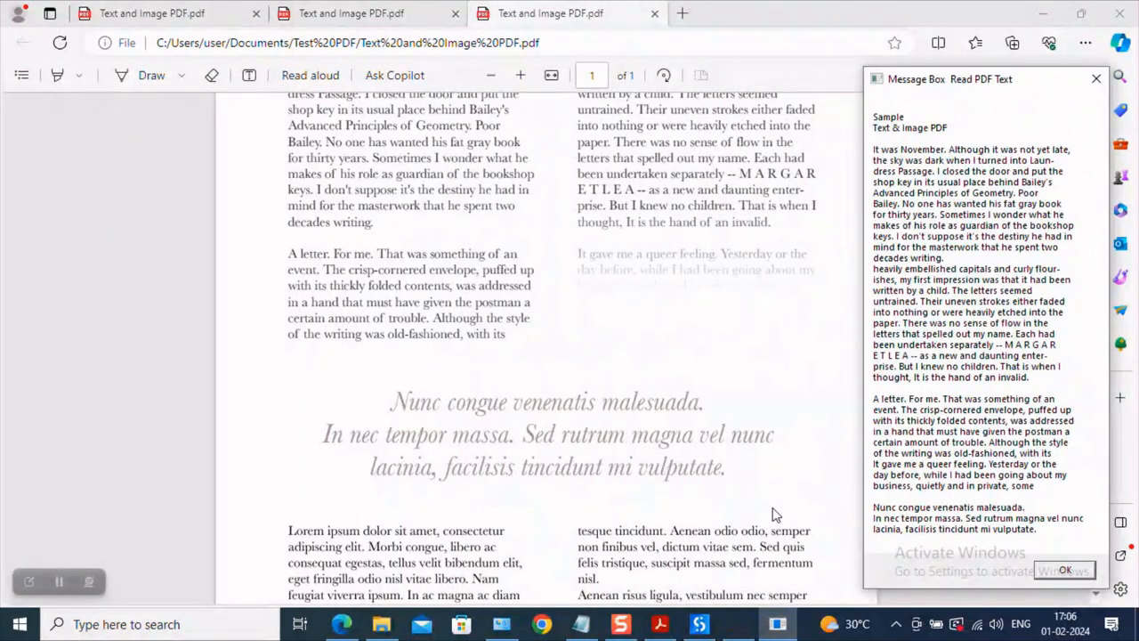
left_click(1064, 570)
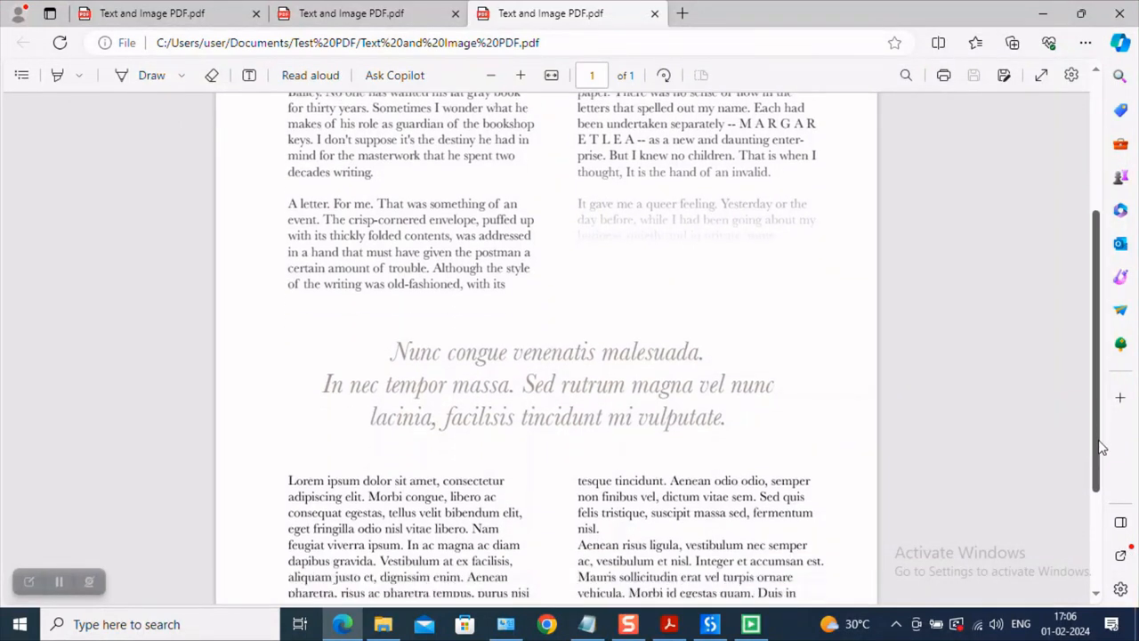
- Move the Read PDF With OCR output message beside the PDF to compare the extracted text
scroll("down", 3)
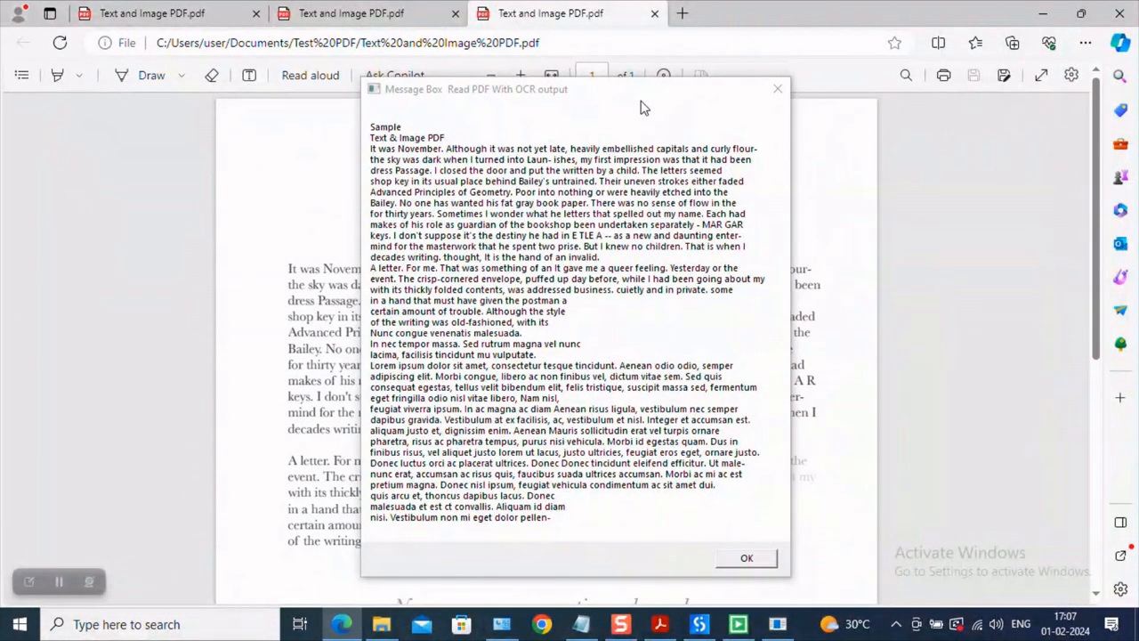
left_click_drag(577, 89, 917, 103)
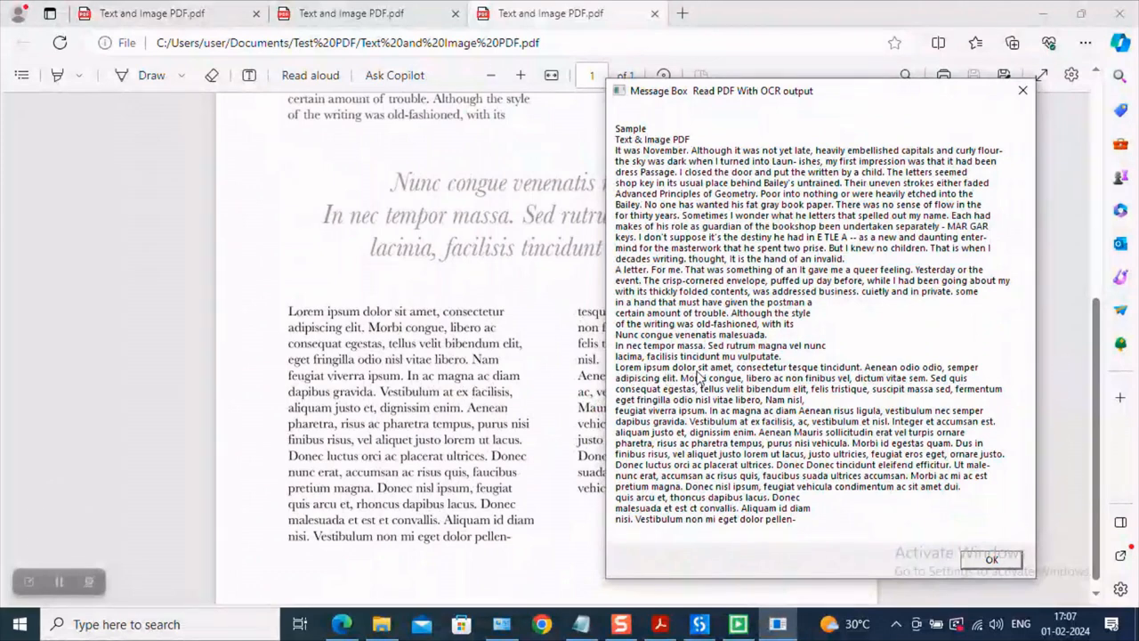
mouse_move(427, 320)
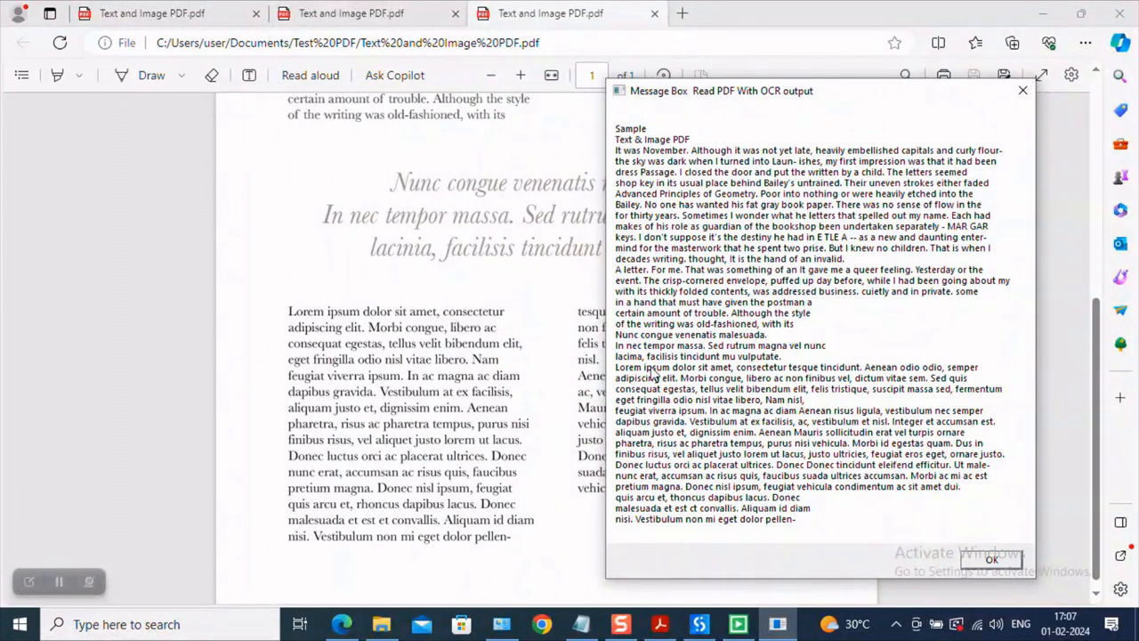
mouse_move(769, 531)
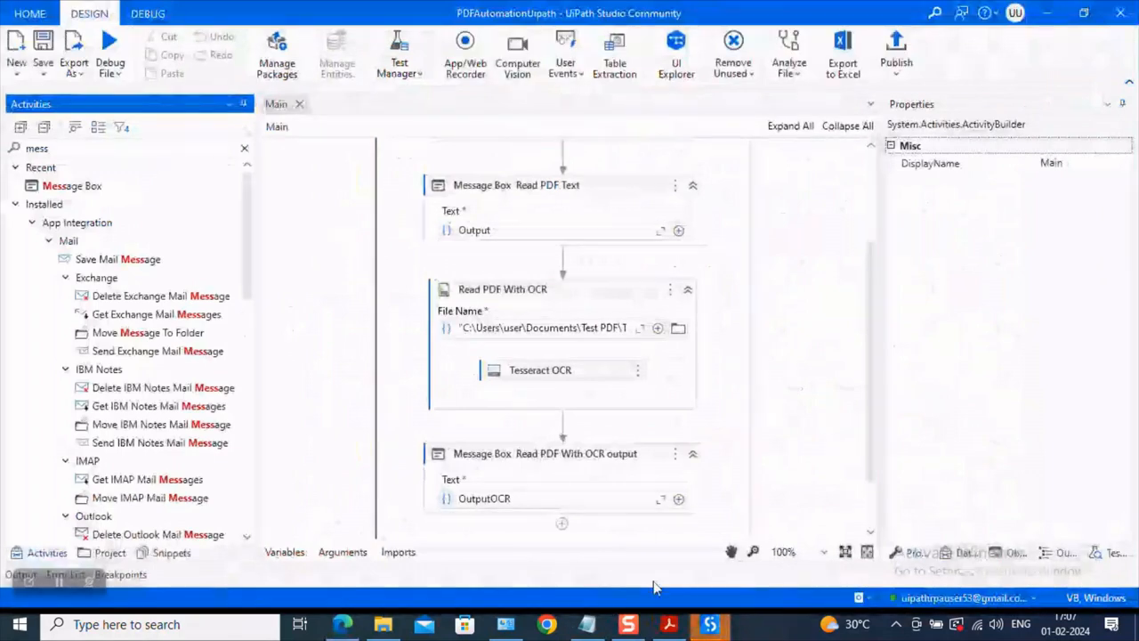
- Switch back to the Notepad topic notes listing READ PDF TEXT and READ PDF WITH OCR
left_click(587, 623)
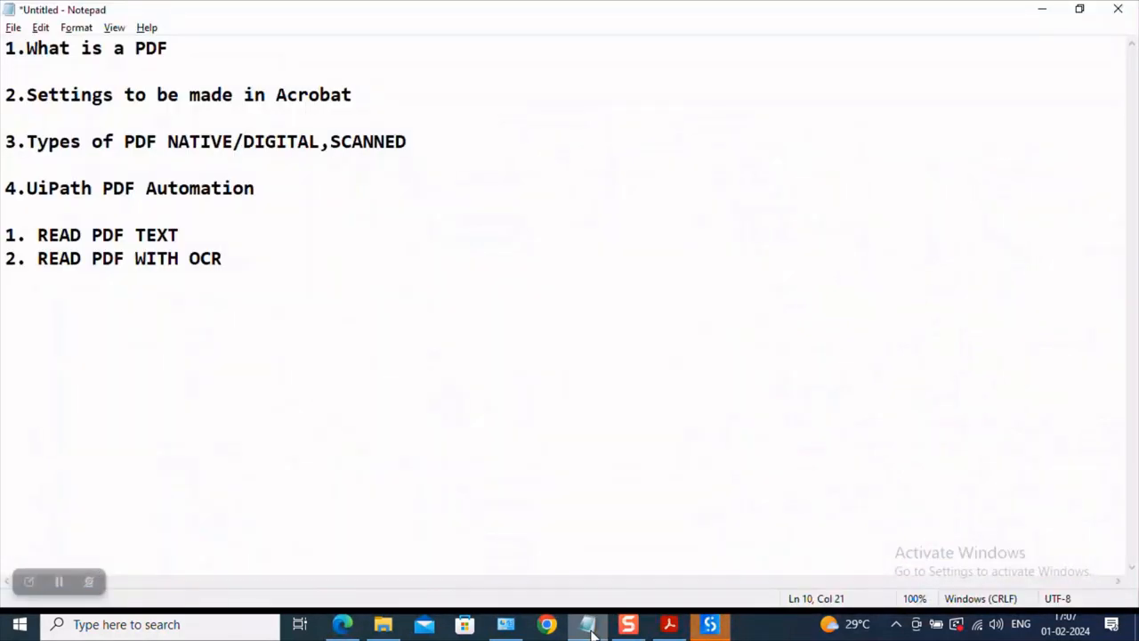
left_click(221, 259)
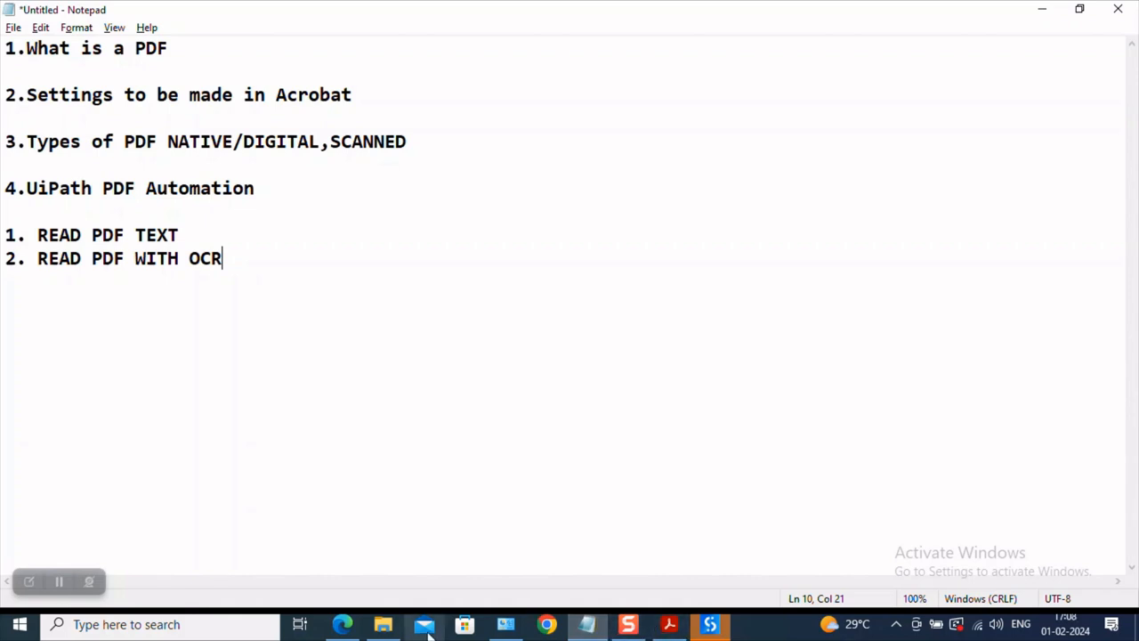
mouse_move(85, 581)
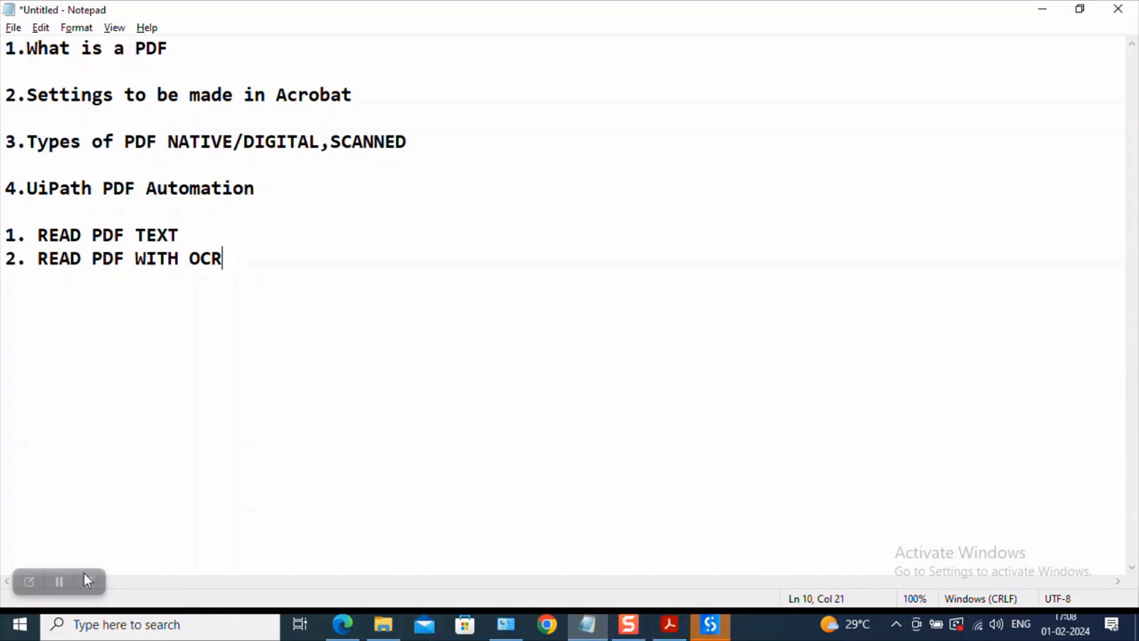